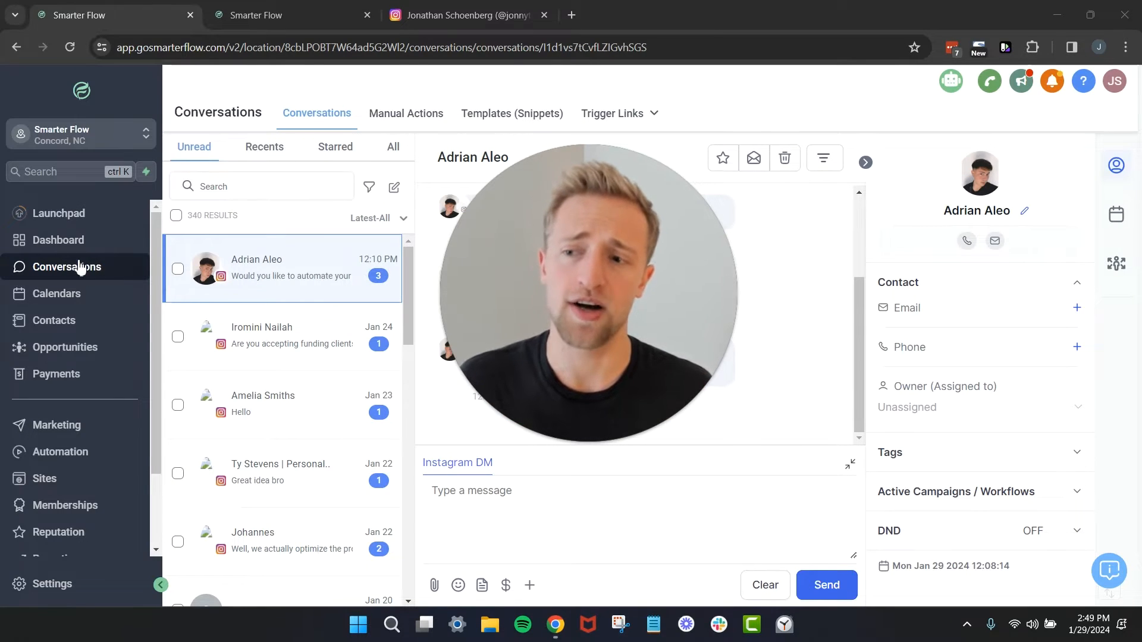
Switch browser tabs to the 1. Incoming Lead Follow Up workflows list
click(288, 14)
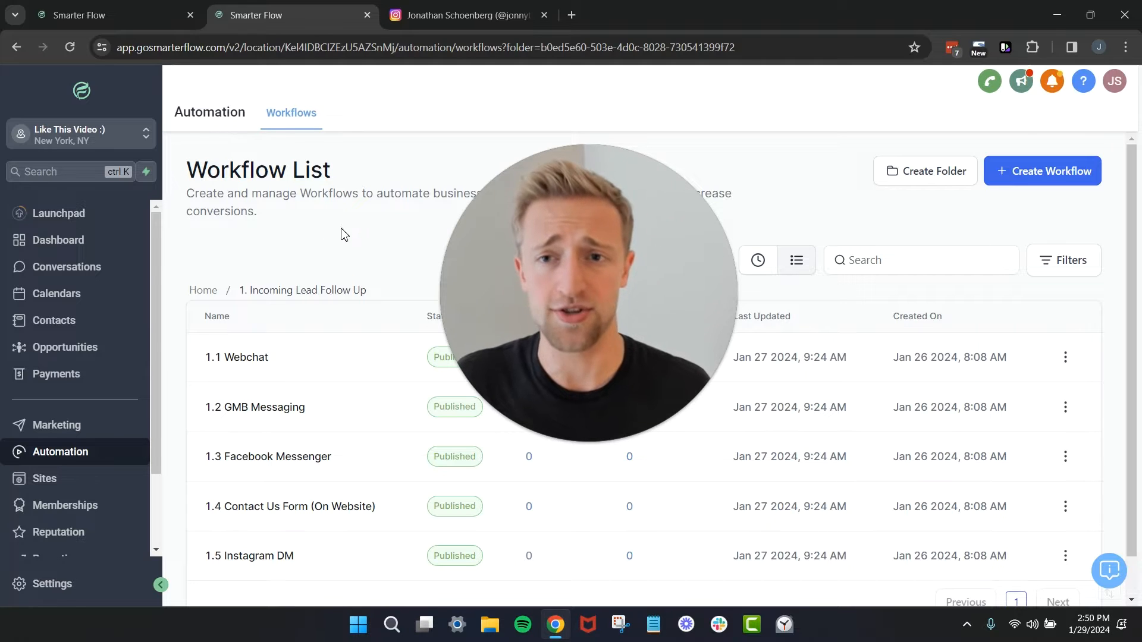
click(470, 15)
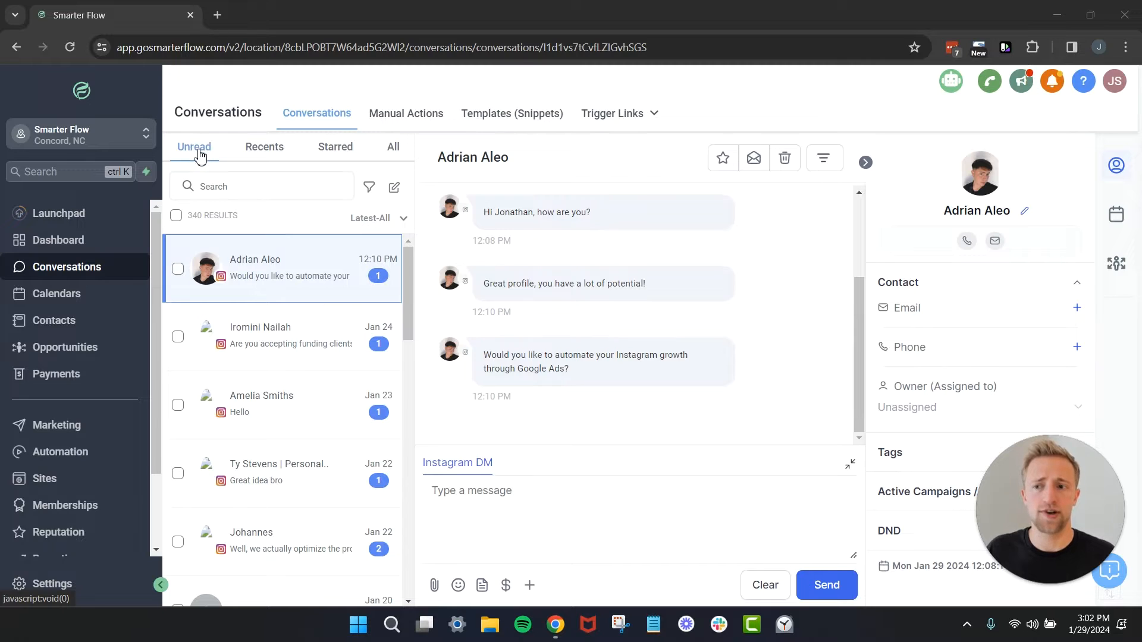
mouse_move(236, 233)
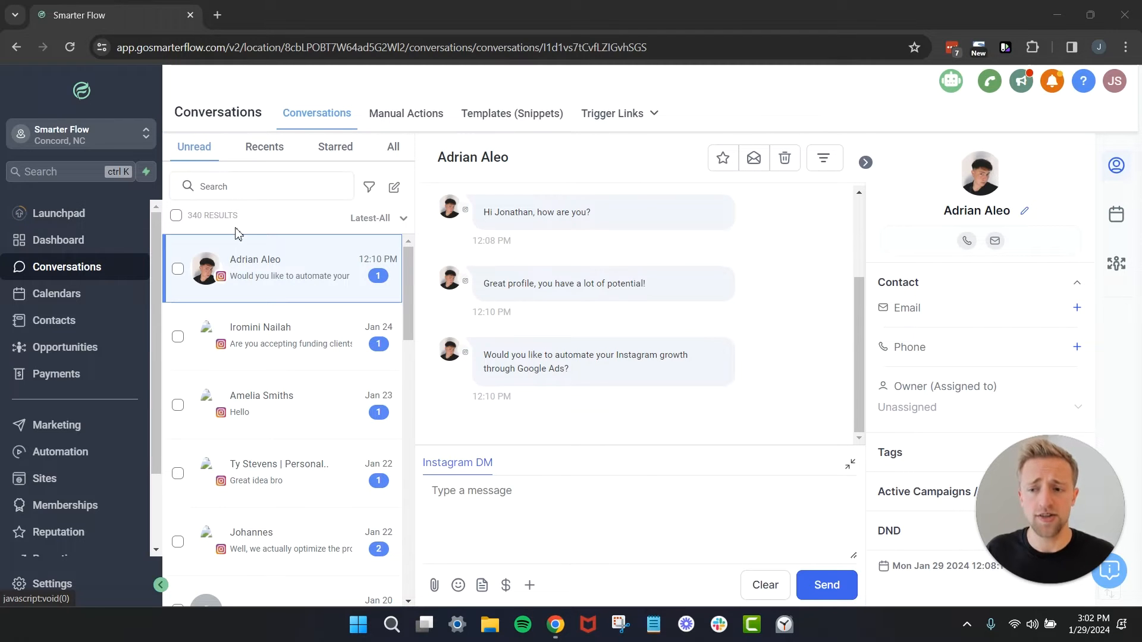
mouse_move(501, 241)
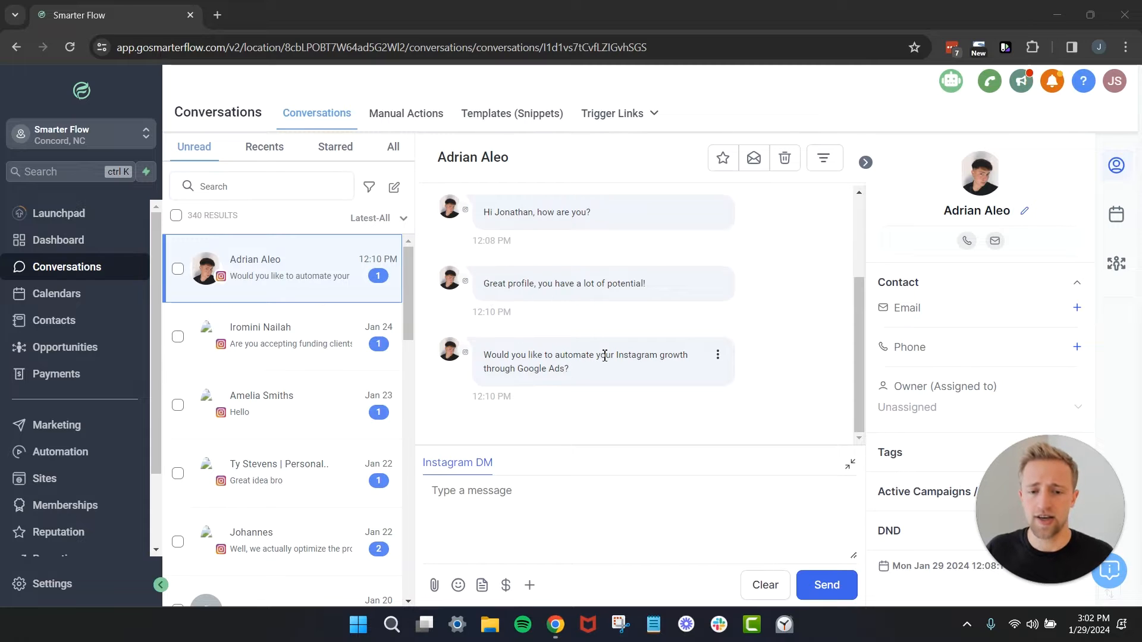
mouse_move(647, 374)
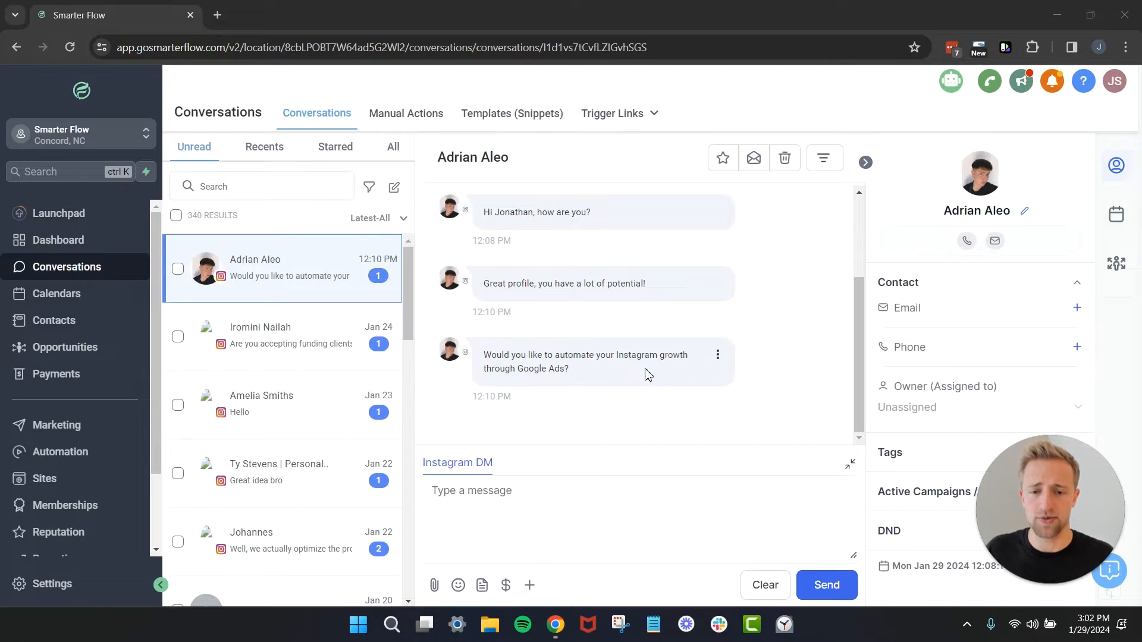
mouse_move(565, 382)
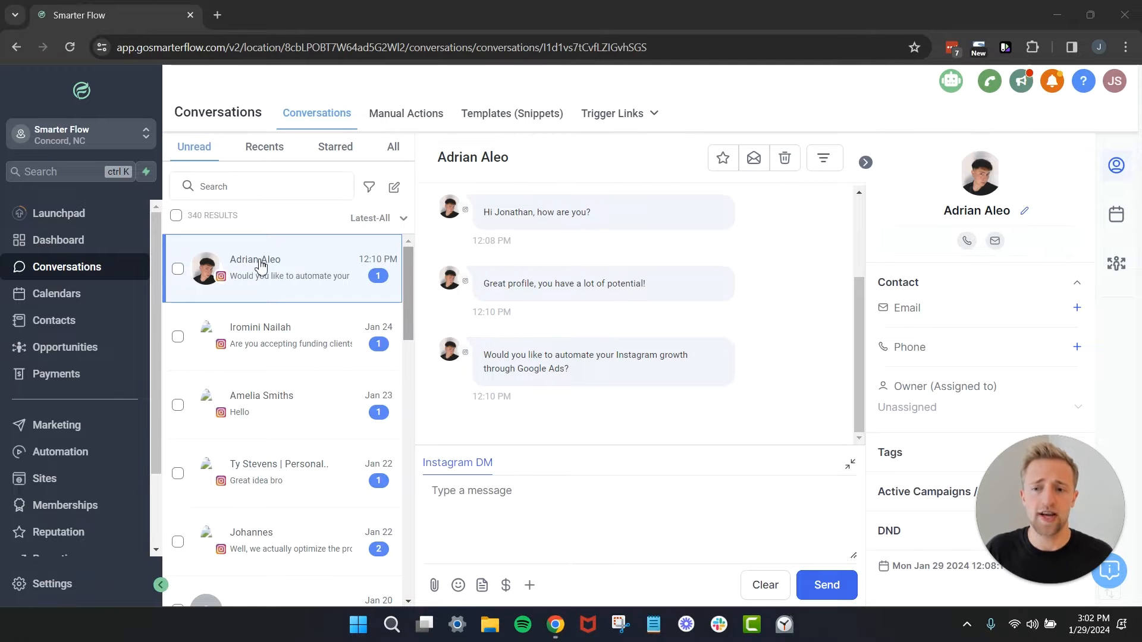
mouse_move(589, 251)
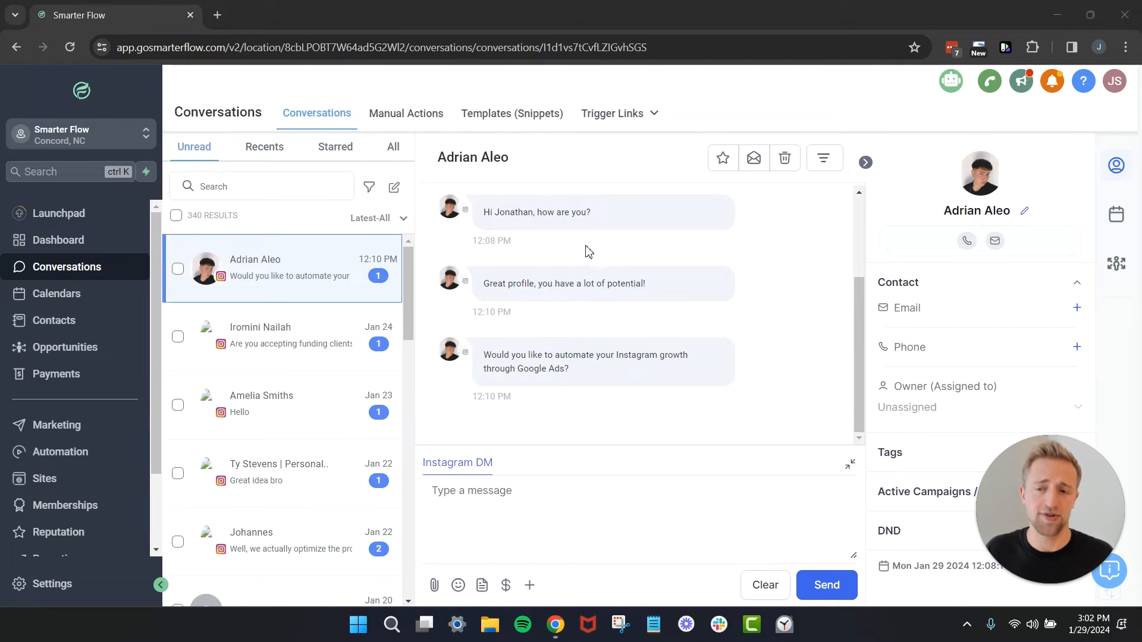
mouse_move(604, 256)
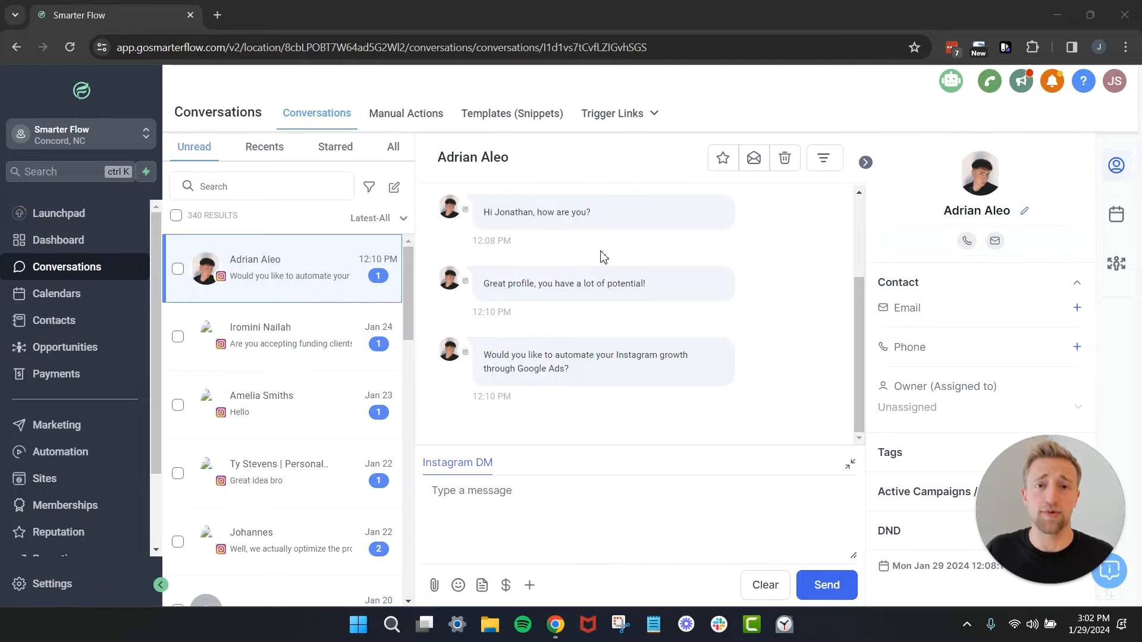
mouse_move(722, 158)
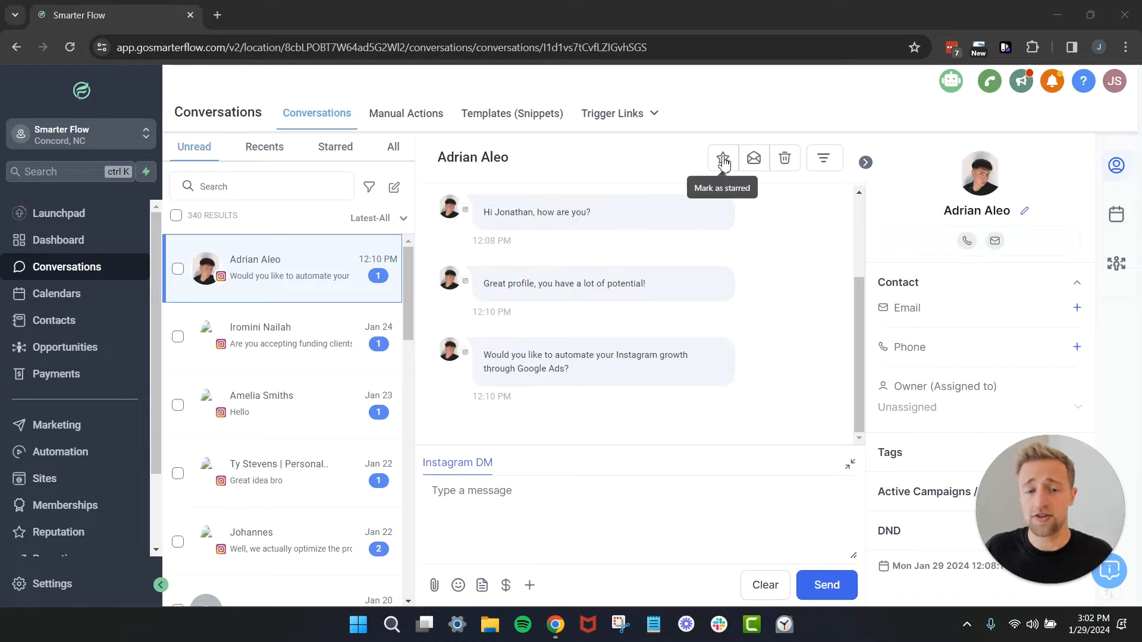
mouse_move(754, 158)
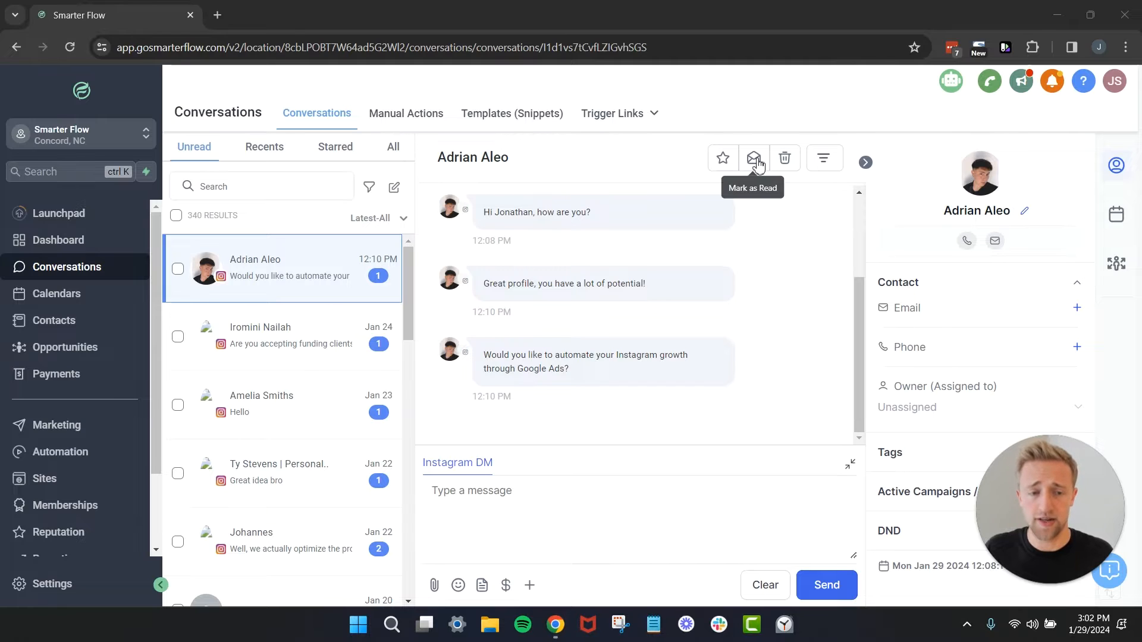
mouse_move(785, 158)
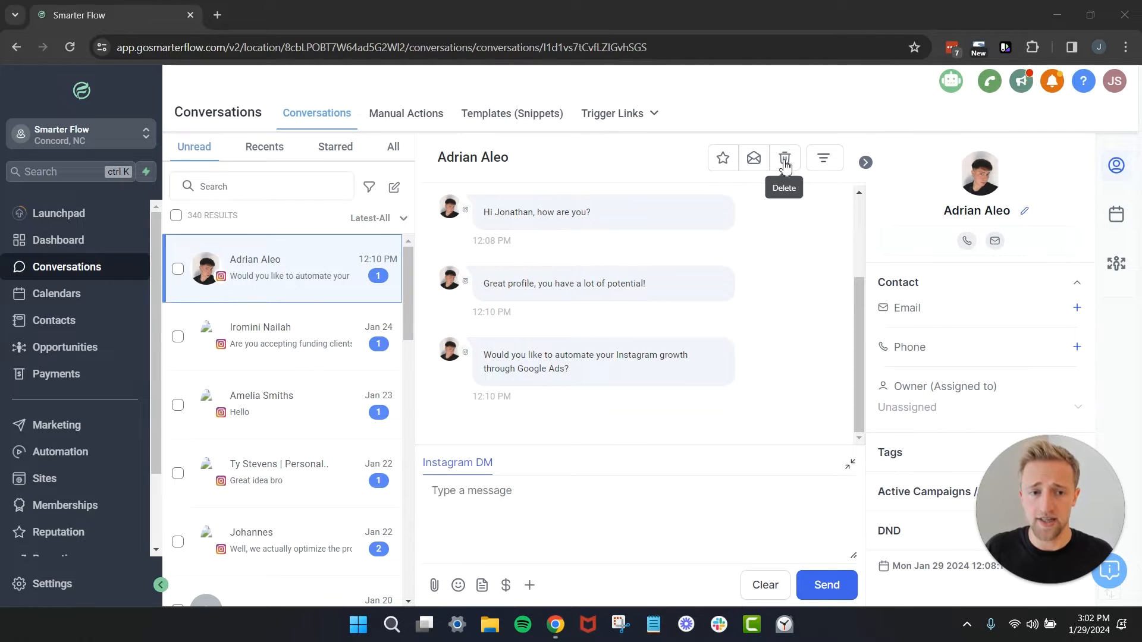
mouse_move(753, 158)
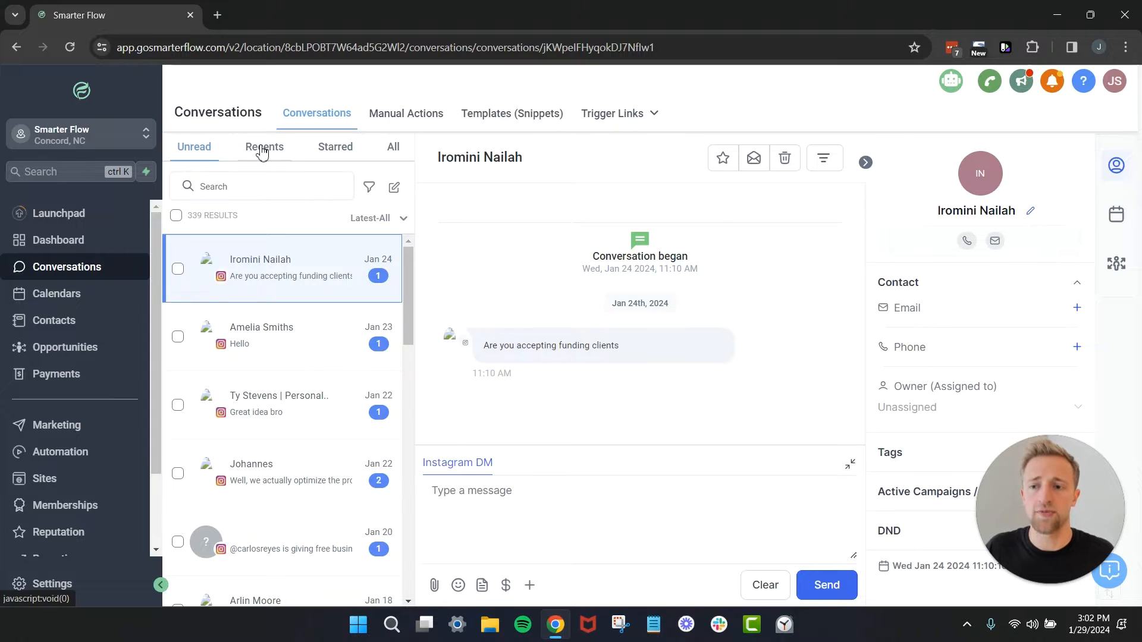
click(264, 146)
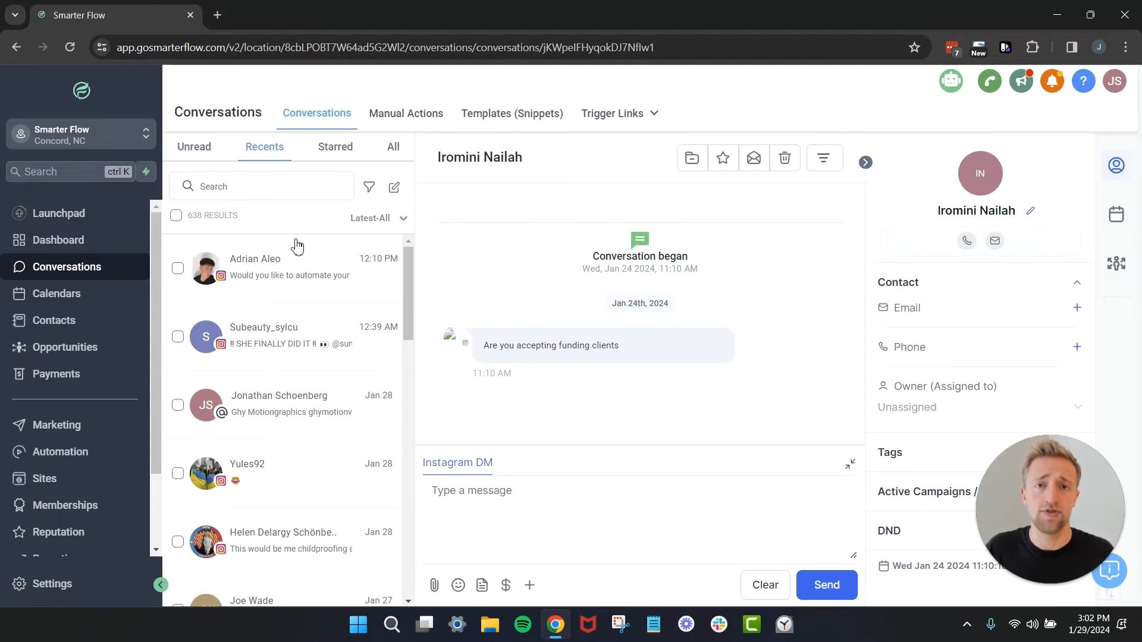
mouse_move(300, 262)
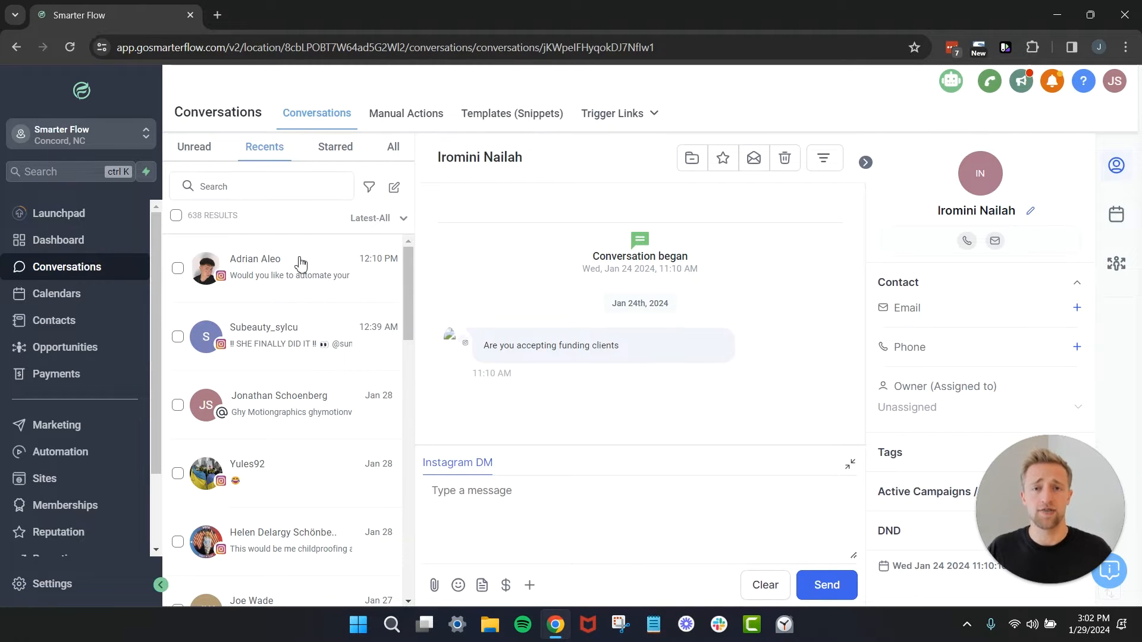
mouse_move(283, 269)
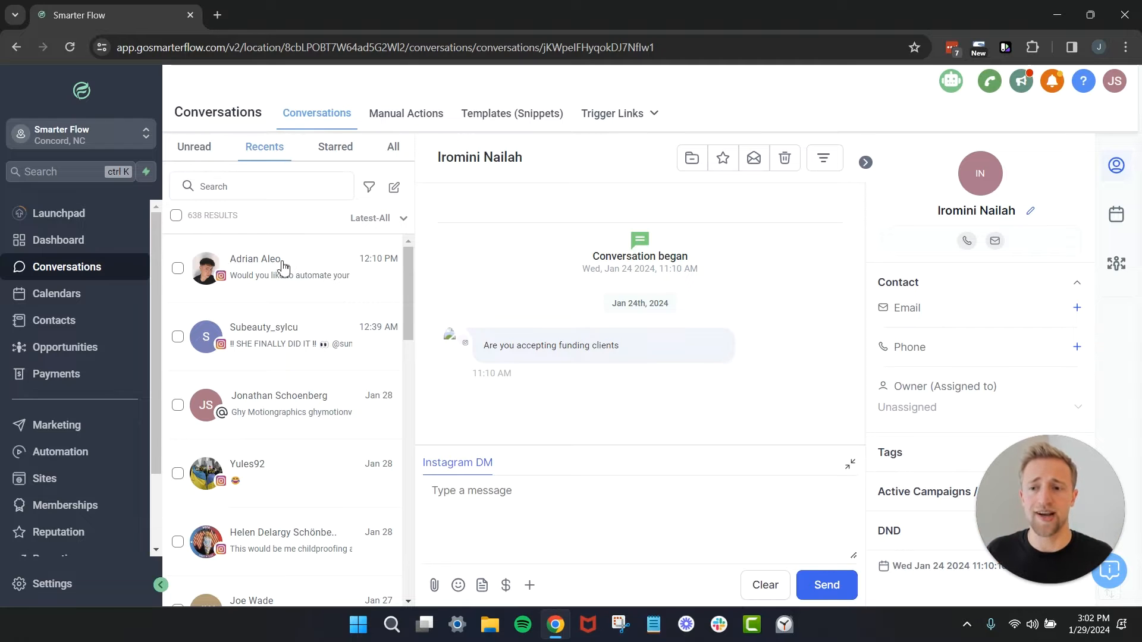
mouse_move(244, 272)
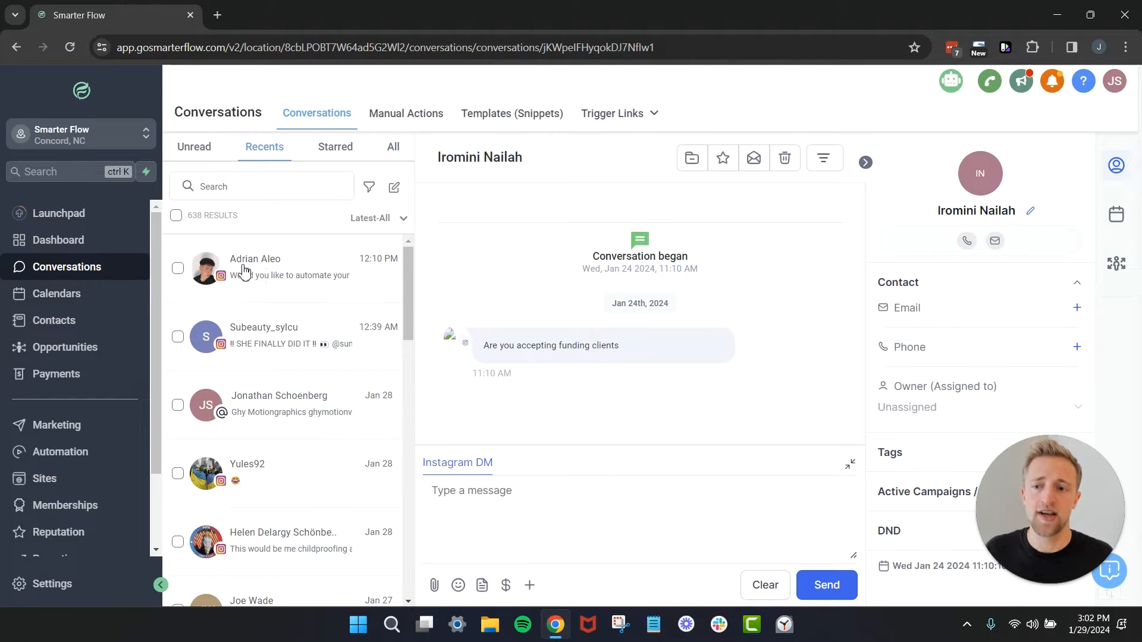
click(284, 267)
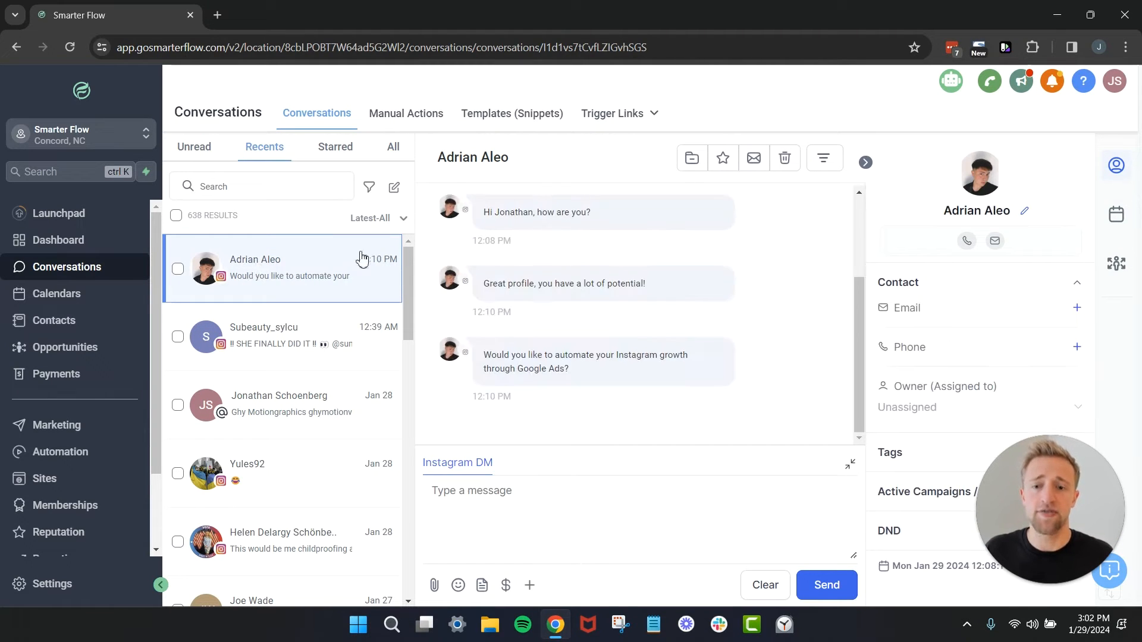
mouse_move(721, 158)
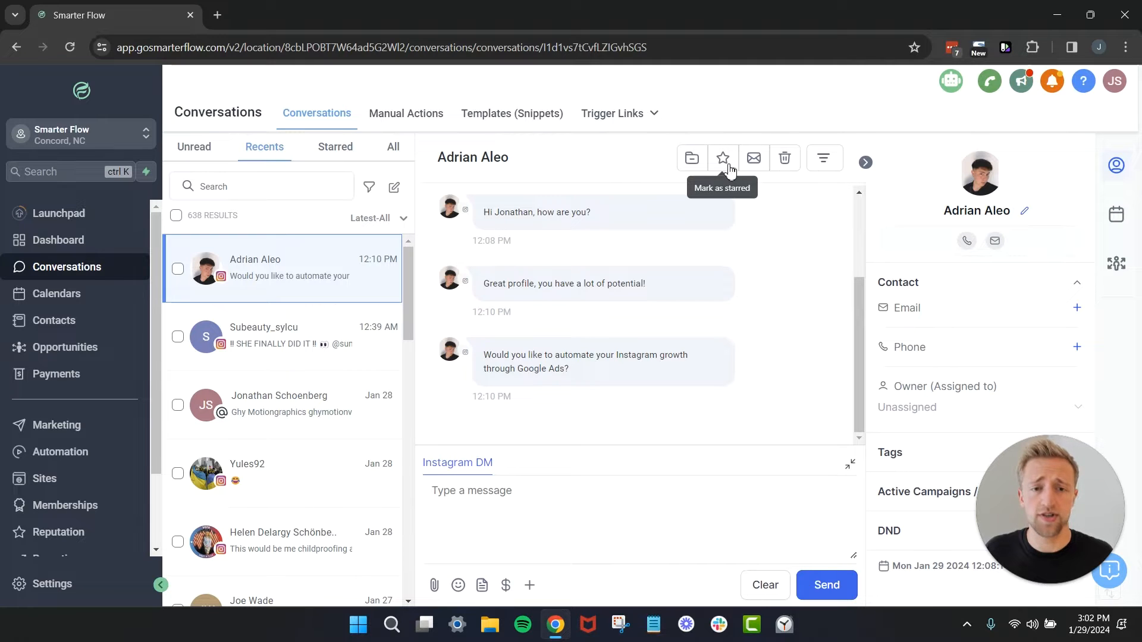
mouse_move(690, 162)
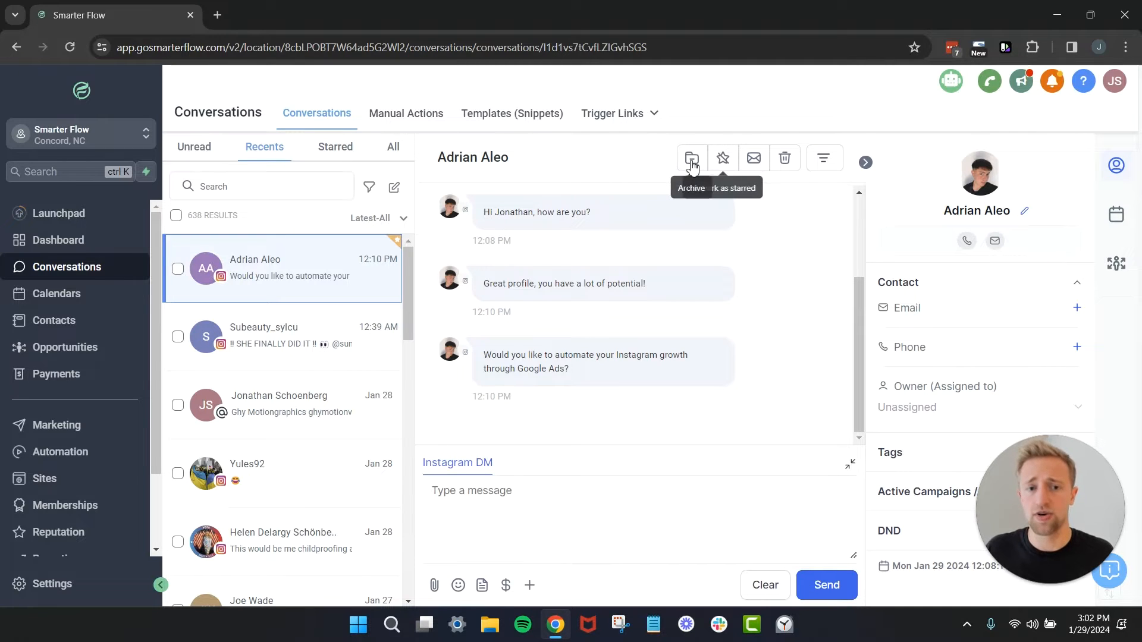
mouse_move(328, 276)
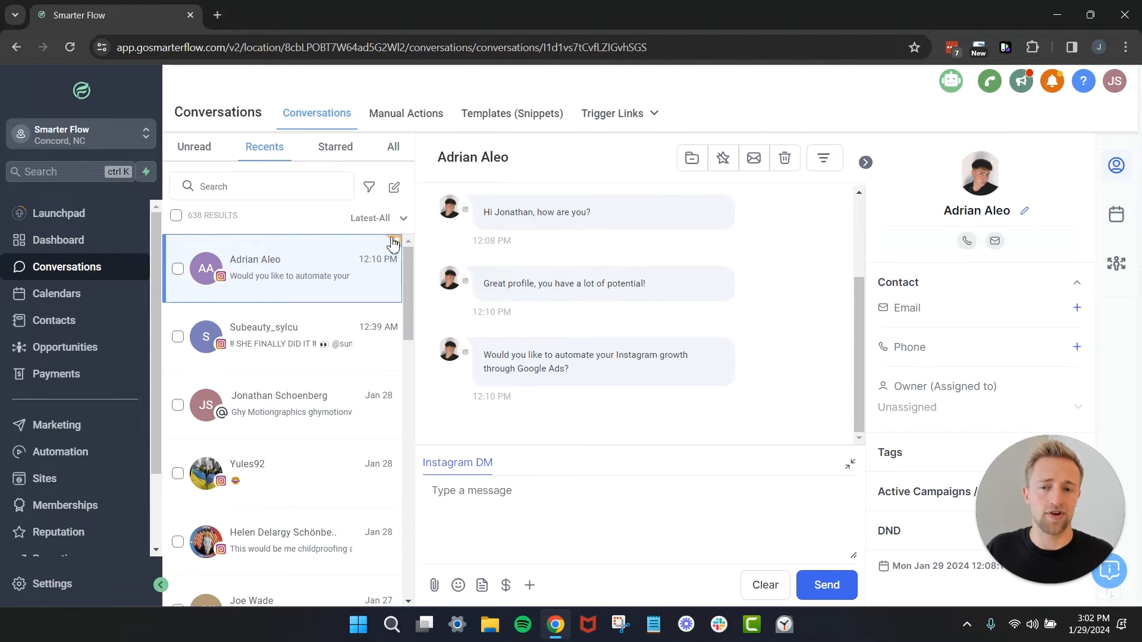
mouse_move(396, 248)
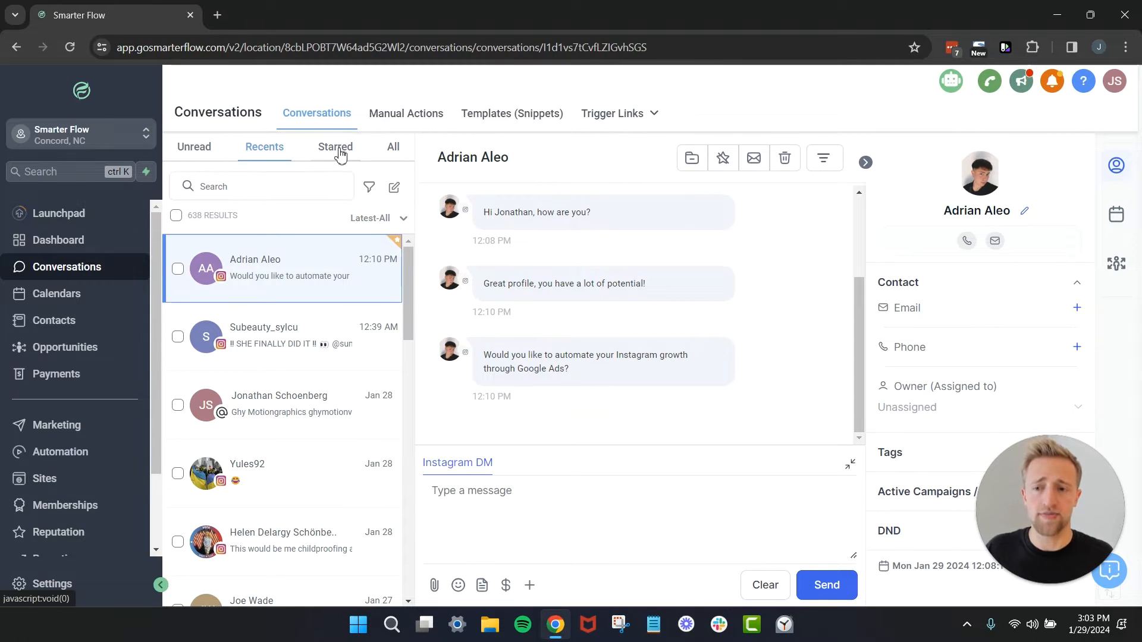
click(335, 146)
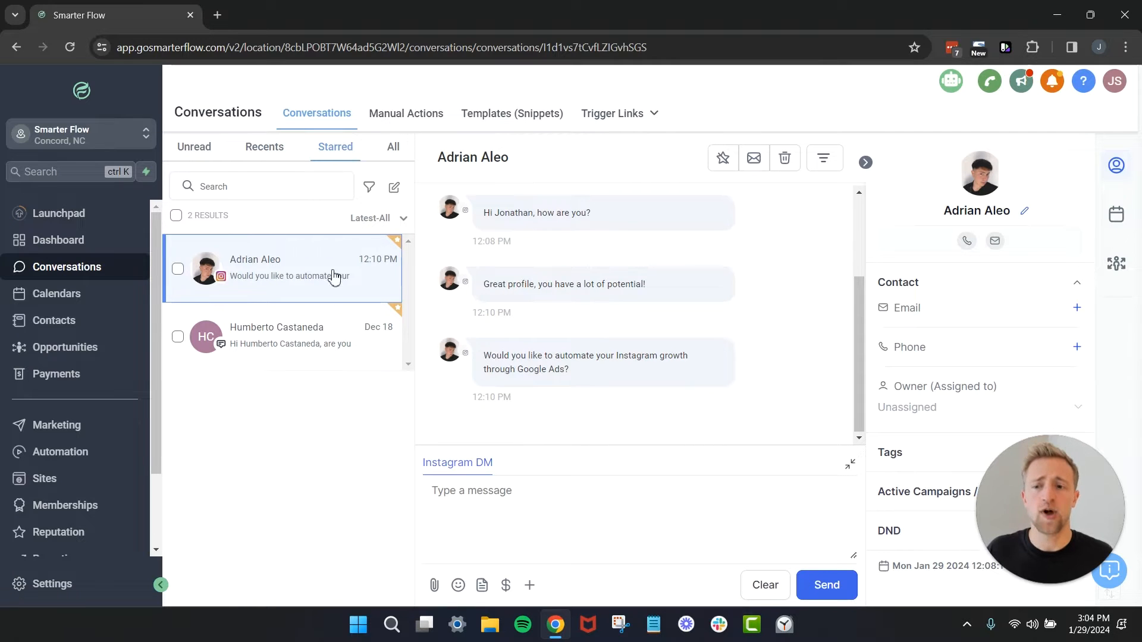
mouse_move(446, 260)
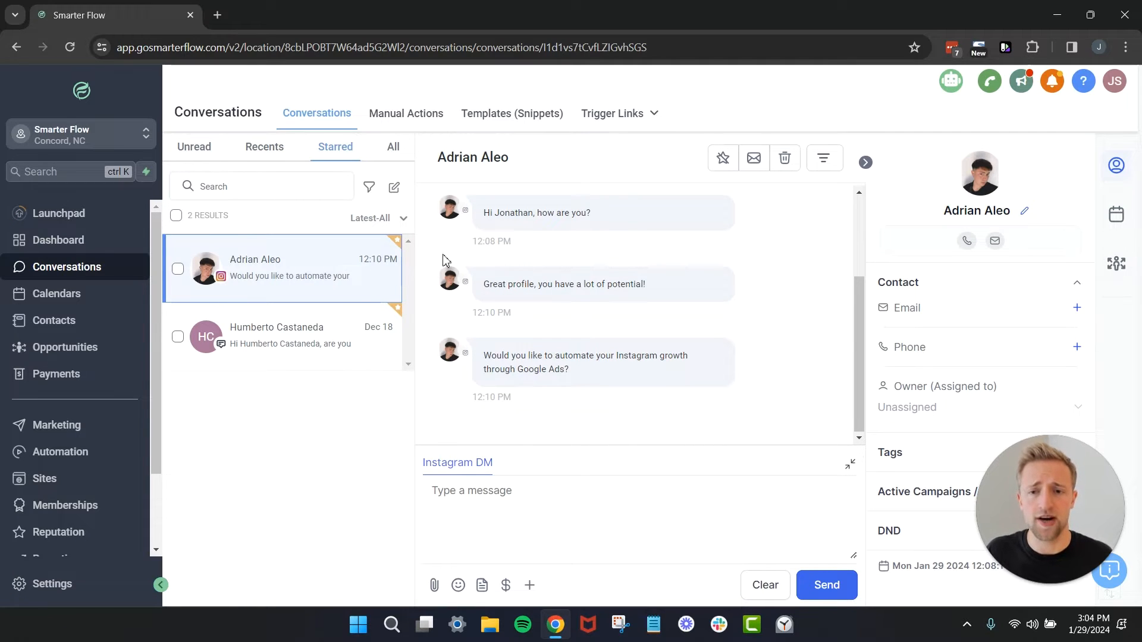
mouse_move(564, 347)
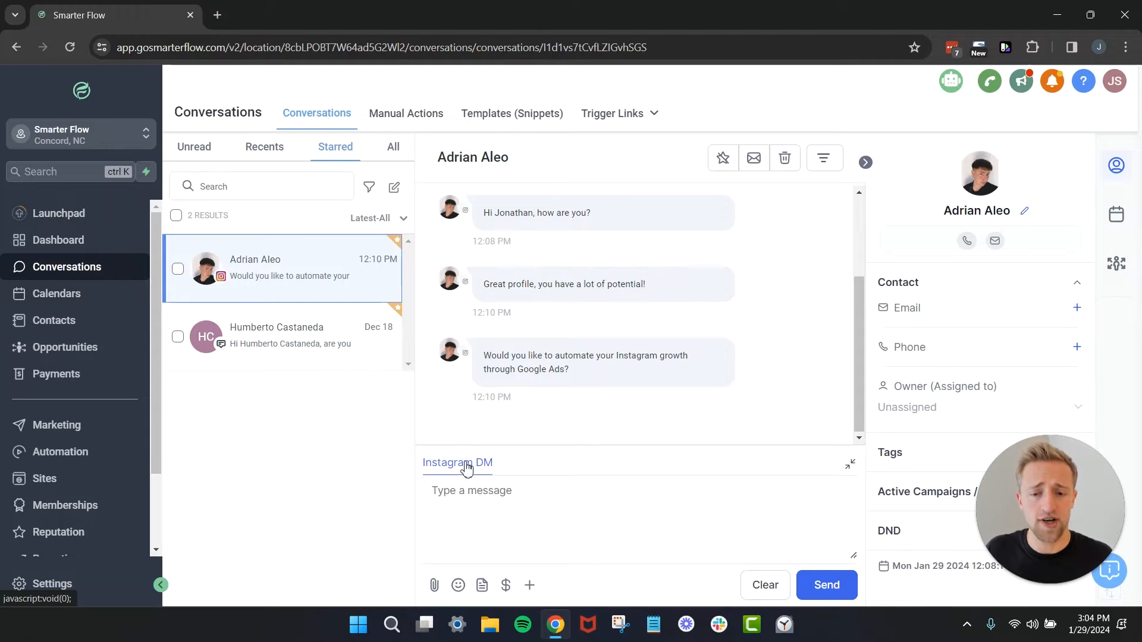
mouse_move(501, 469)
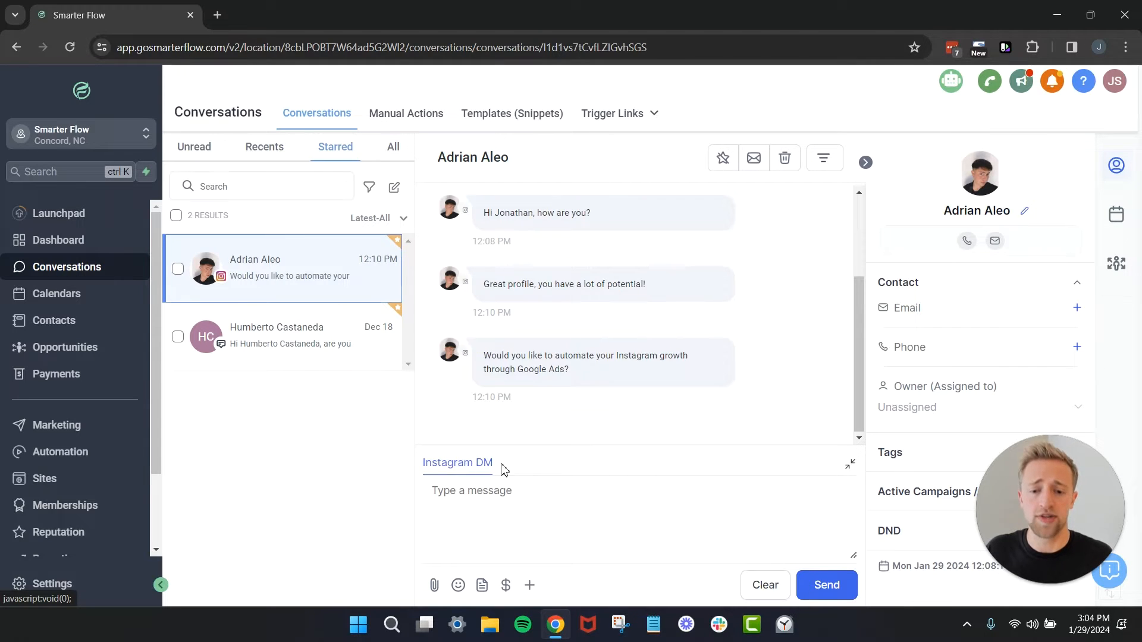
mouse_move(382, 324)
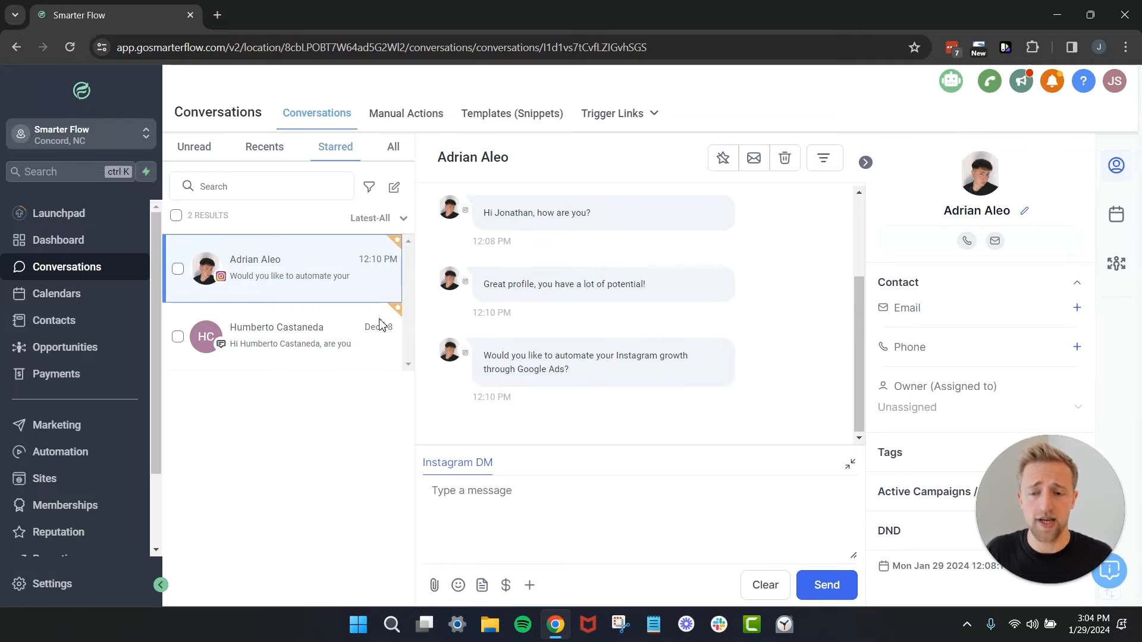
click(283, 335)
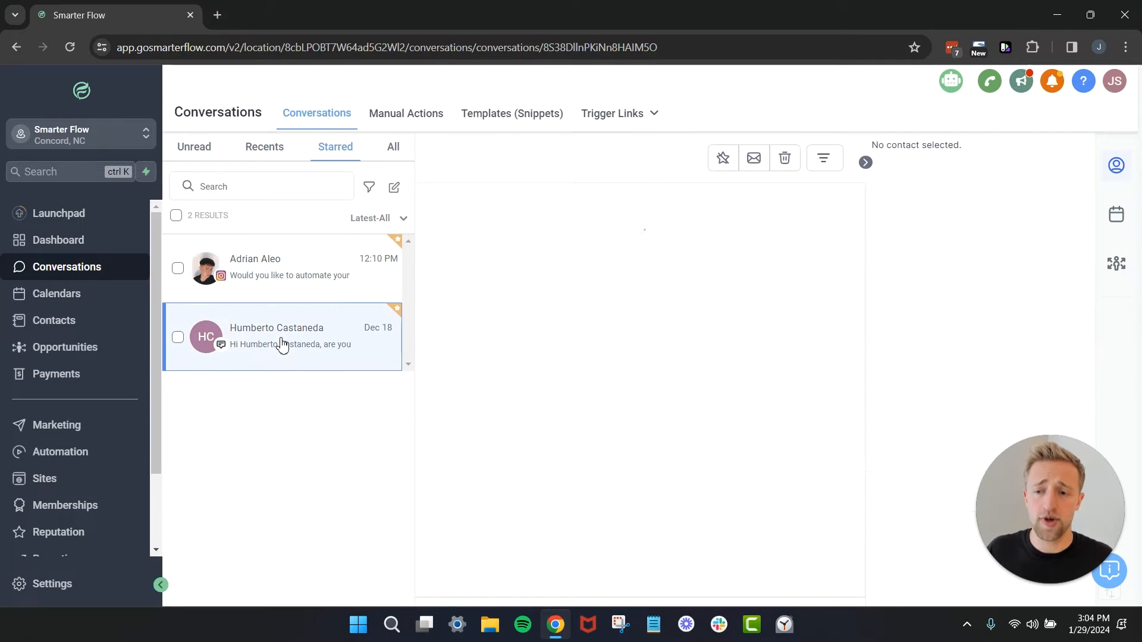
click(283, 336)
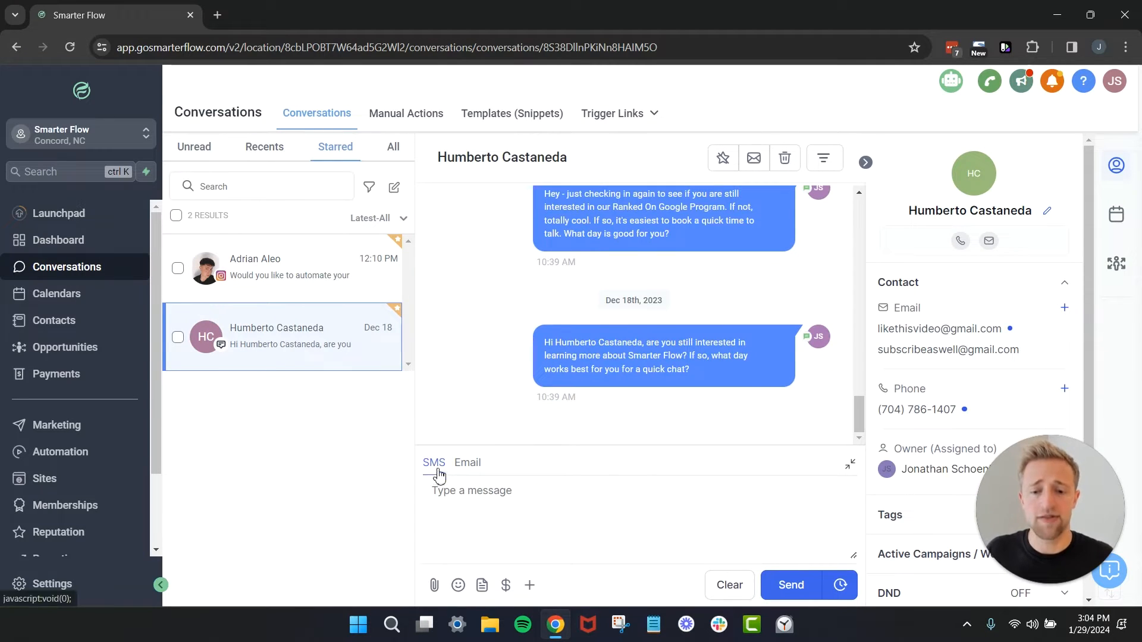
mouse_move(512, 472)
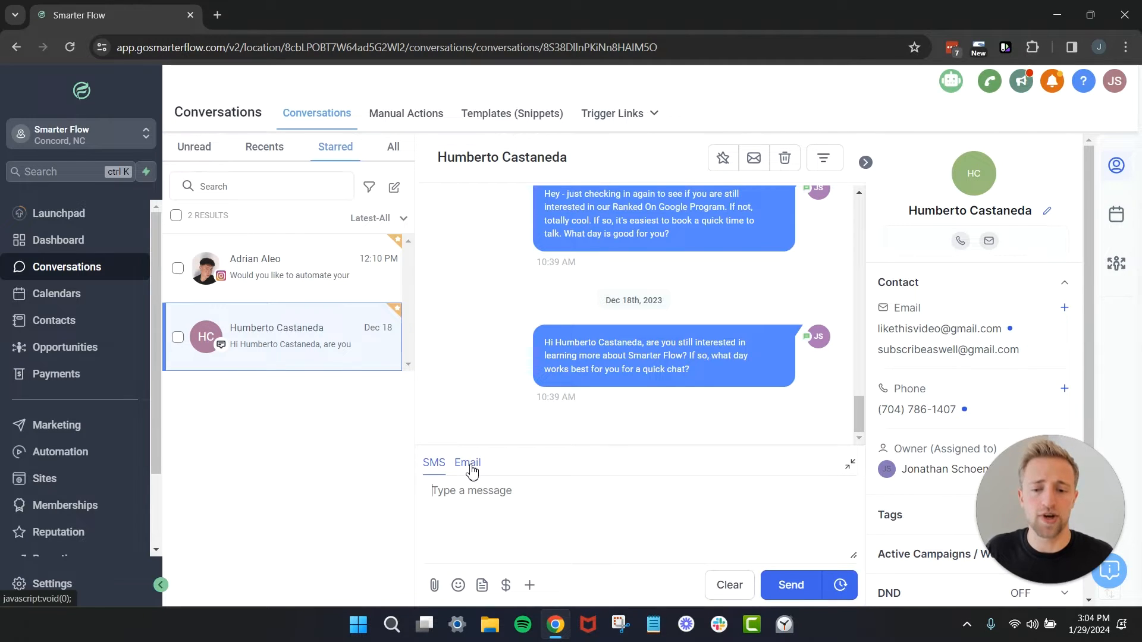
click(467, 462)
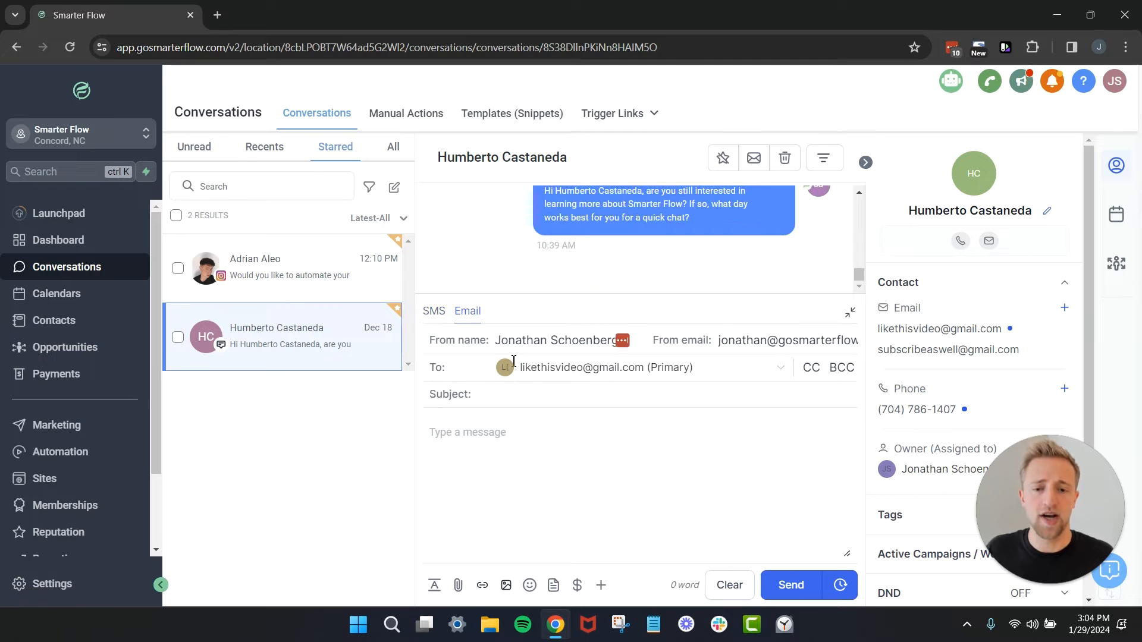
mouse_move(523, 386)
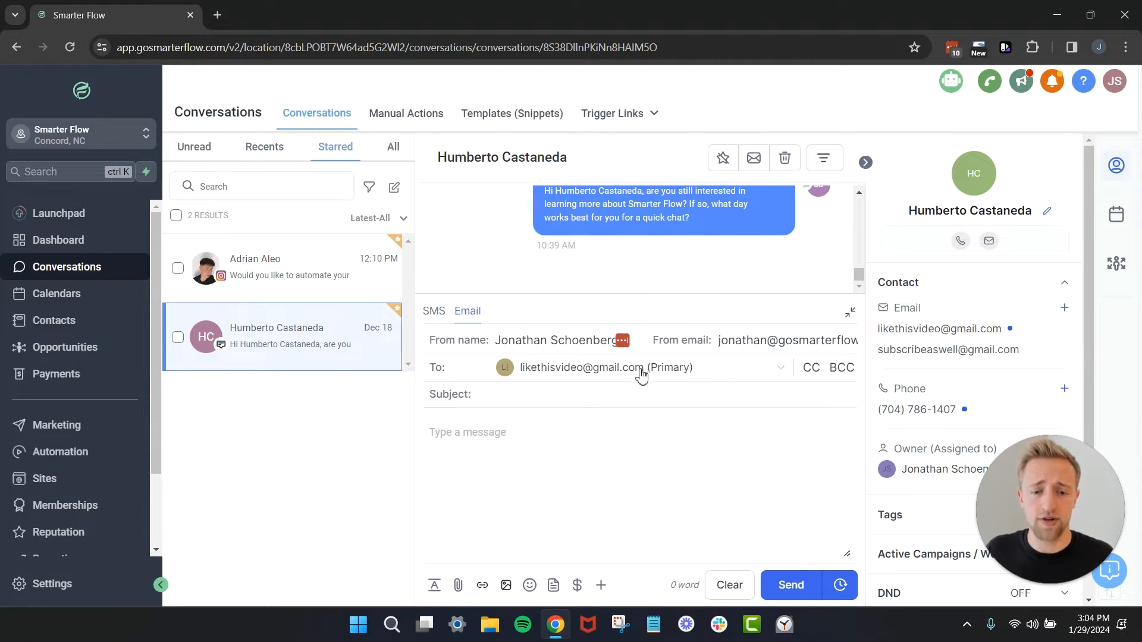
mouse_move(521, 377)
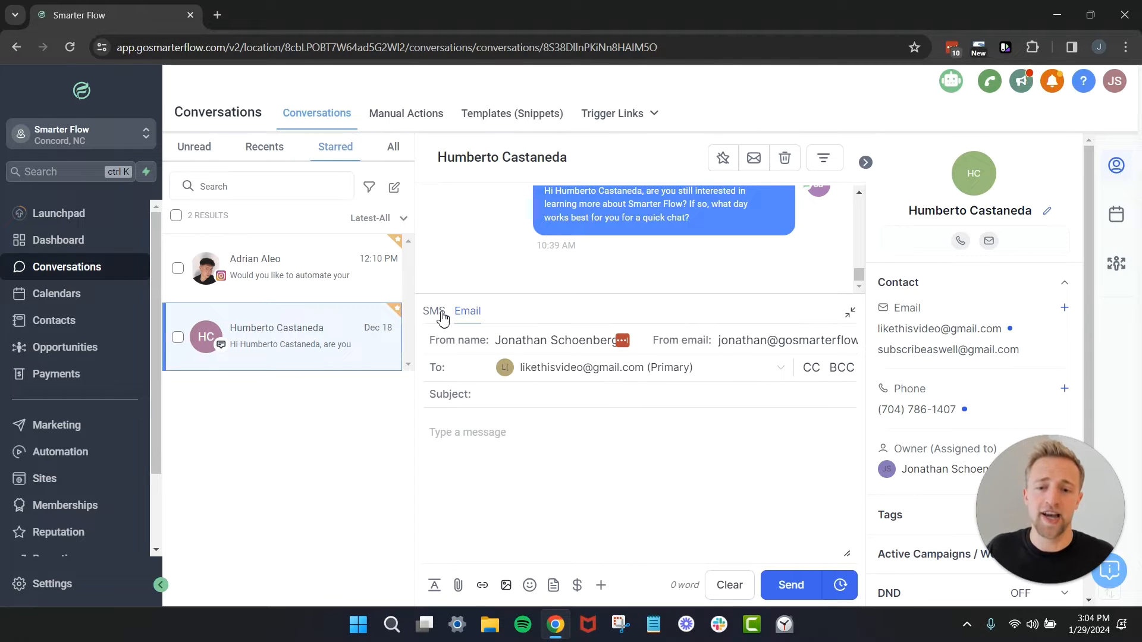
click(433, 311)
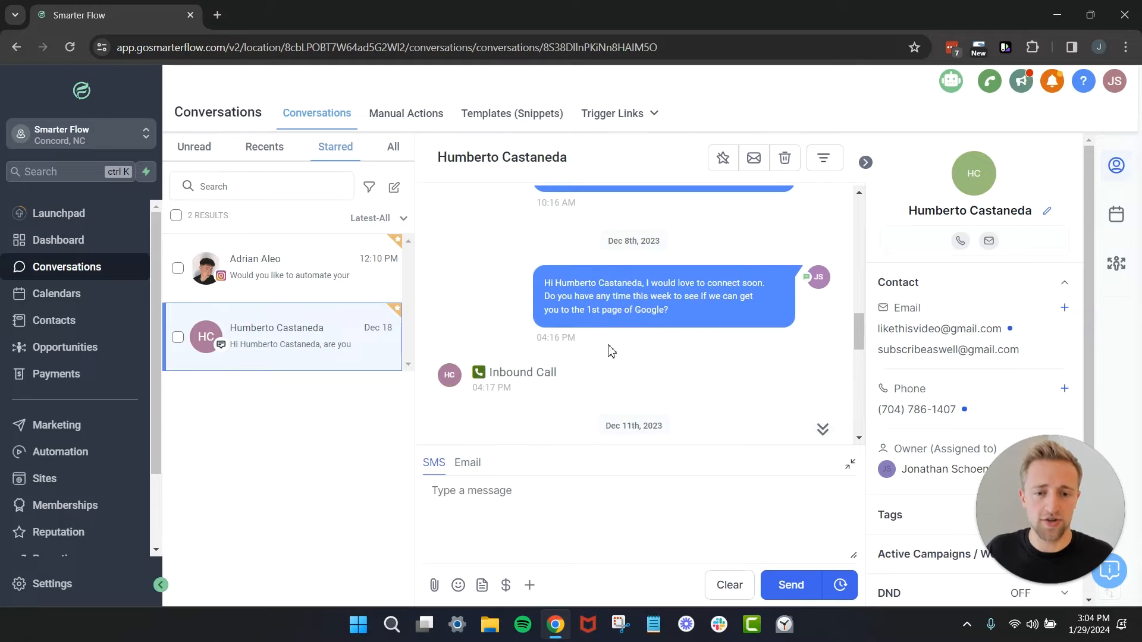
scroll(down, 3)
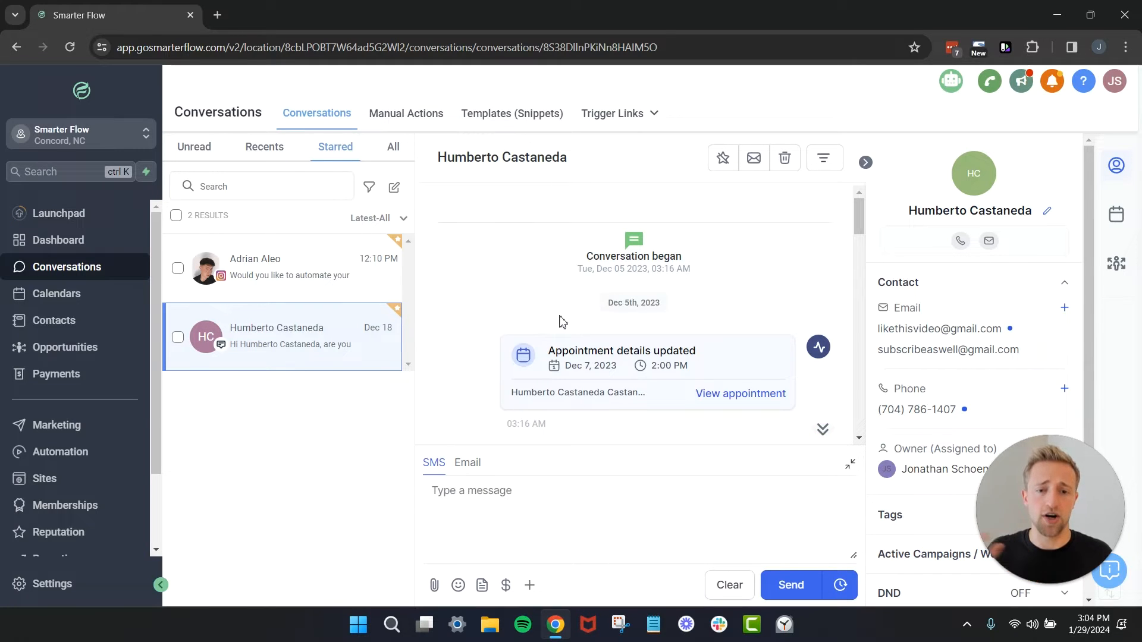
scroll(down, 3)
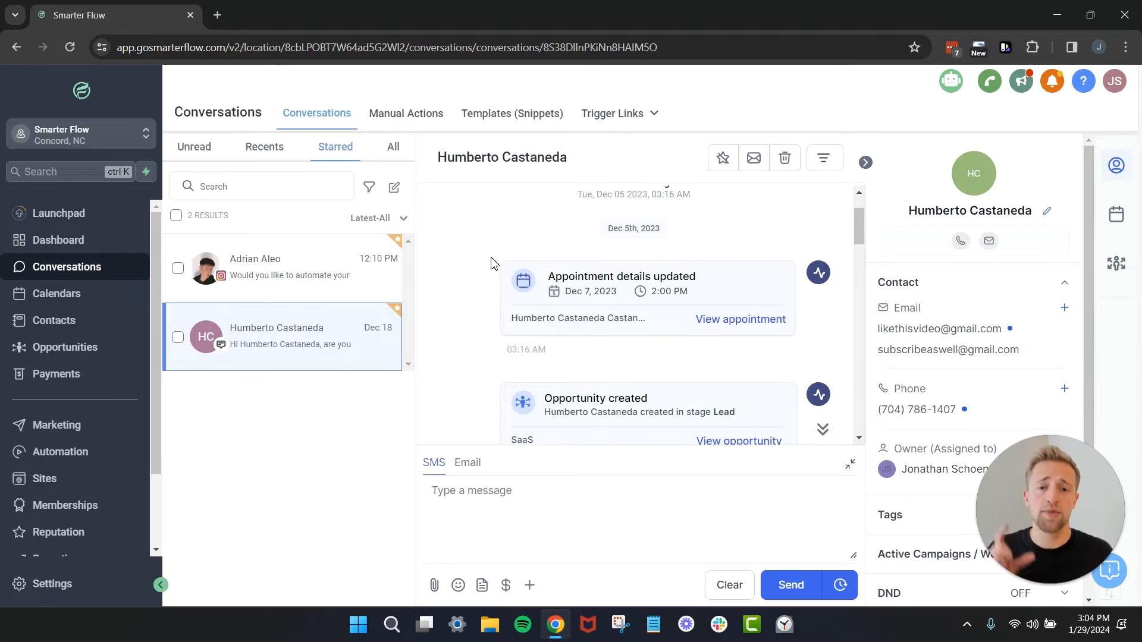
mouse_move(471, 253)
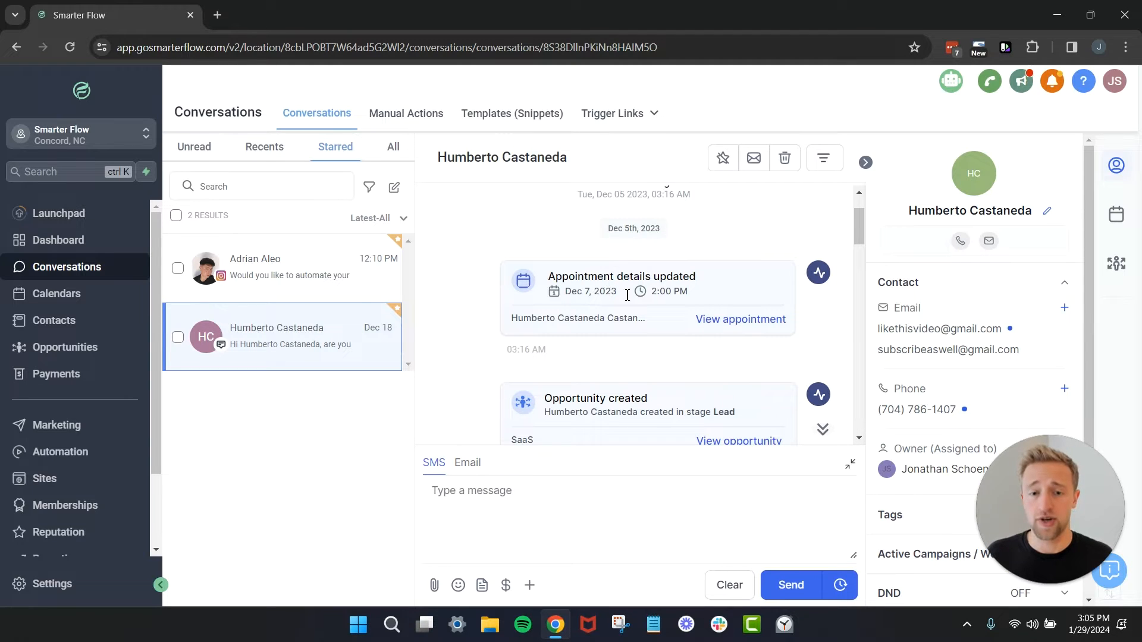
scroll(down, 3)
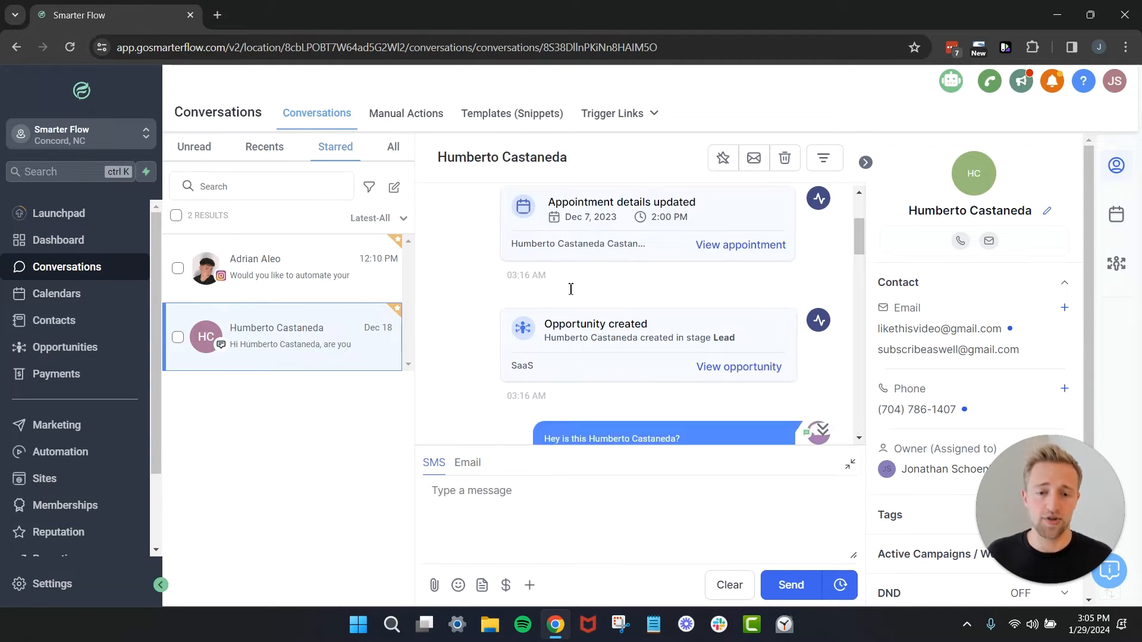
scroll(down, 3)
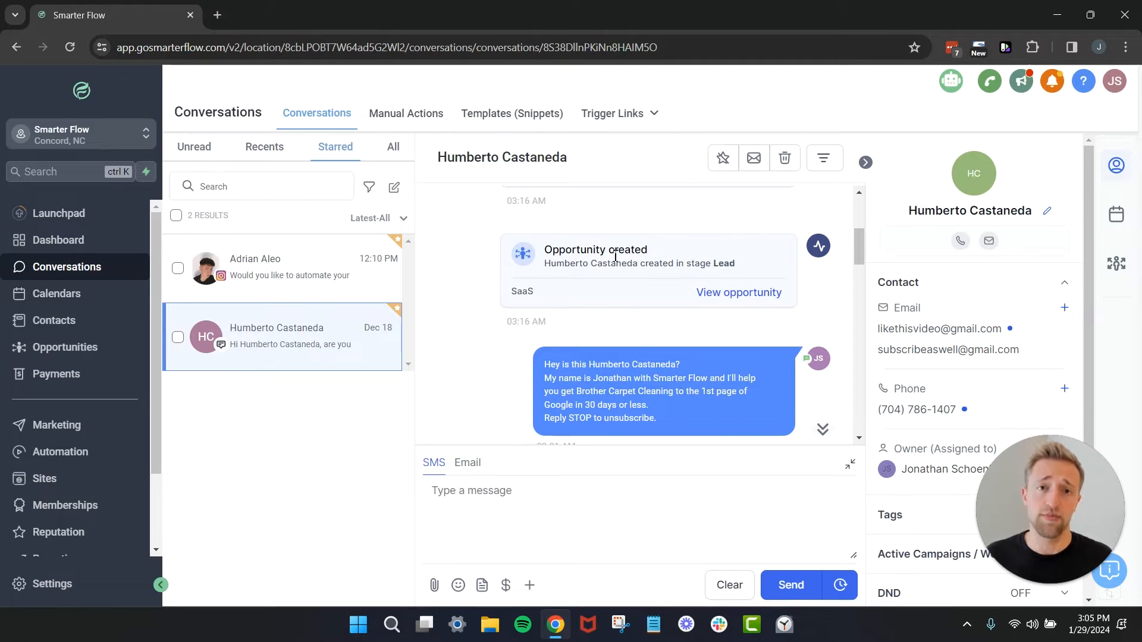
scroll(down, 3)
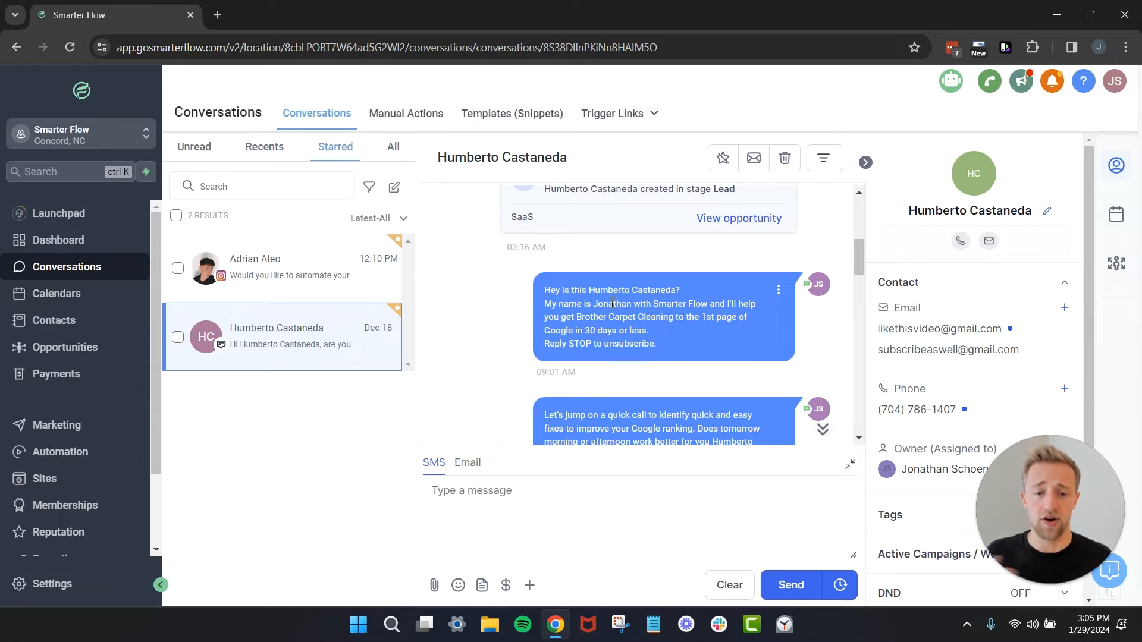
scroll(up, 3)
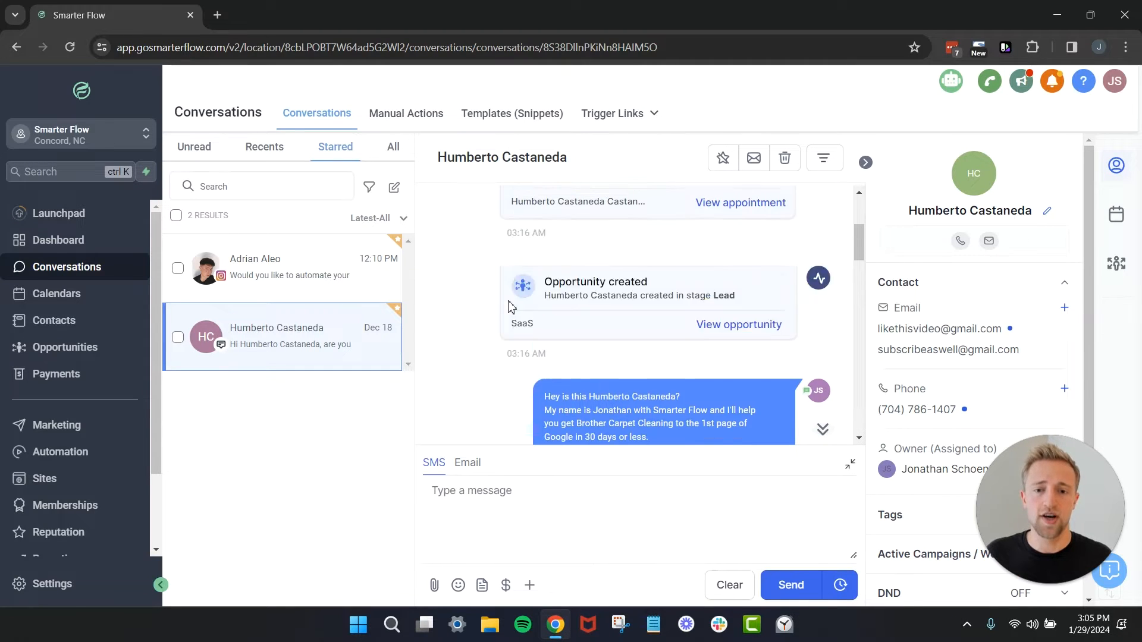
scroll(down, 3)
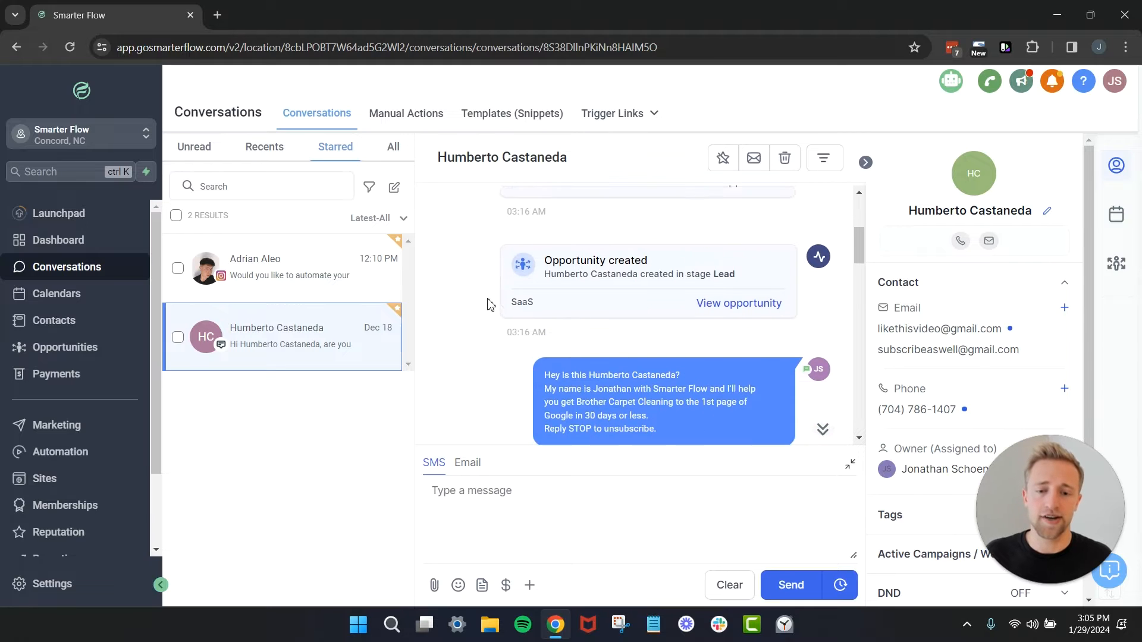
scroll(up, 3)
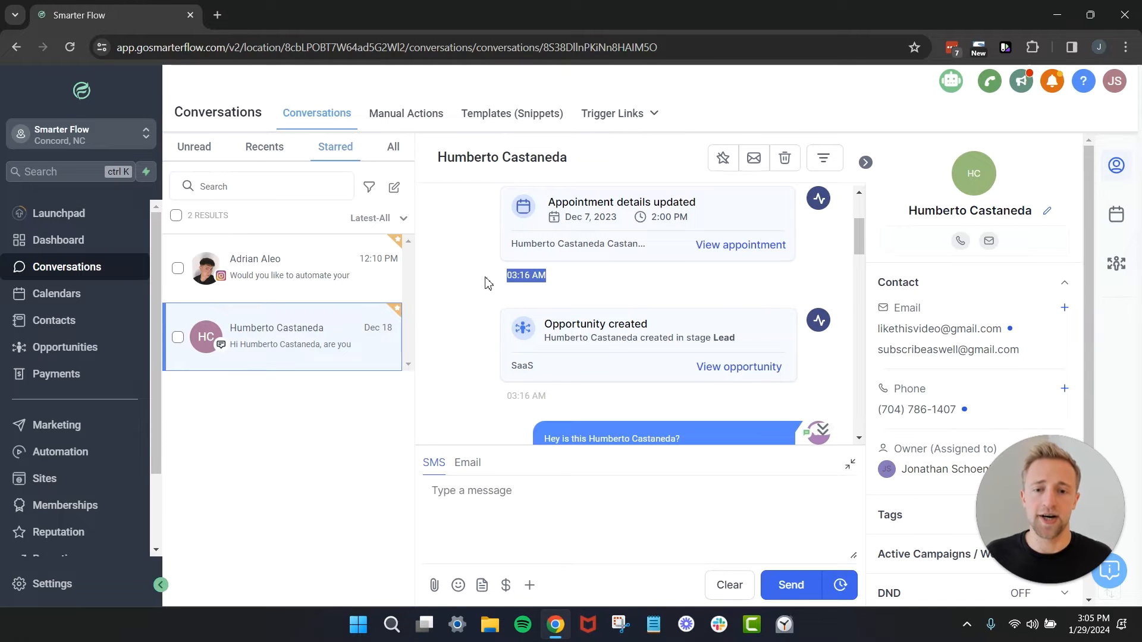
scroll(down, 3)
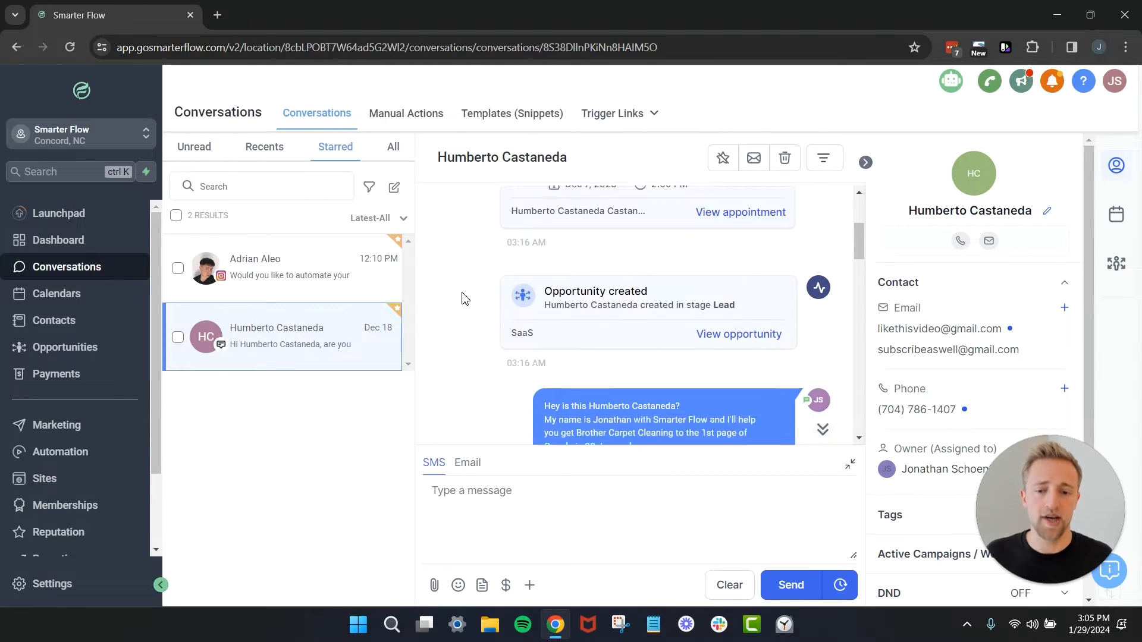
scroll(down, 3)
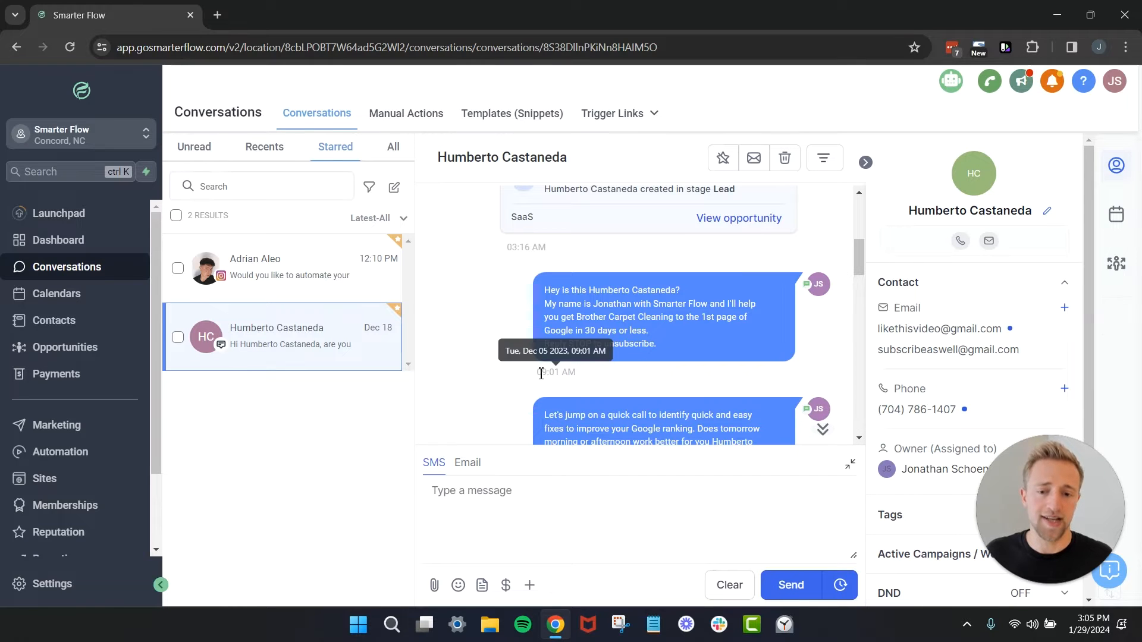
mouse_move(485, 322)
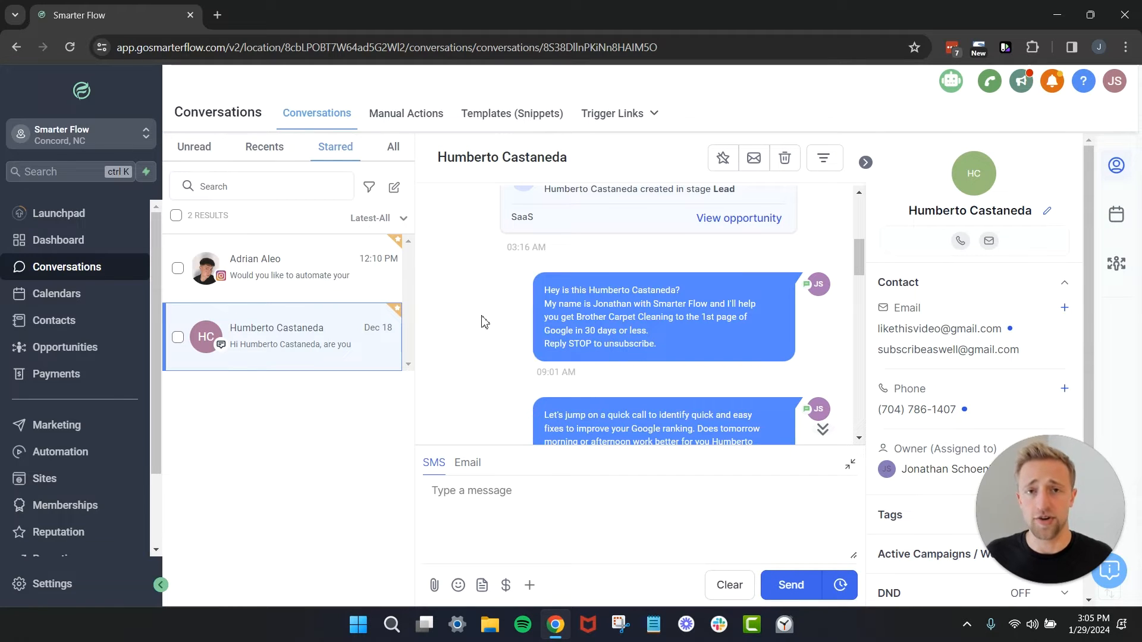
scroll(up, 3)
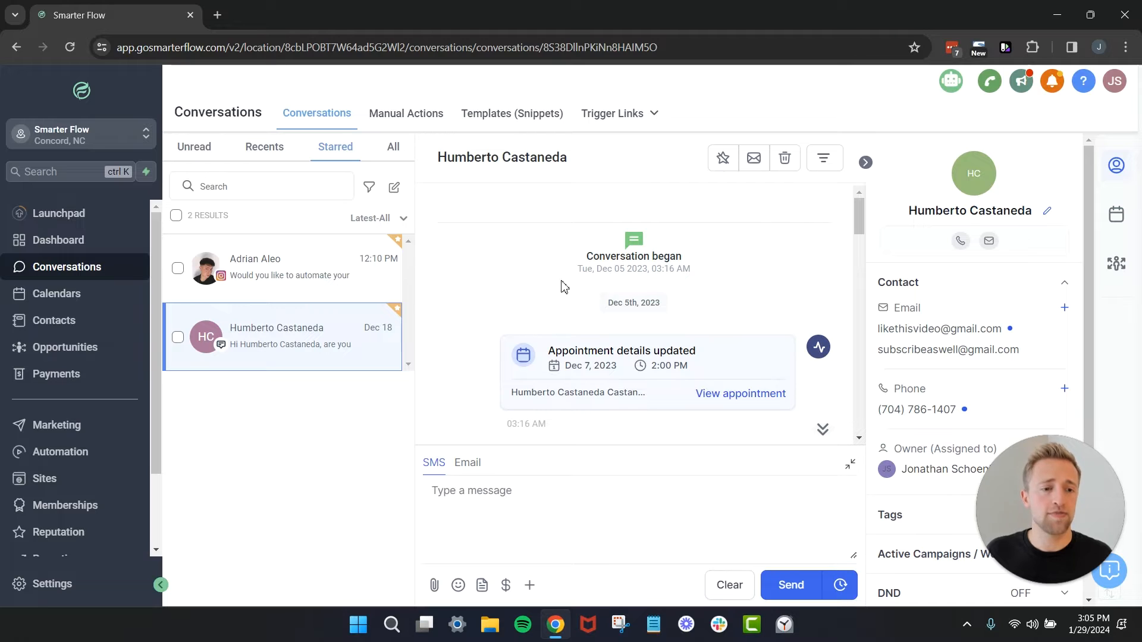
scroll(down, 3)
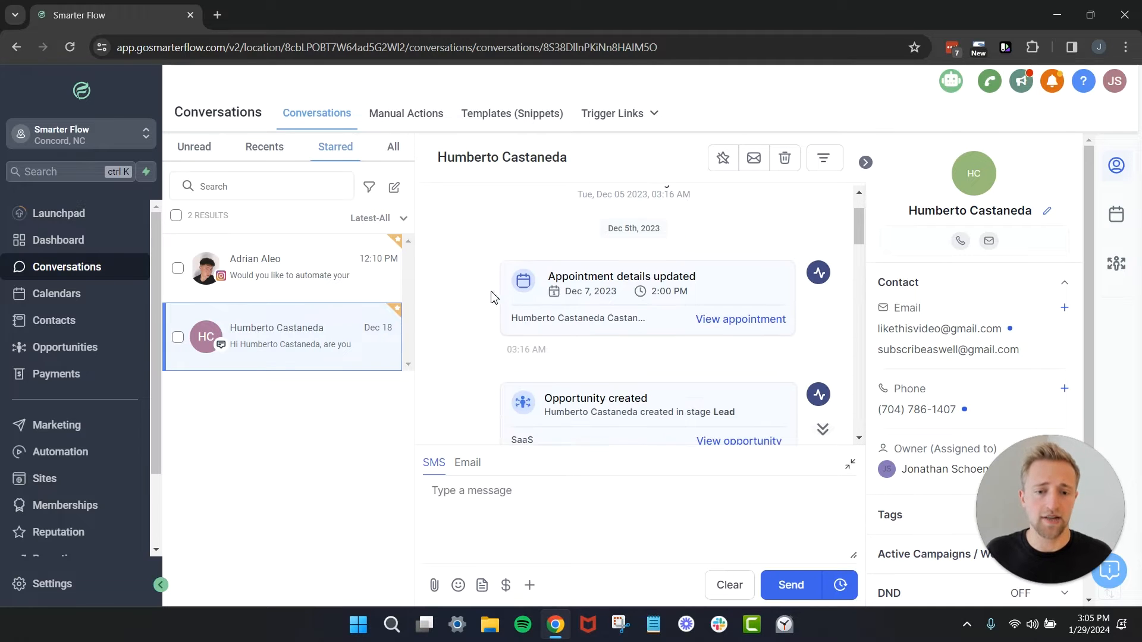
scroll(down, 3)
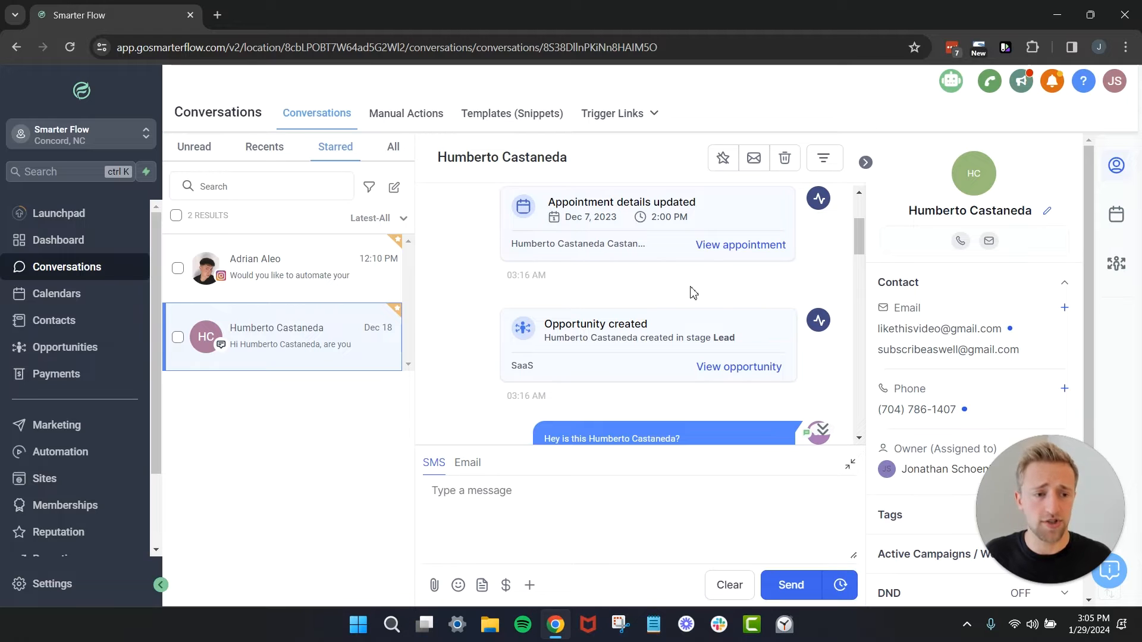
mouse_move(915, 235)
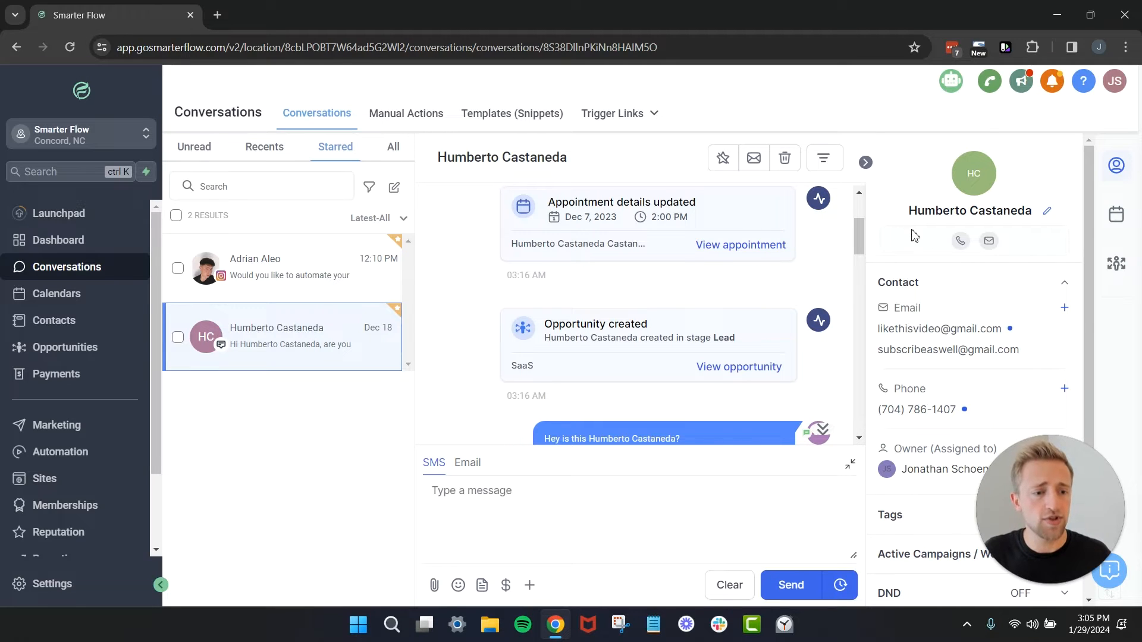
mouse_move(924, 231)
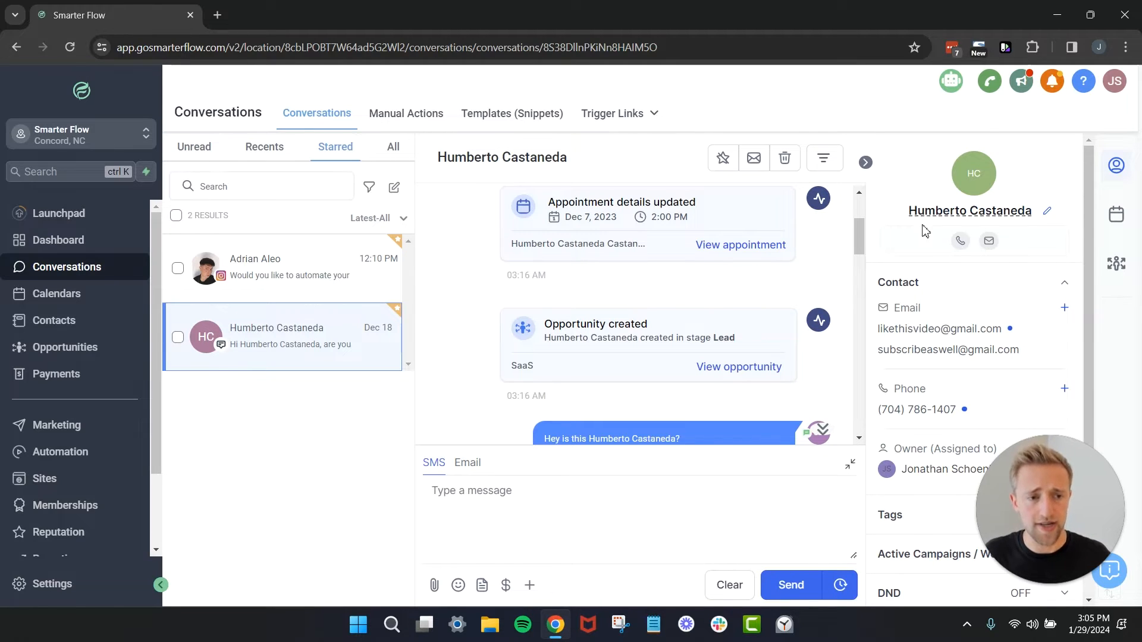
mouse_move(935, 325)
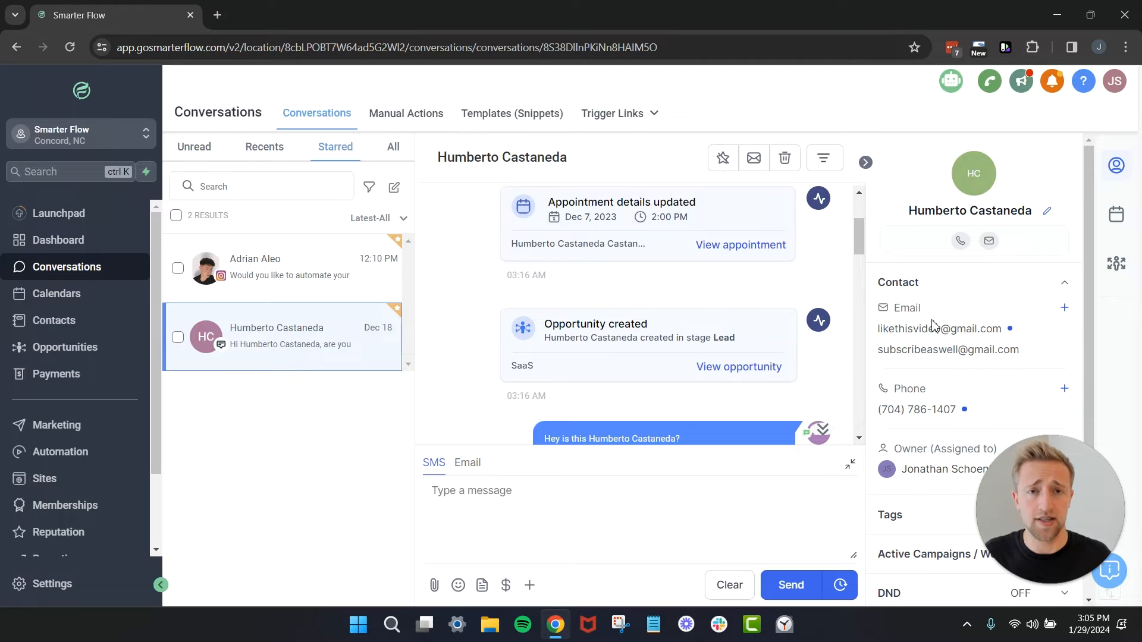
Browse Humberto's appointment and $500 SaaS opportunity, then show his contact details panel
scroll(down, 3)
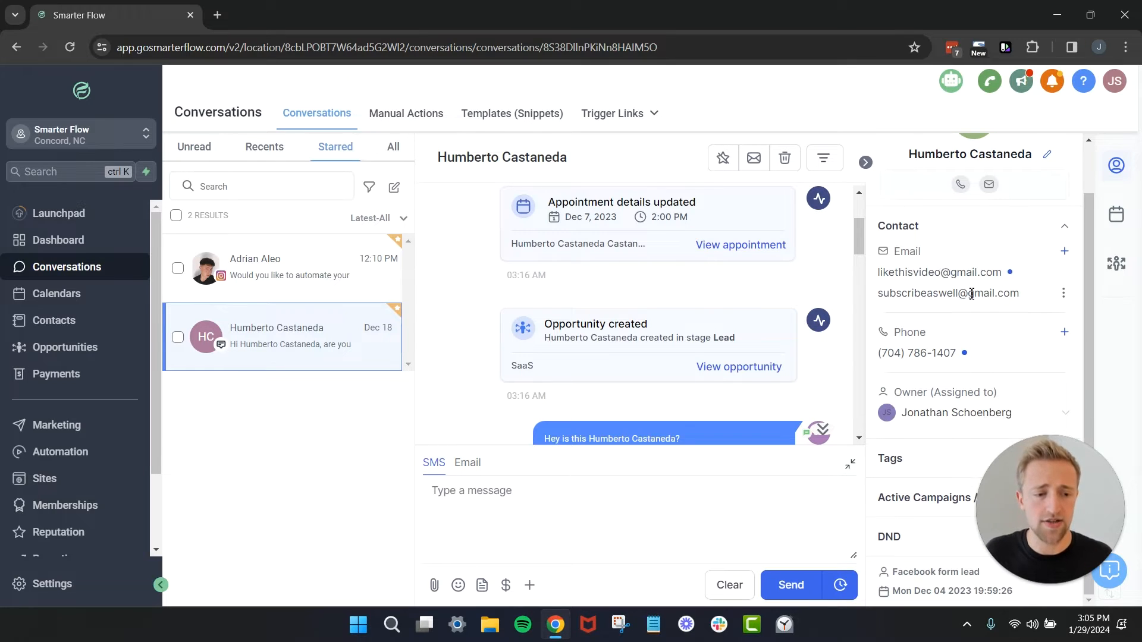
scroll(up, 3)
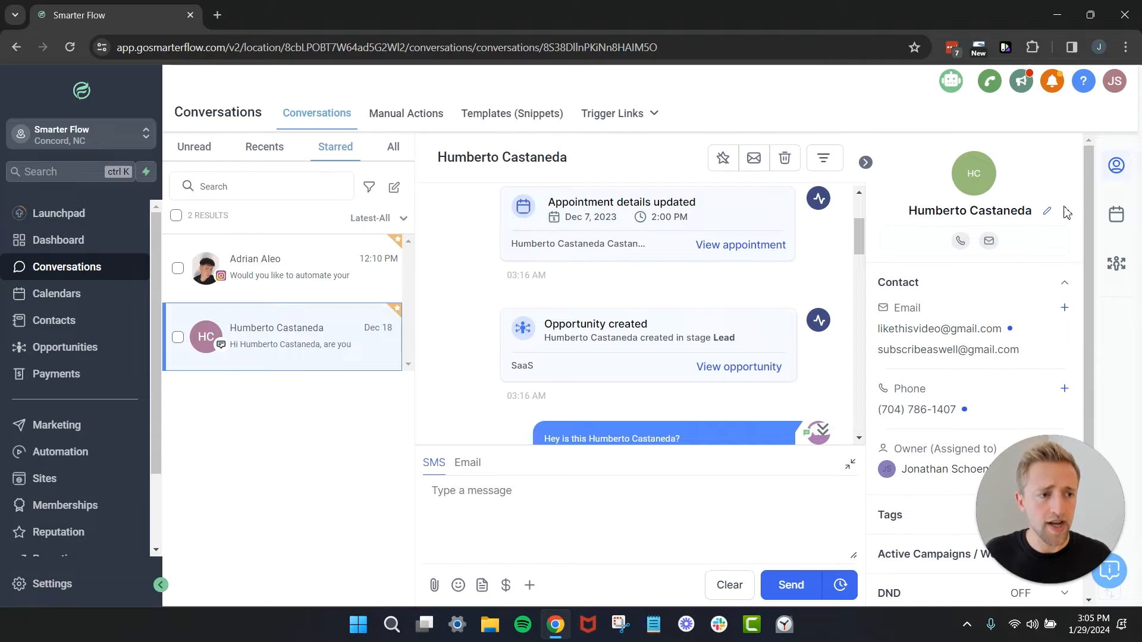
mouse_move(1116, 166)
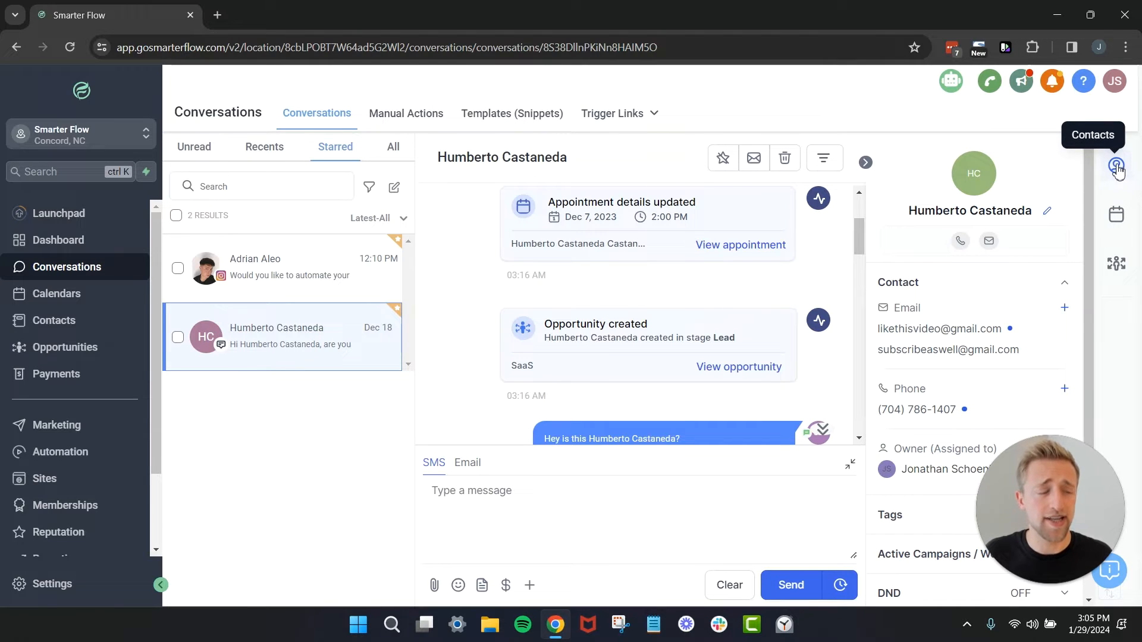
mouse_move(1115, 214)
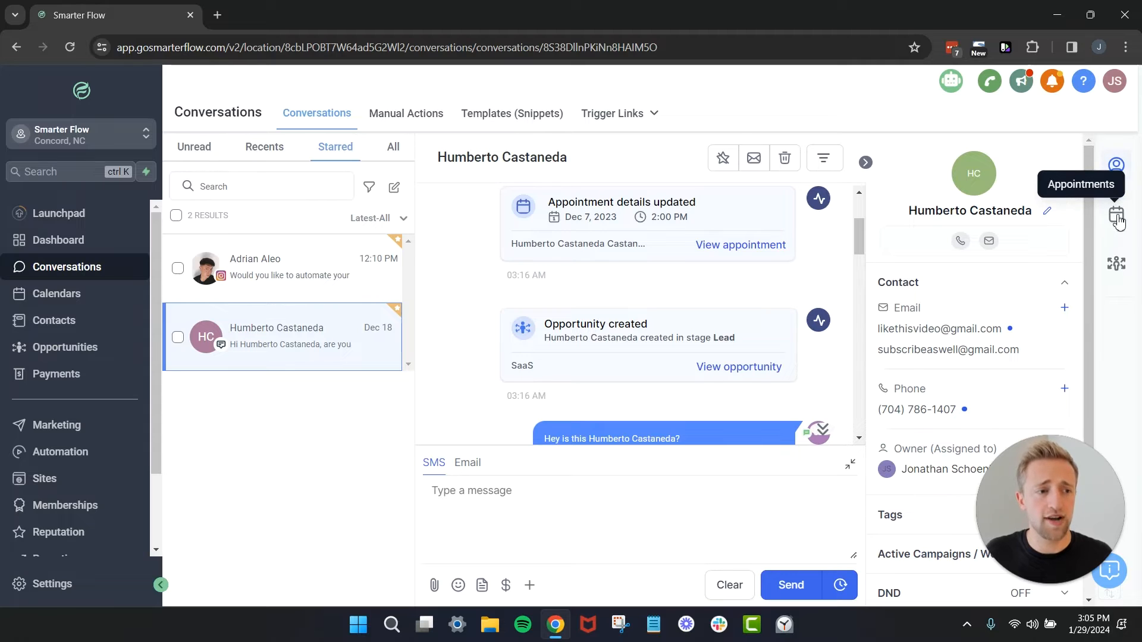
click(1115, 215)
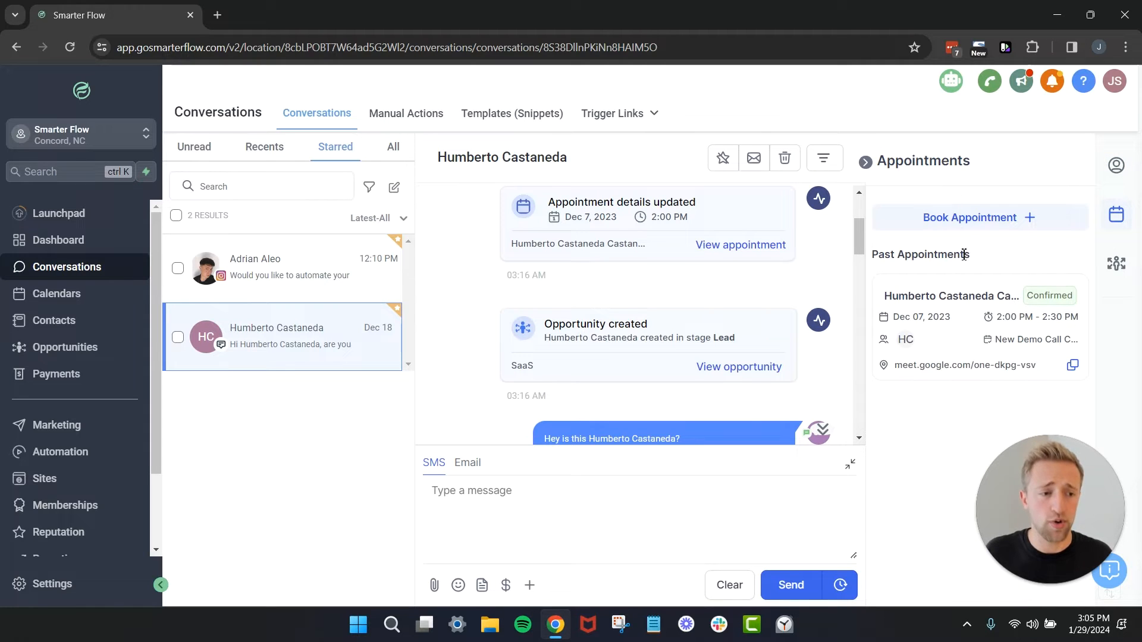
mouse_move(964, 409)
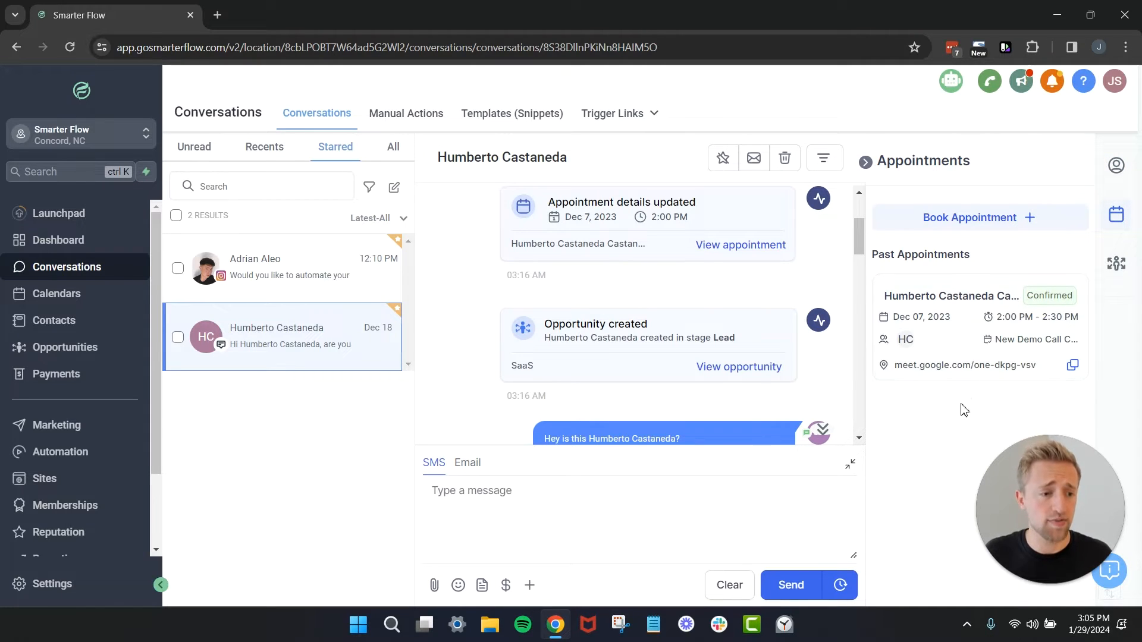
click(1117, 263)
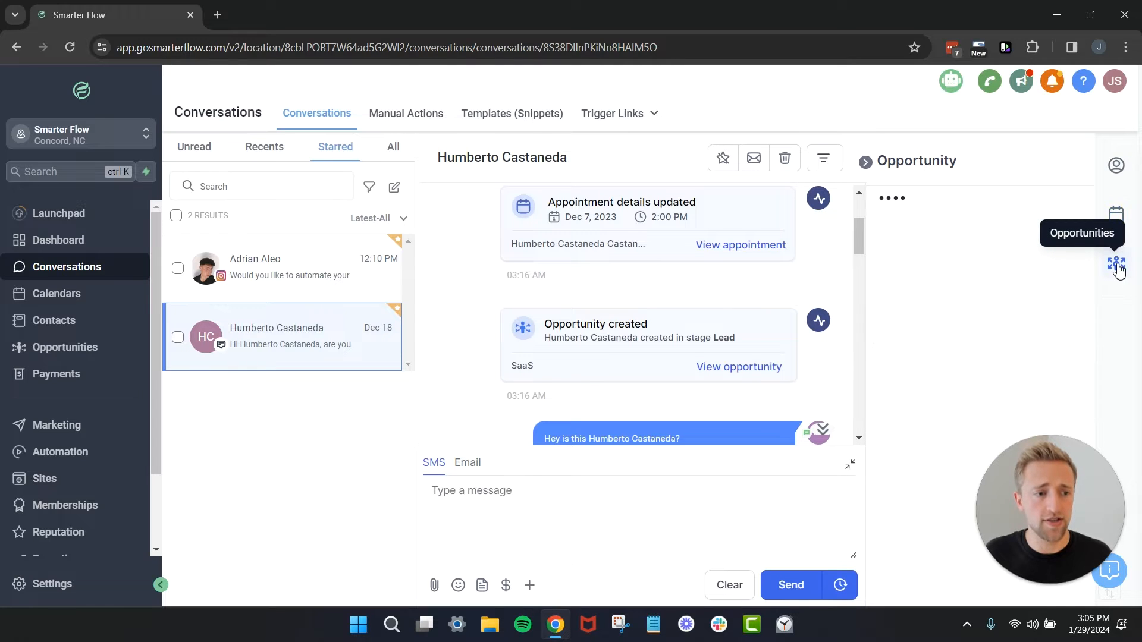
click(1117, 264)
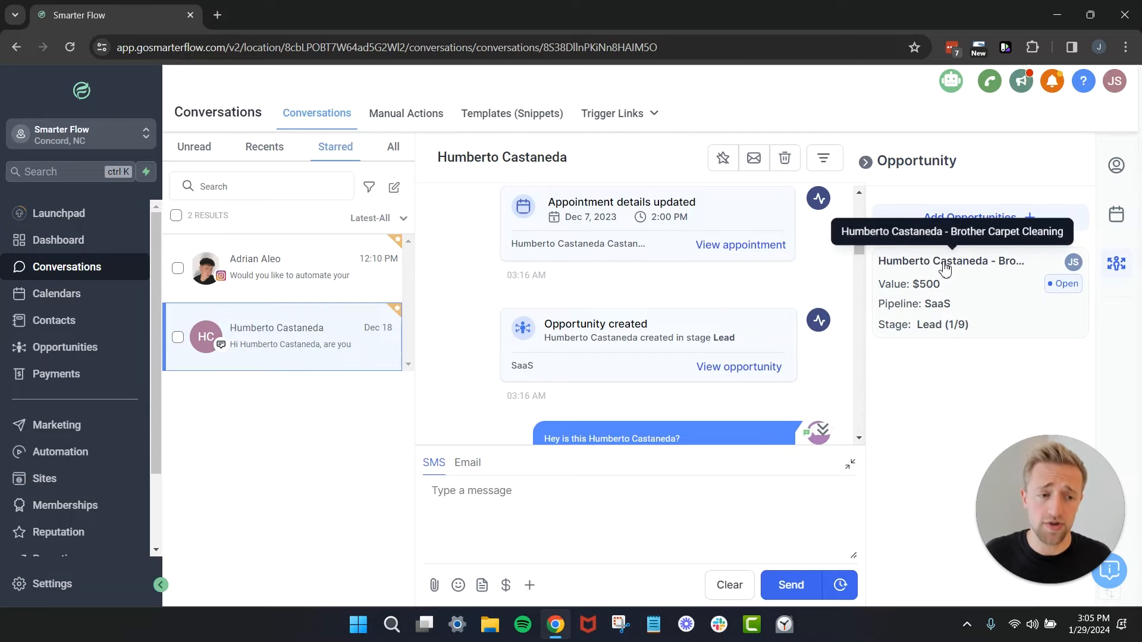
mouse_move(964, 362)
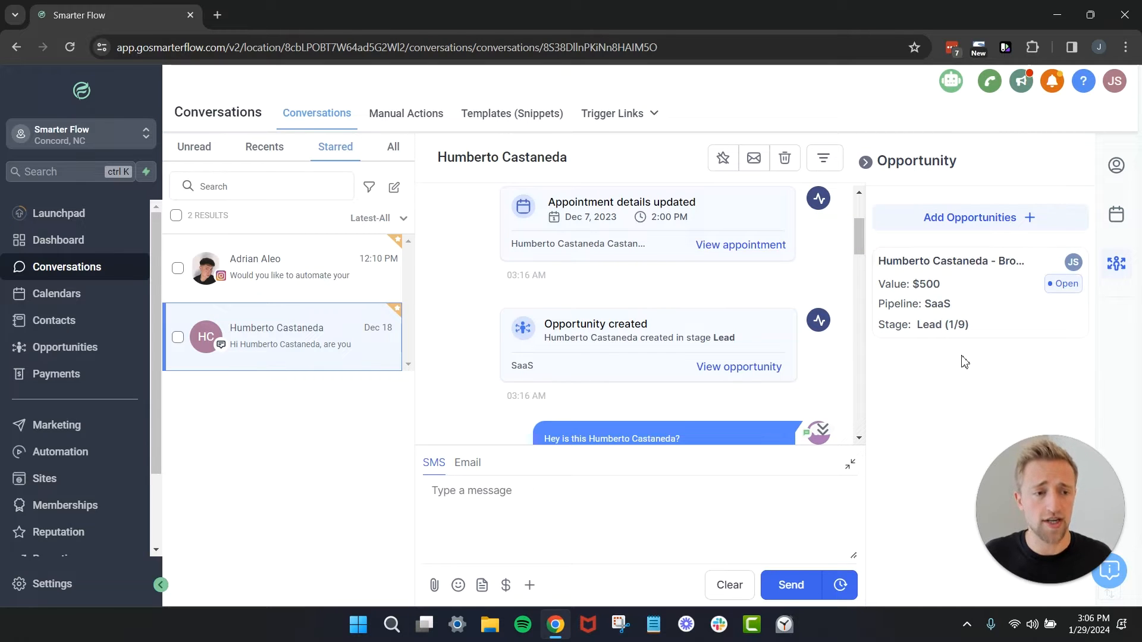
mouse_move(960, 364)
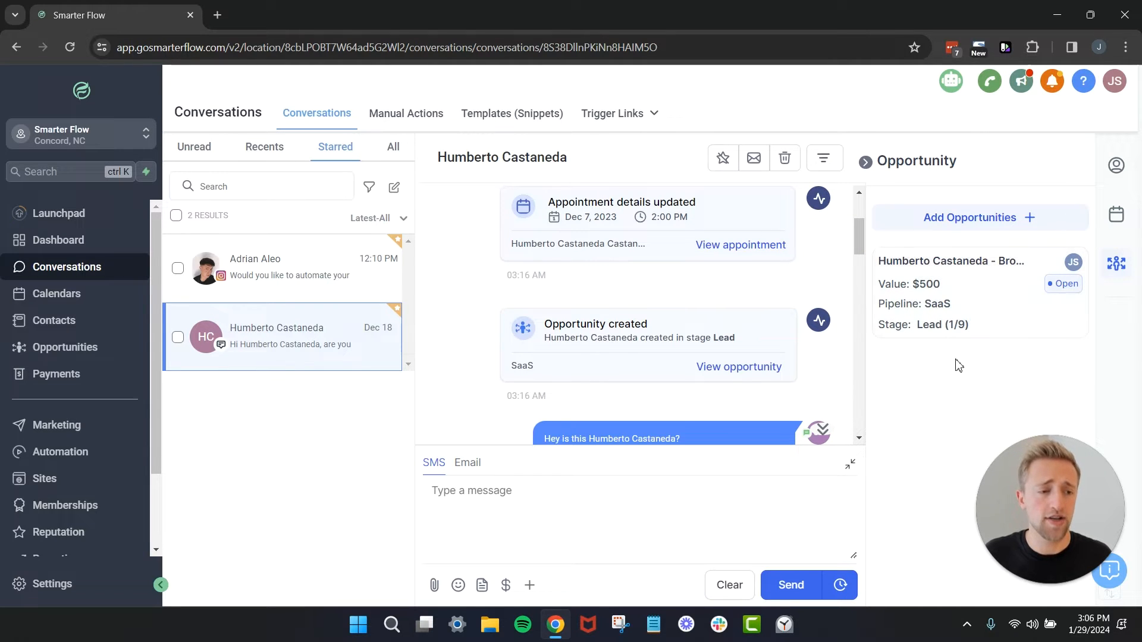
click(1117, 166)
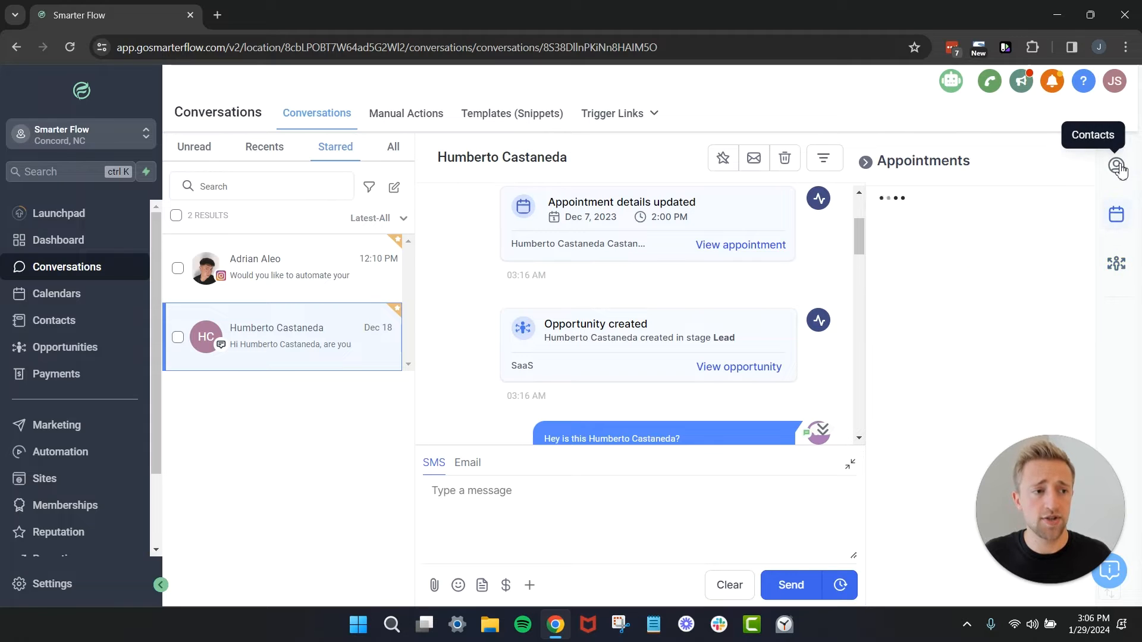
click(1116, 168)
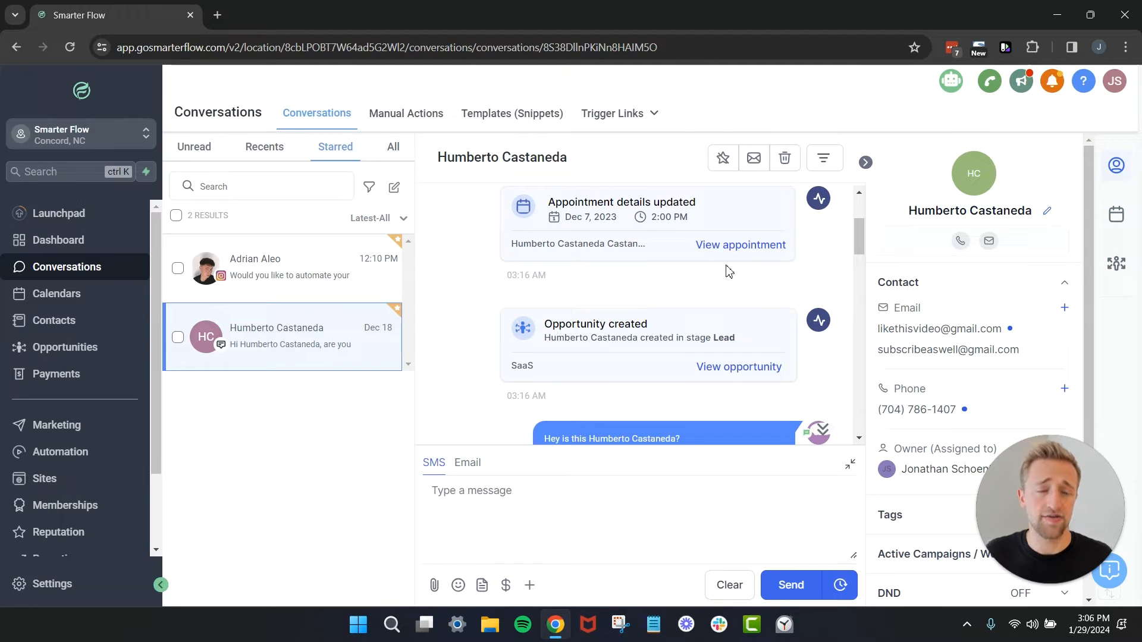
mouse_move(603, 279)
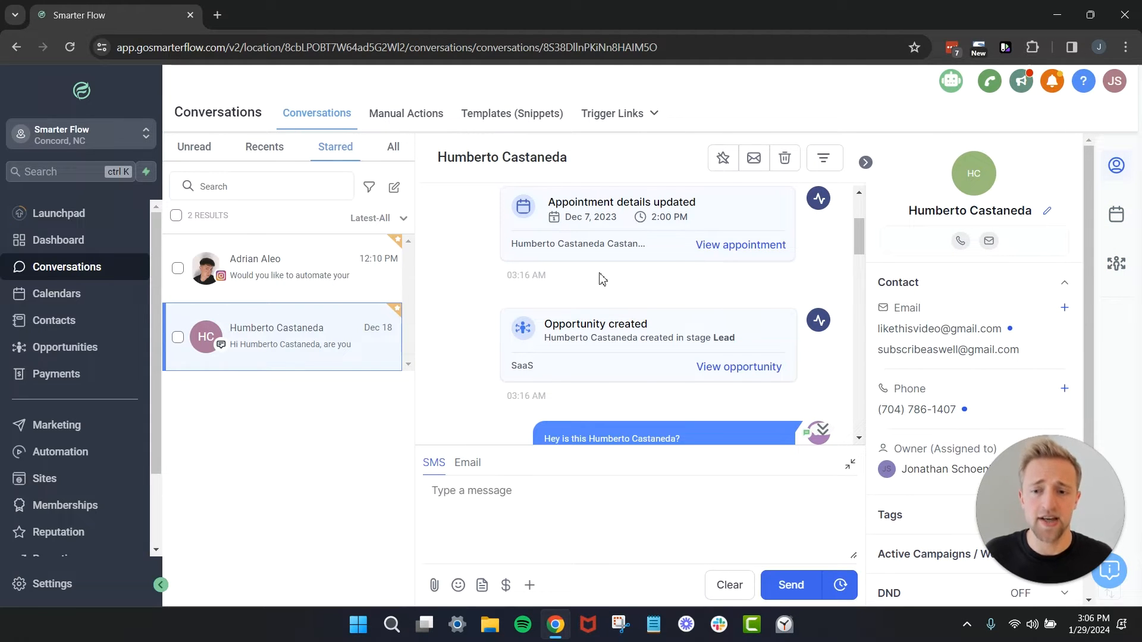
mouse_move(322, 284)
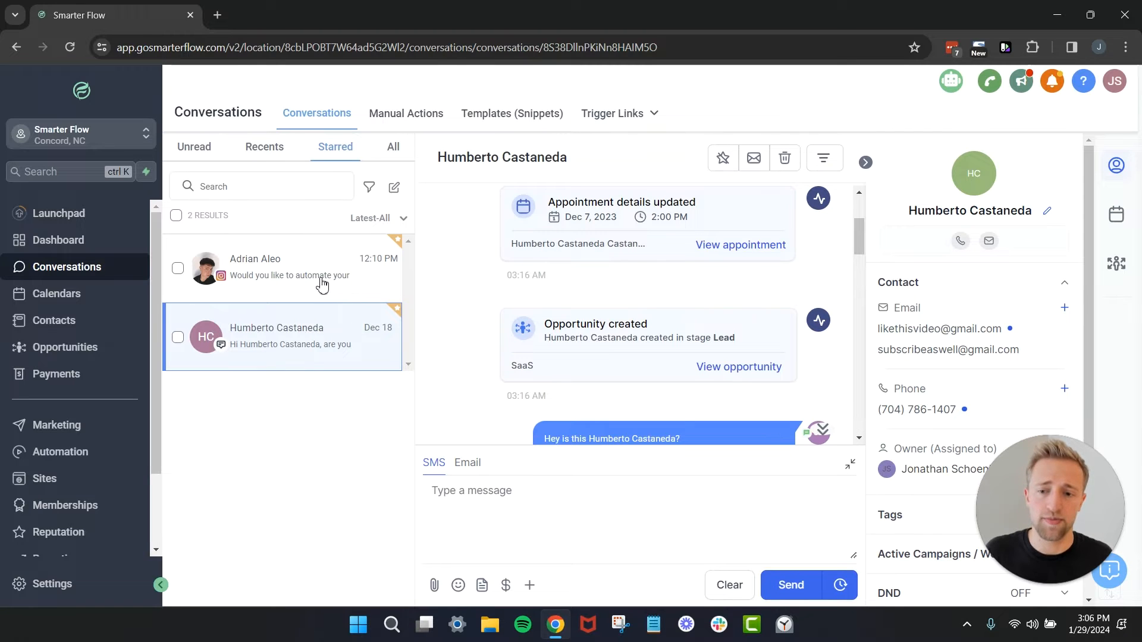
click(283, 267)
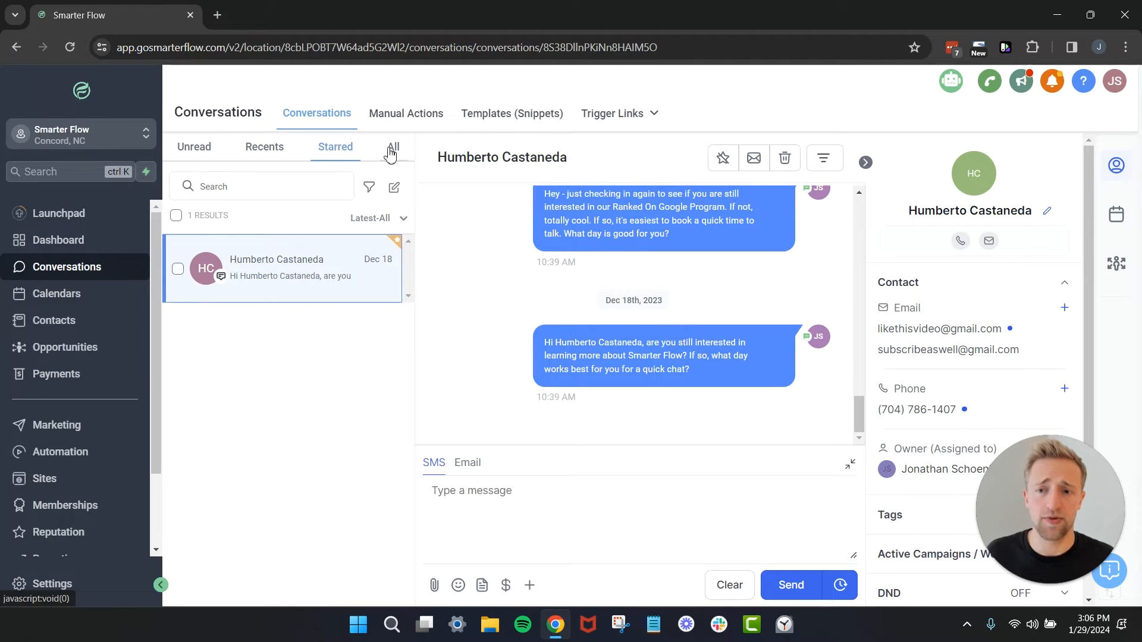
click(393, 146)
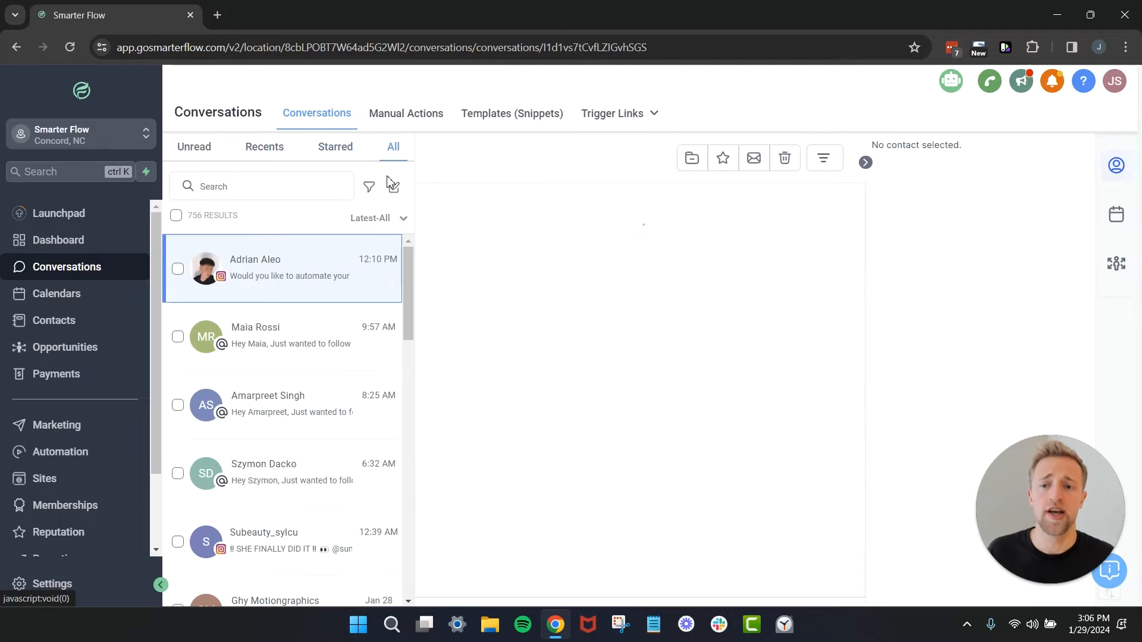
click(283, 268)
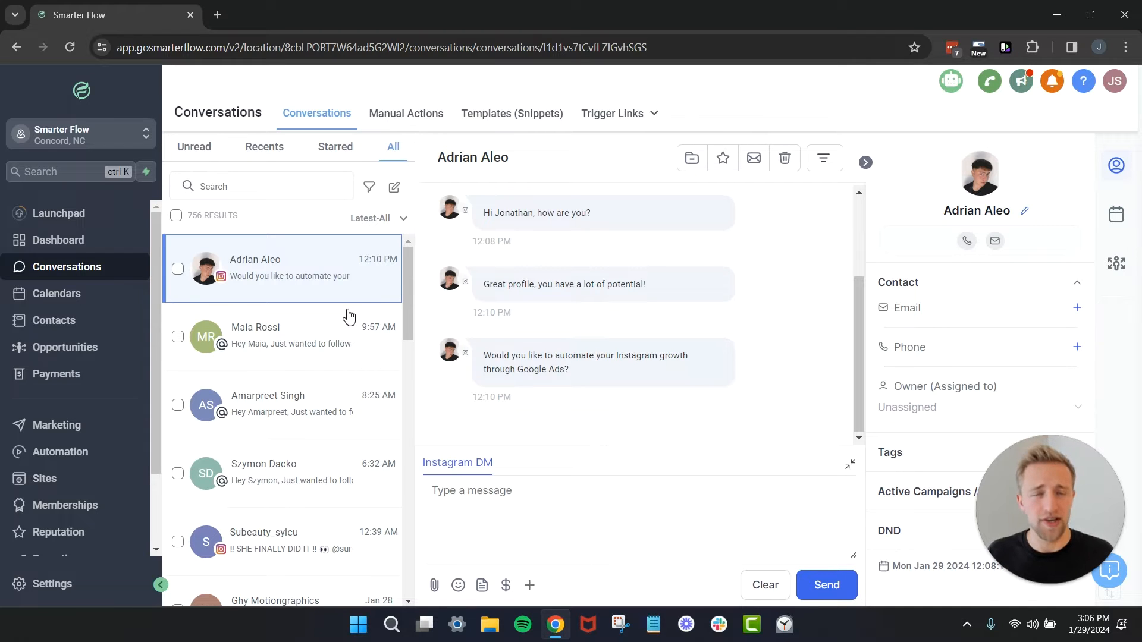
mouse_move(233, 386)
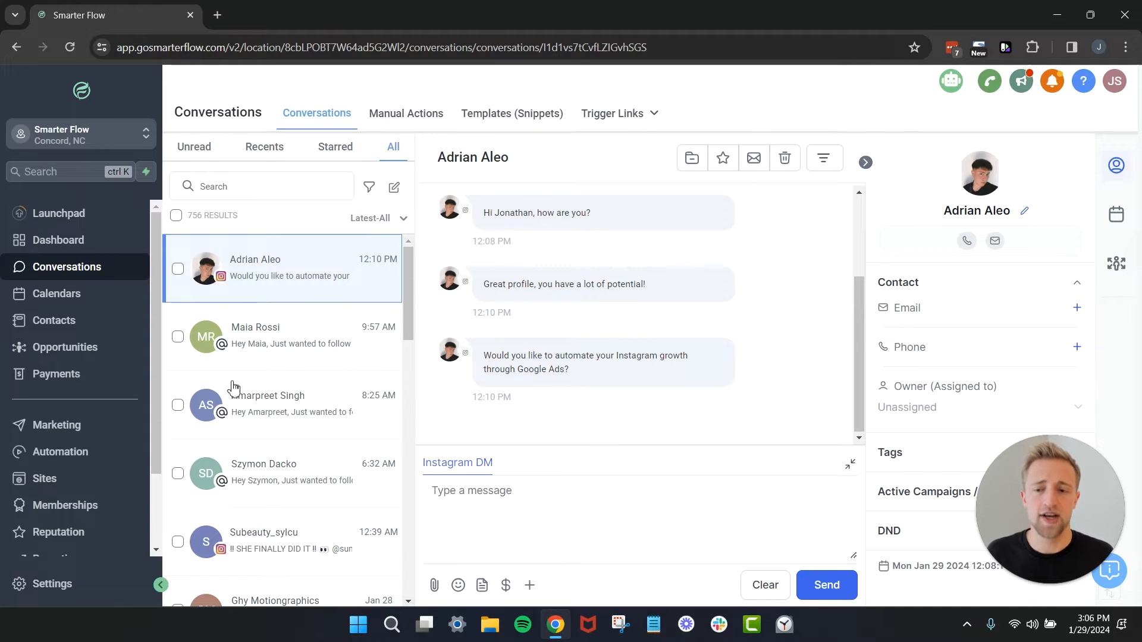
mouse_move(301, 297)
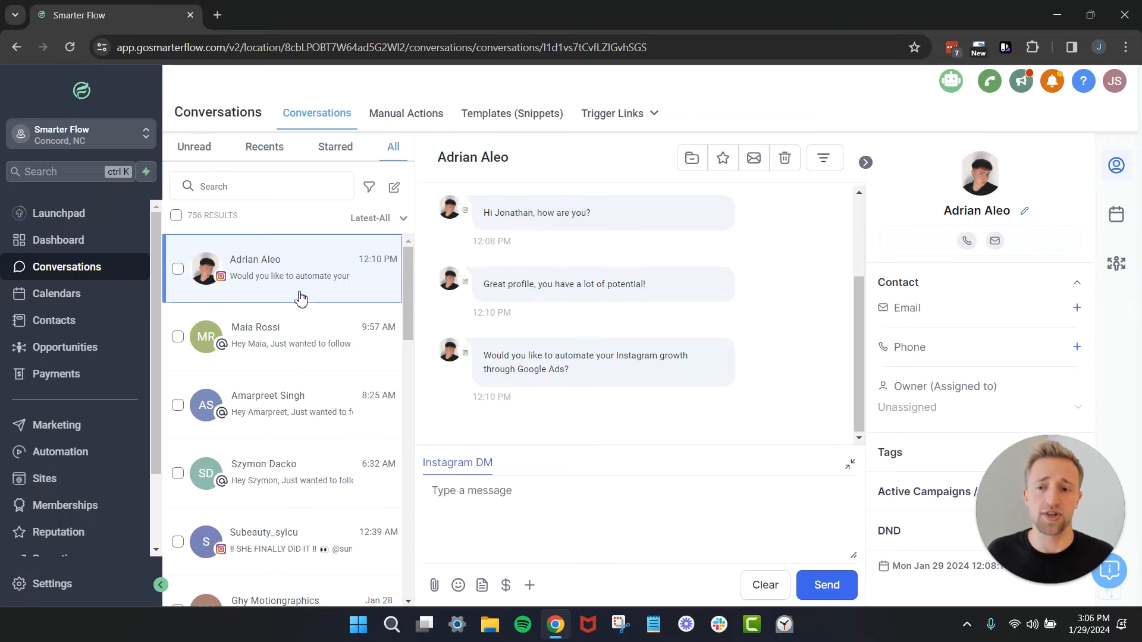
mouse_move(317, 280)
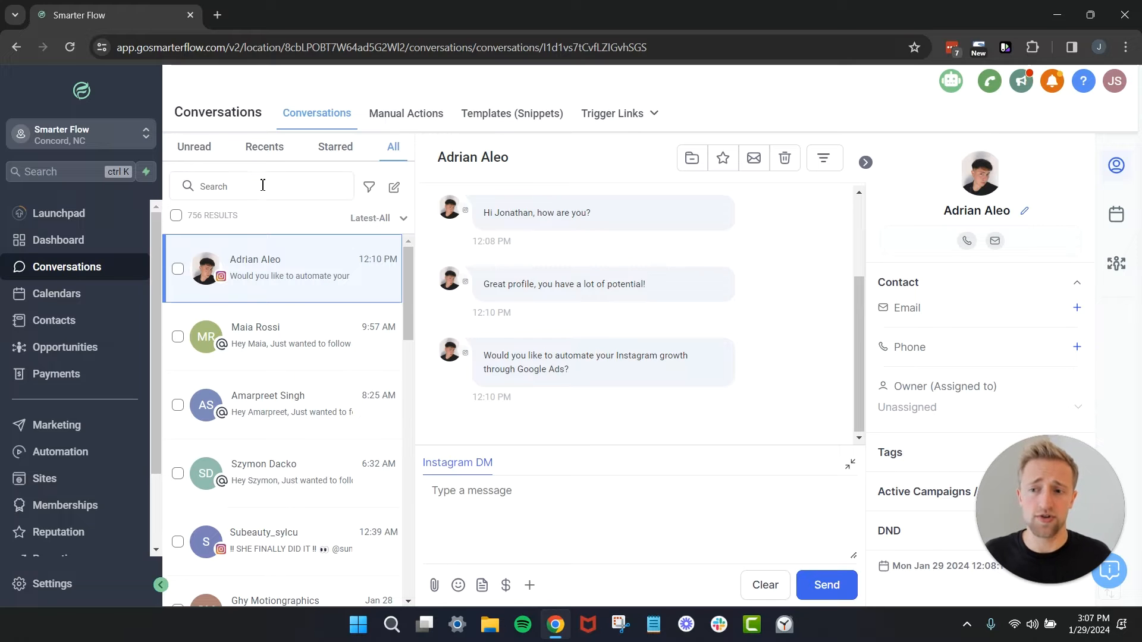
text(hu)
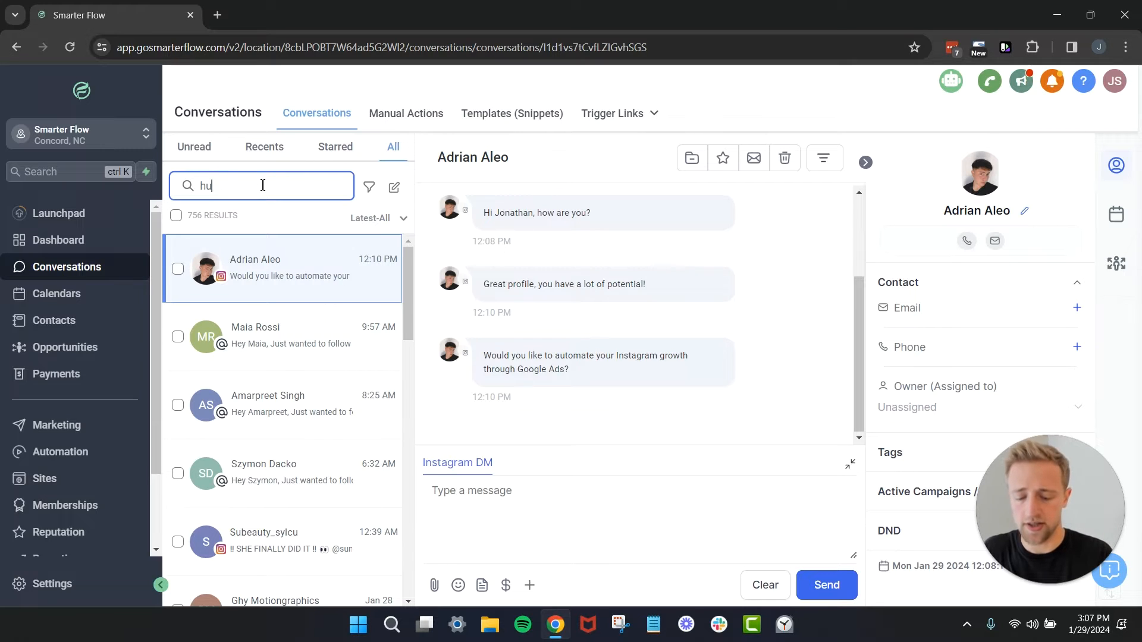
text(mberto)
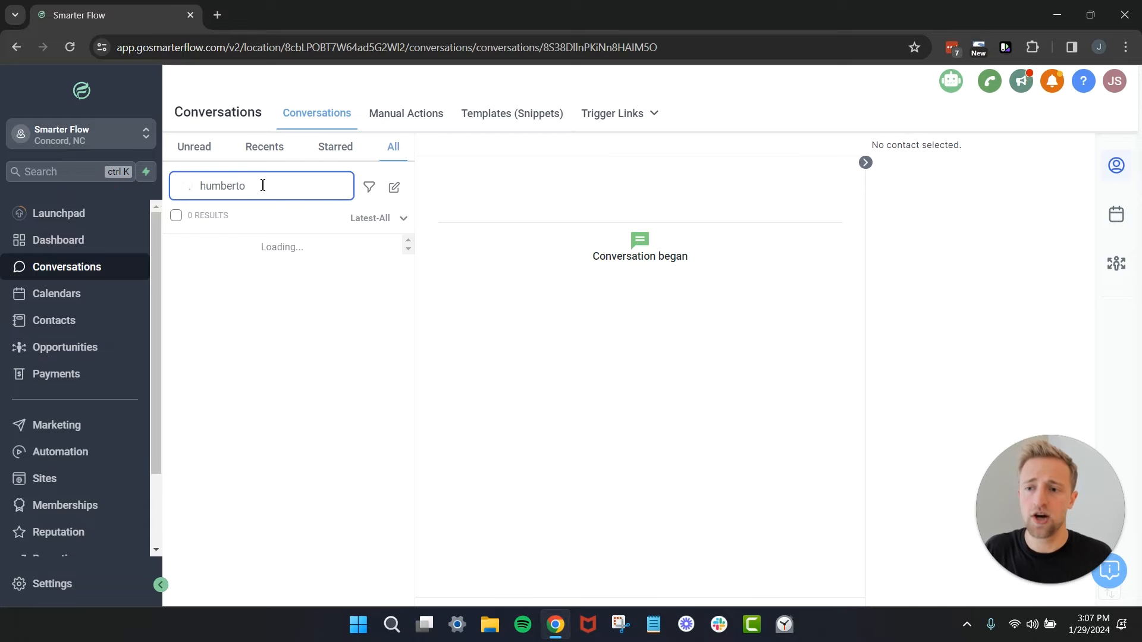
click(284, 267)
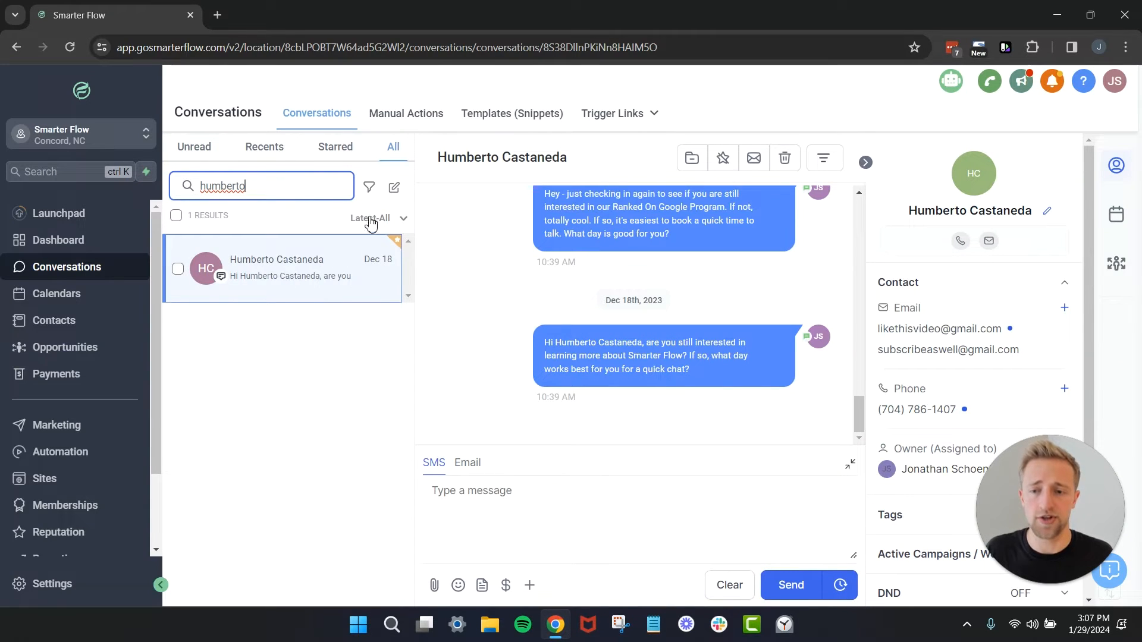
mouse_move(267, 197)
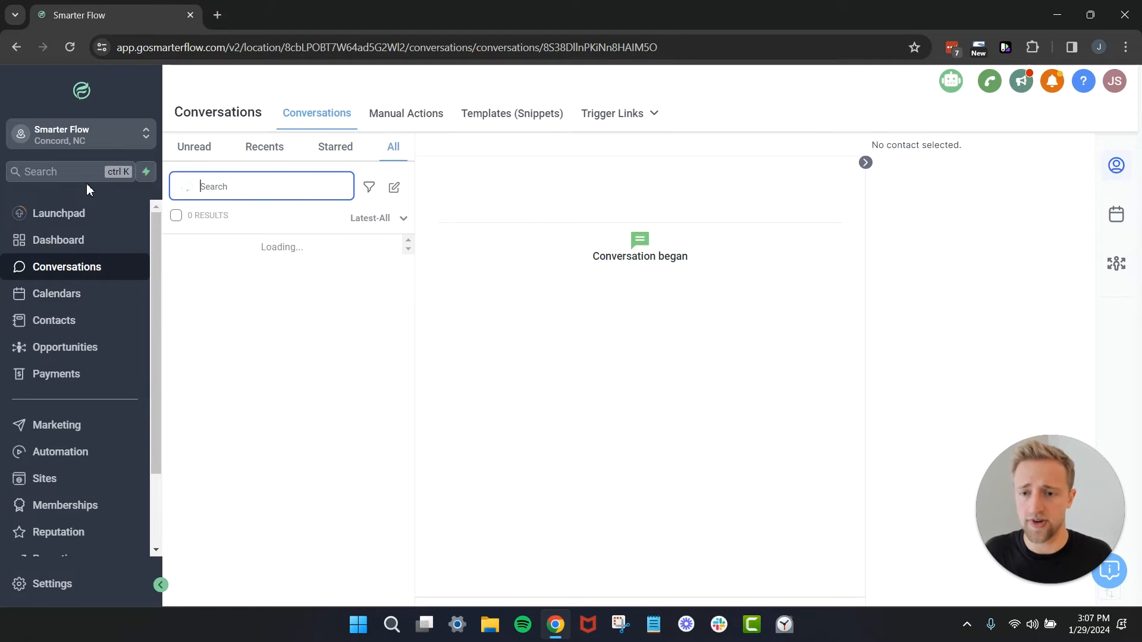
click(369, 188)
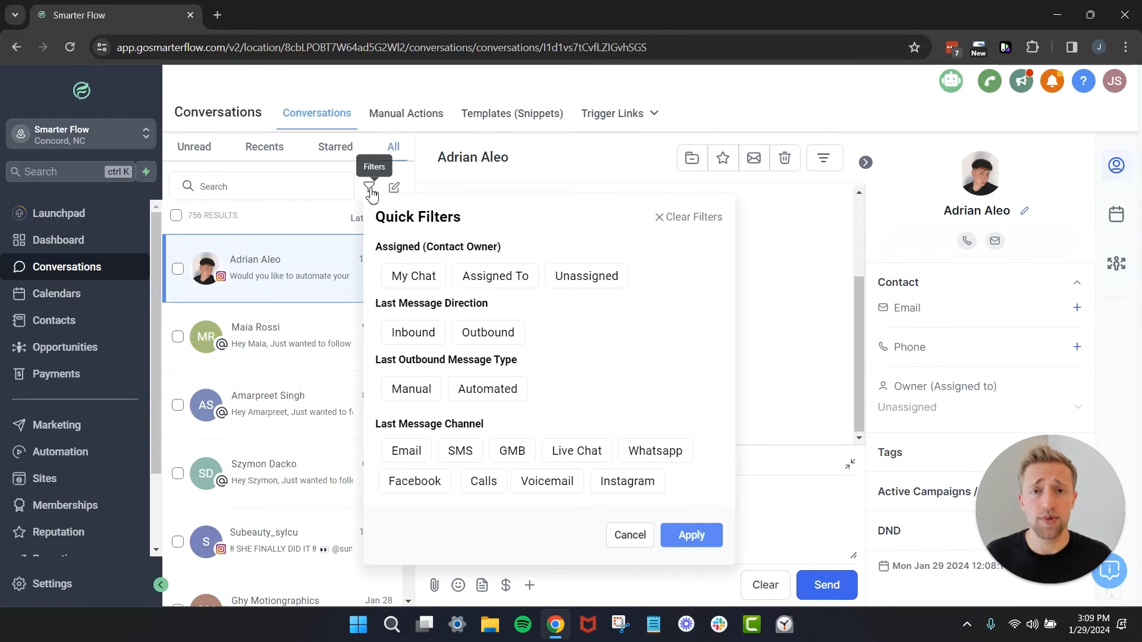
mouse_move(426, 299)
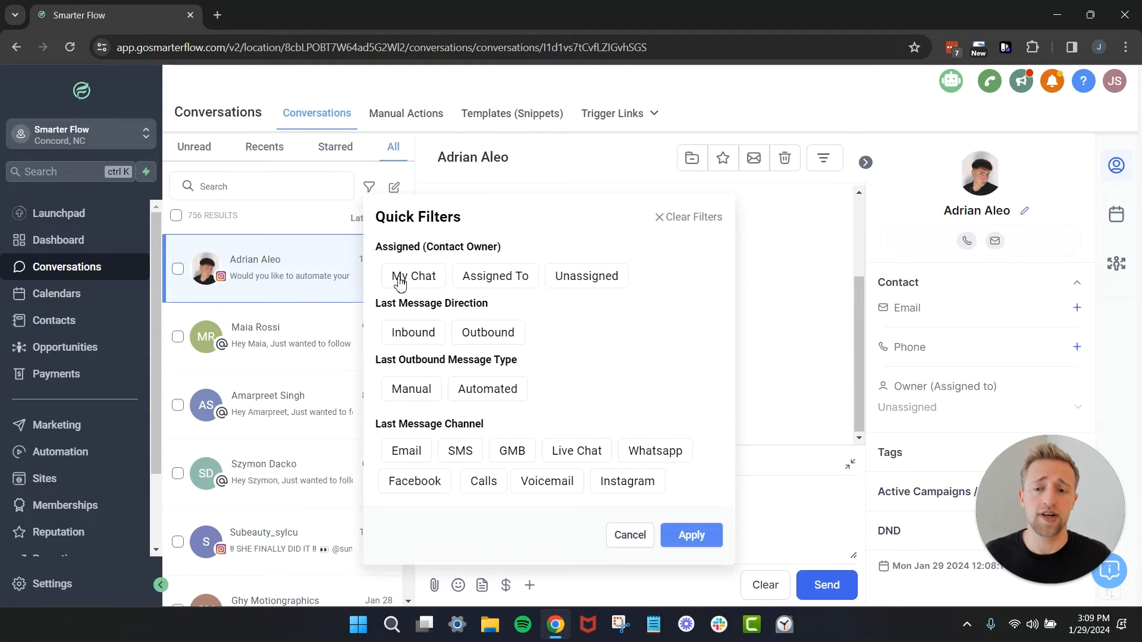
mouse_move(428, 331)
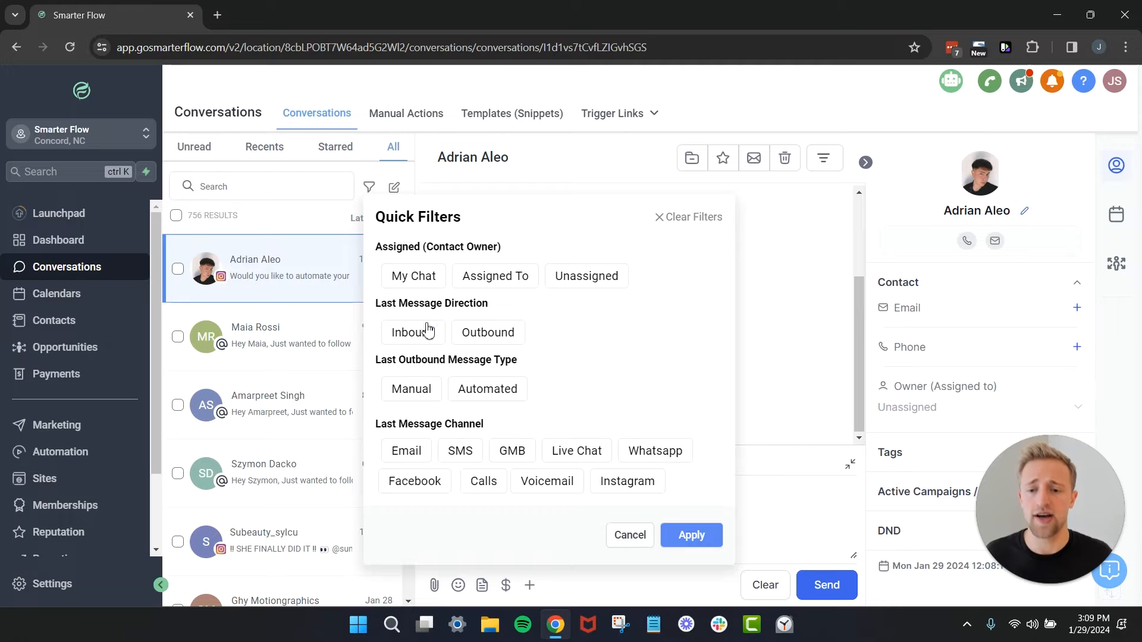
mouse_move(445, 399)
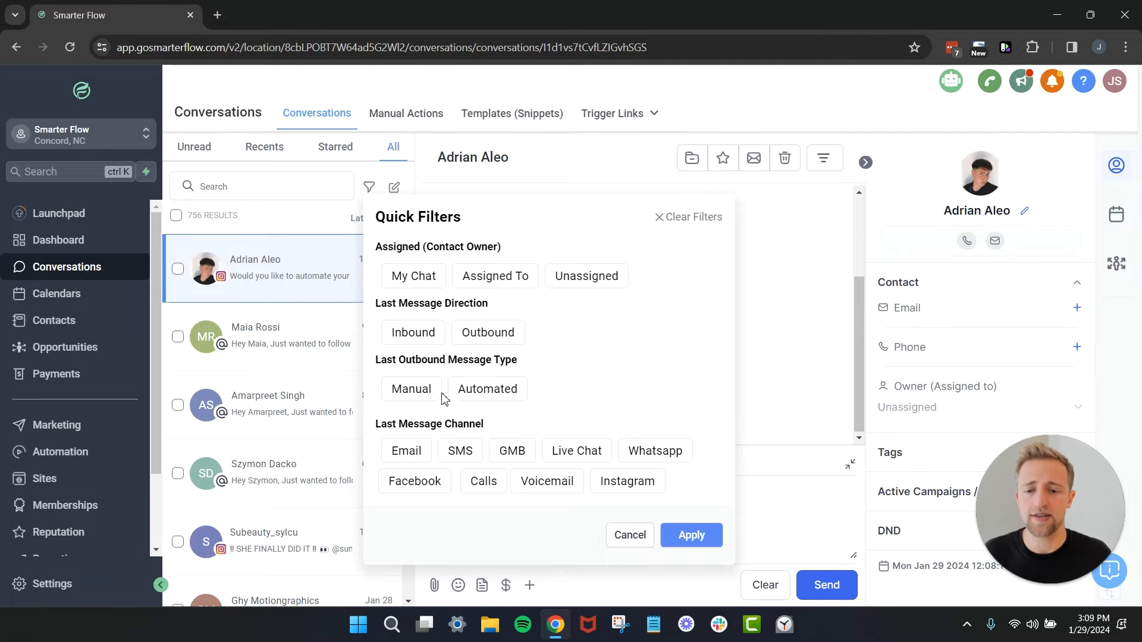
mouse_move(386, 422)
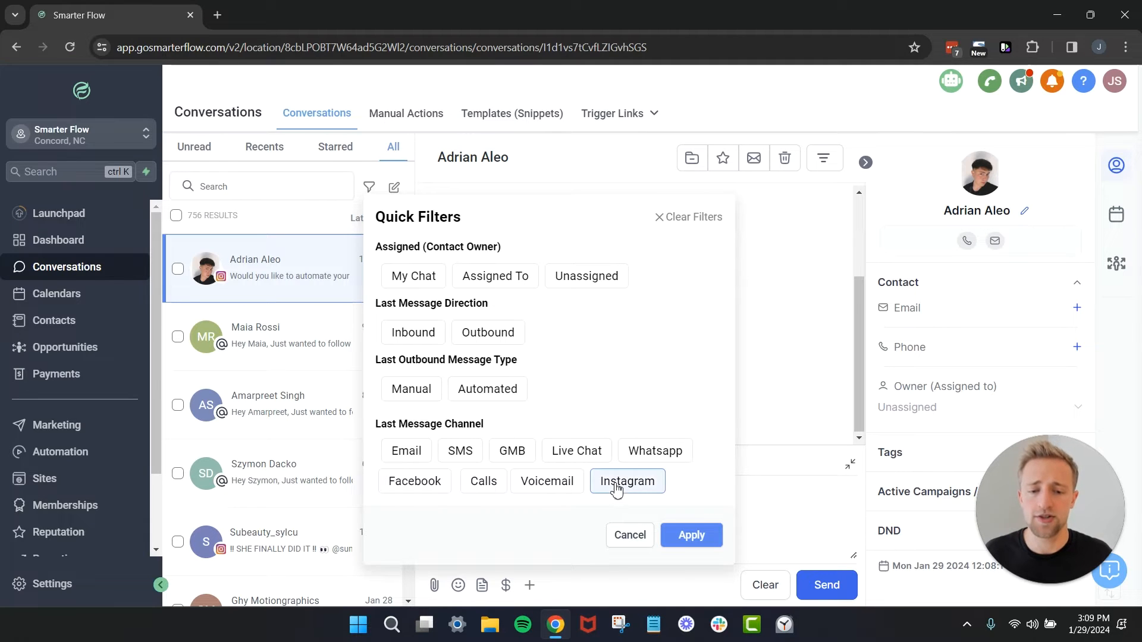
click(691, 535)
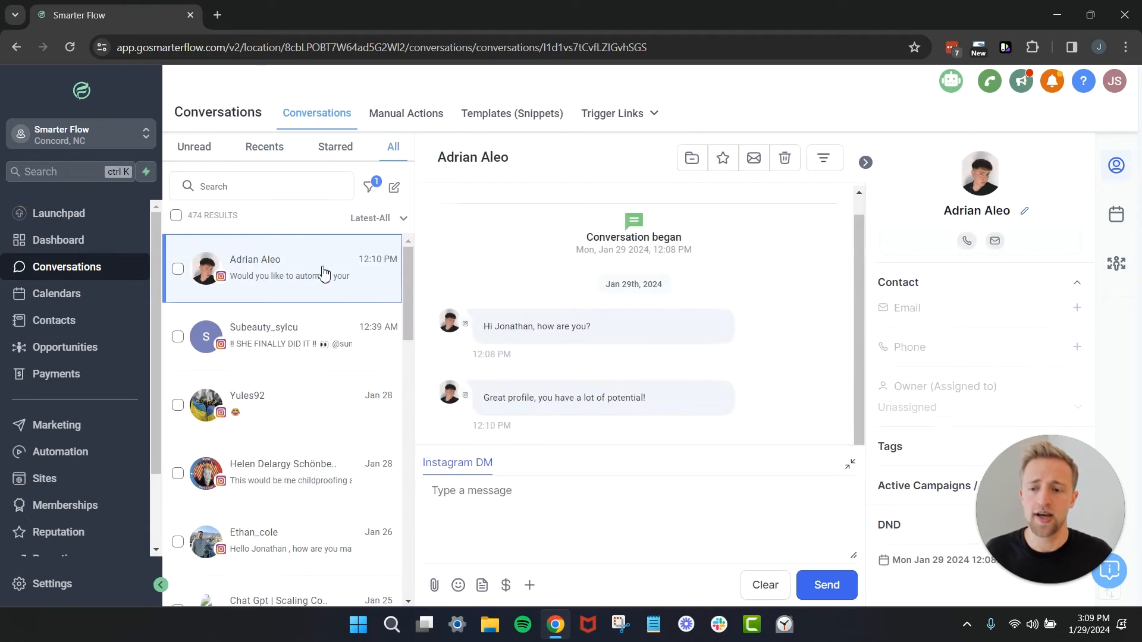
scroll(down, 3)
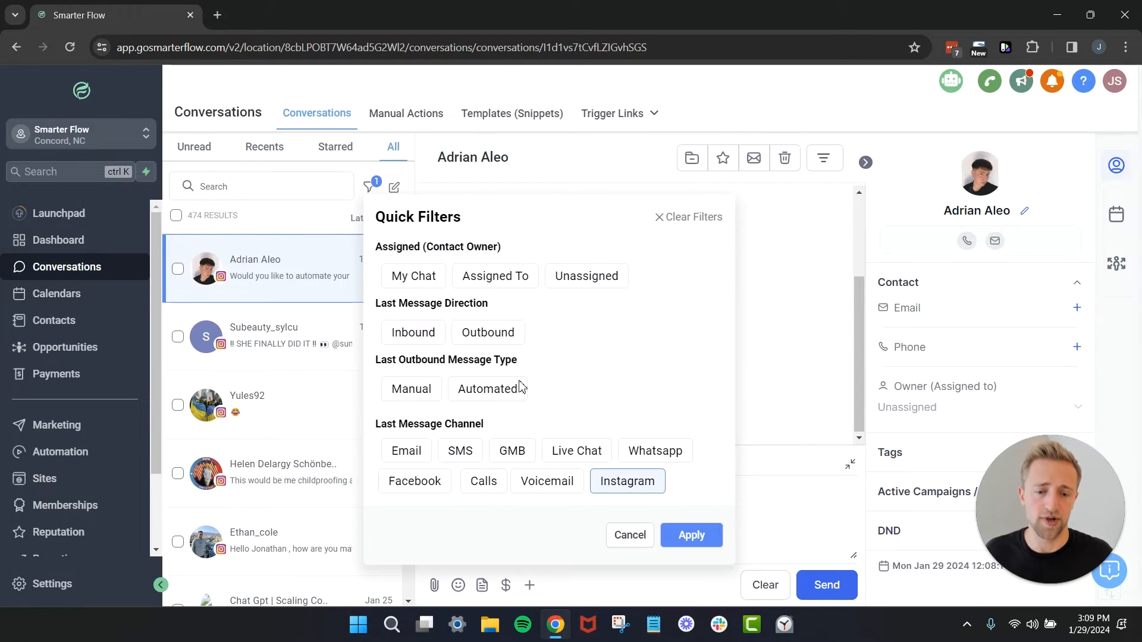
click(690, 535)
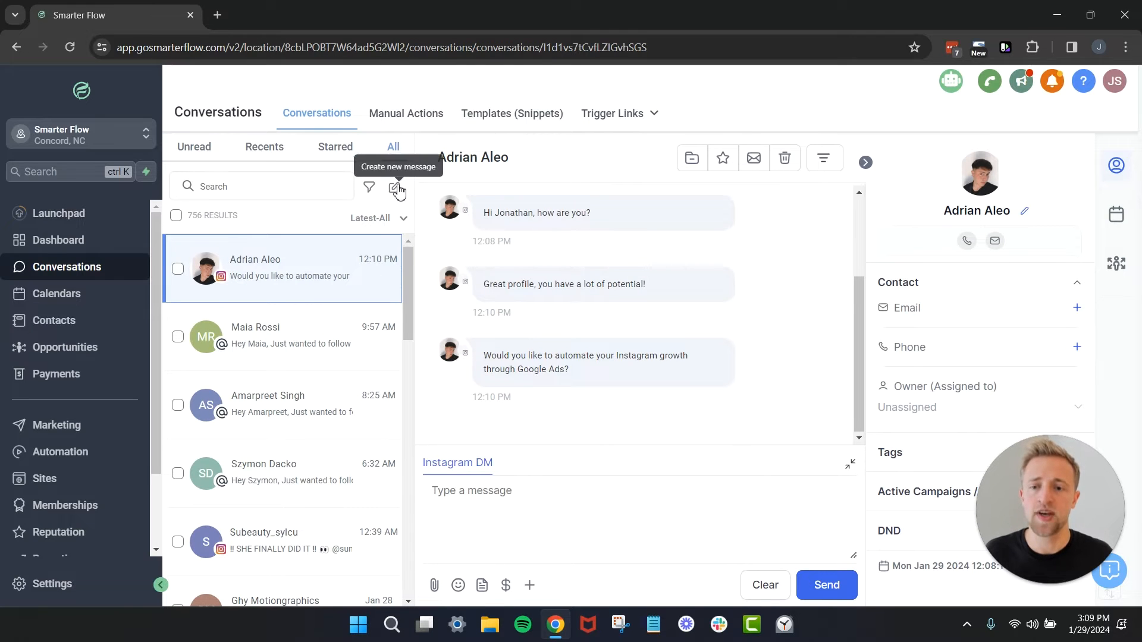
click(398, 187)
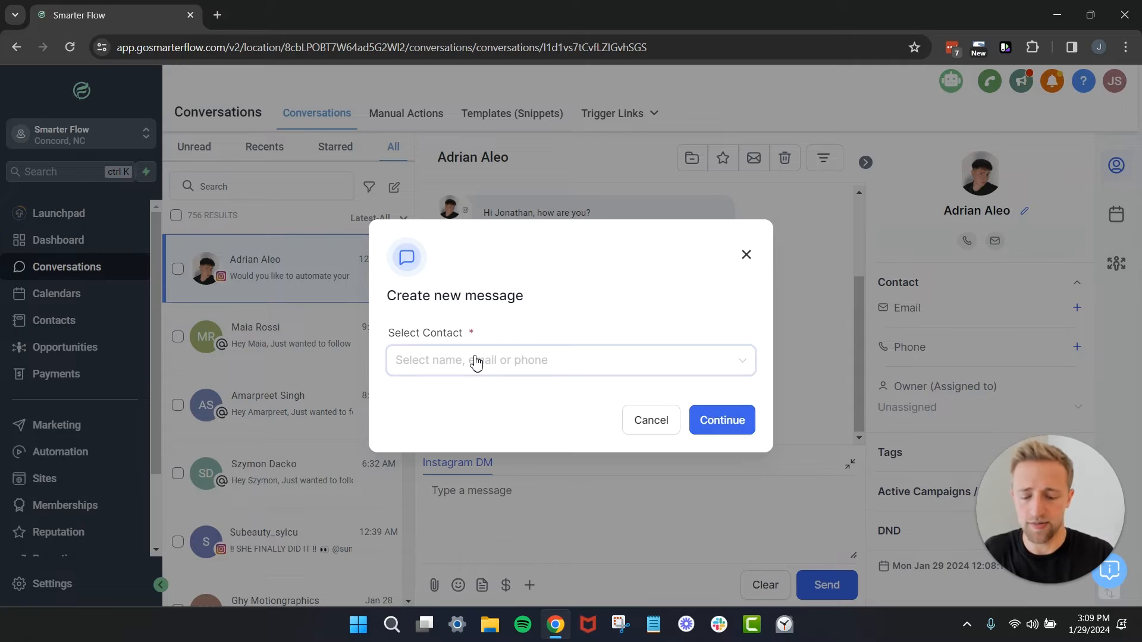
text(humberto)
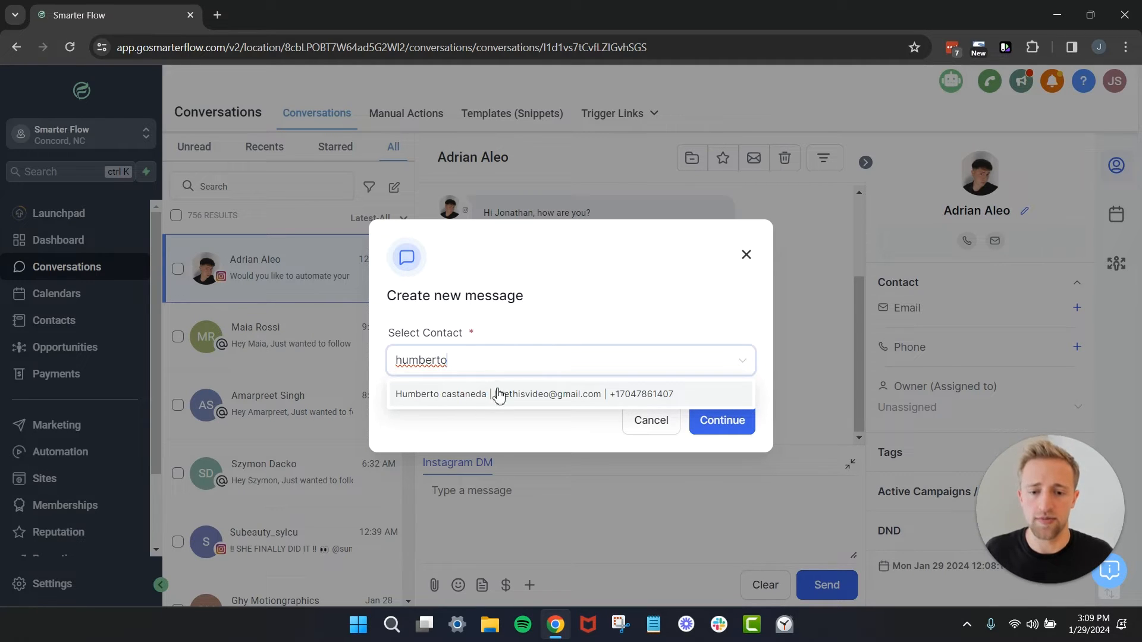
mouse_move(583, 346)
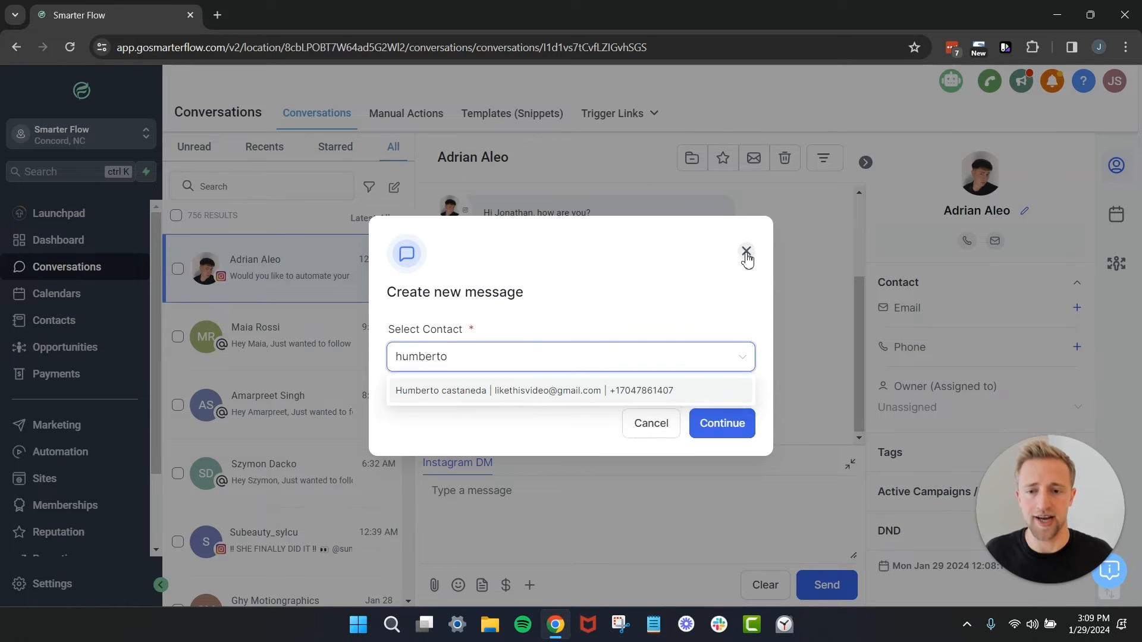
click(746, 255)
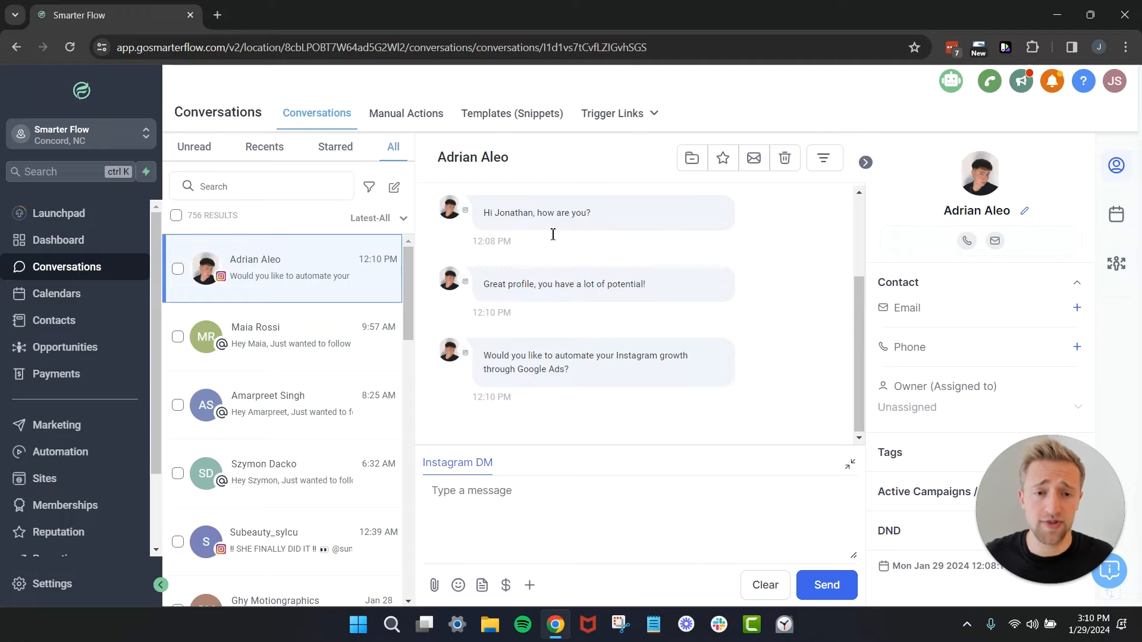
mouse_move(690, 158)
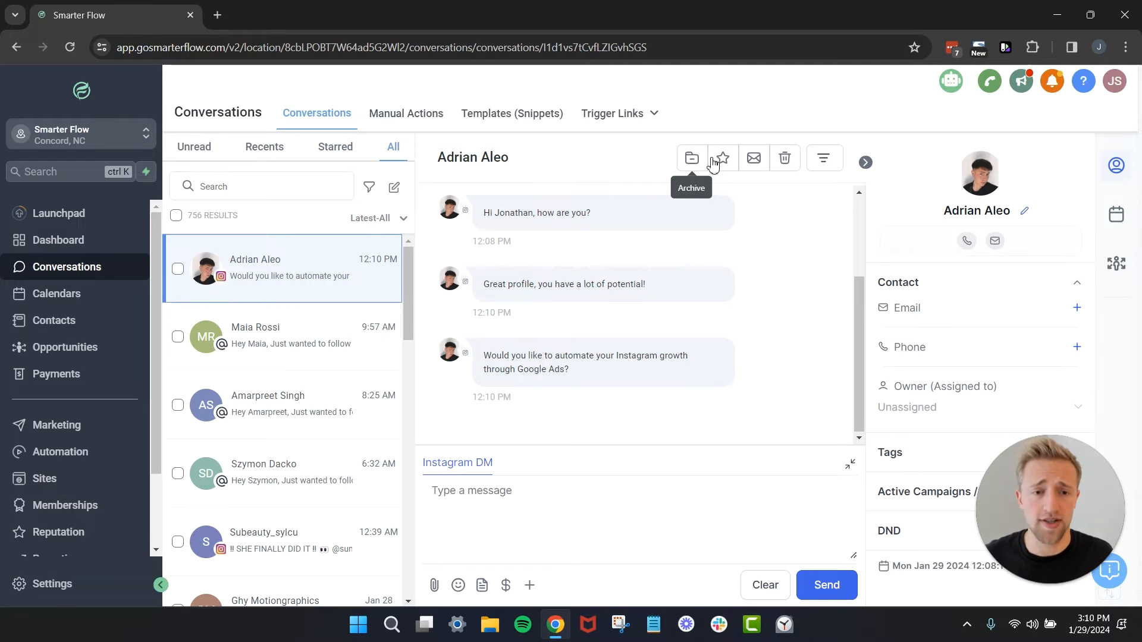
mouse_move(824, 158)
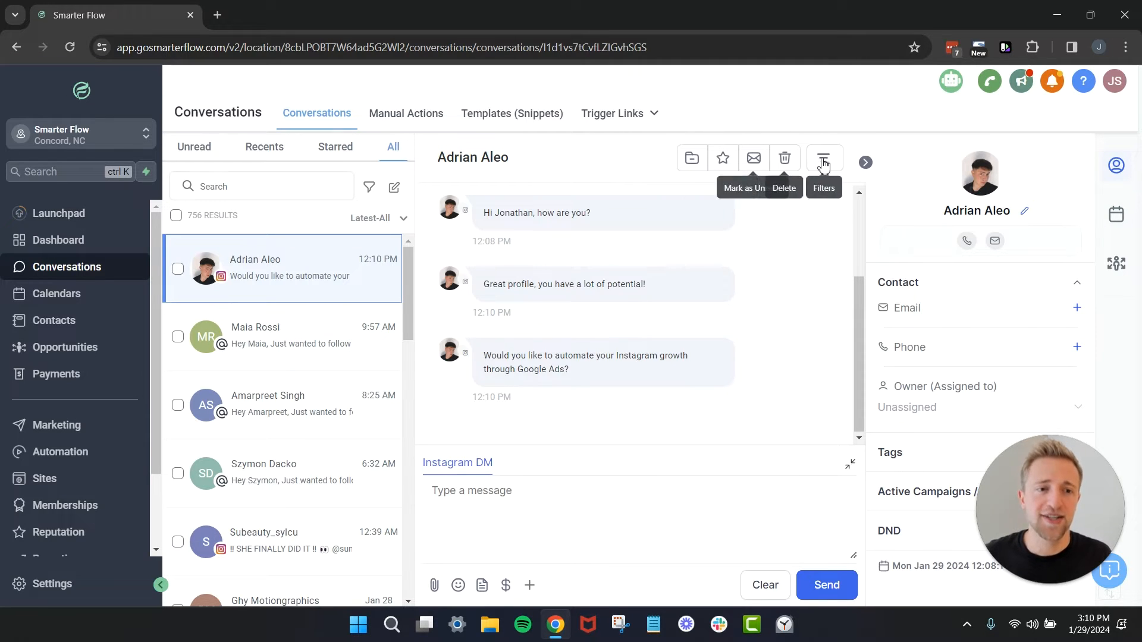
click(824, 157)
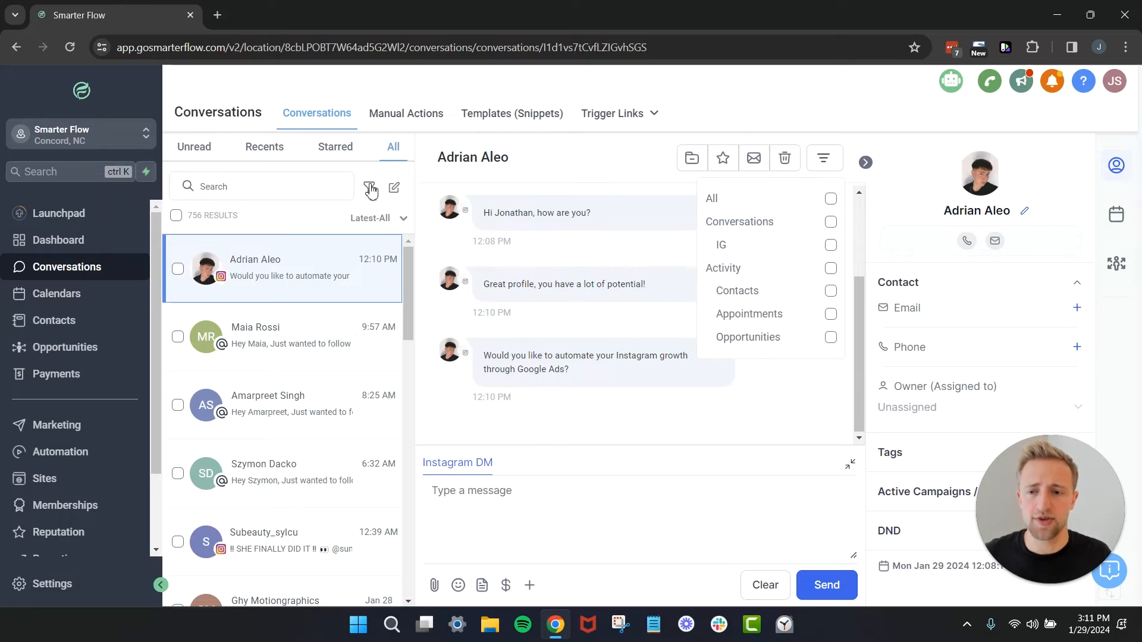
mouse_move(748, 313)
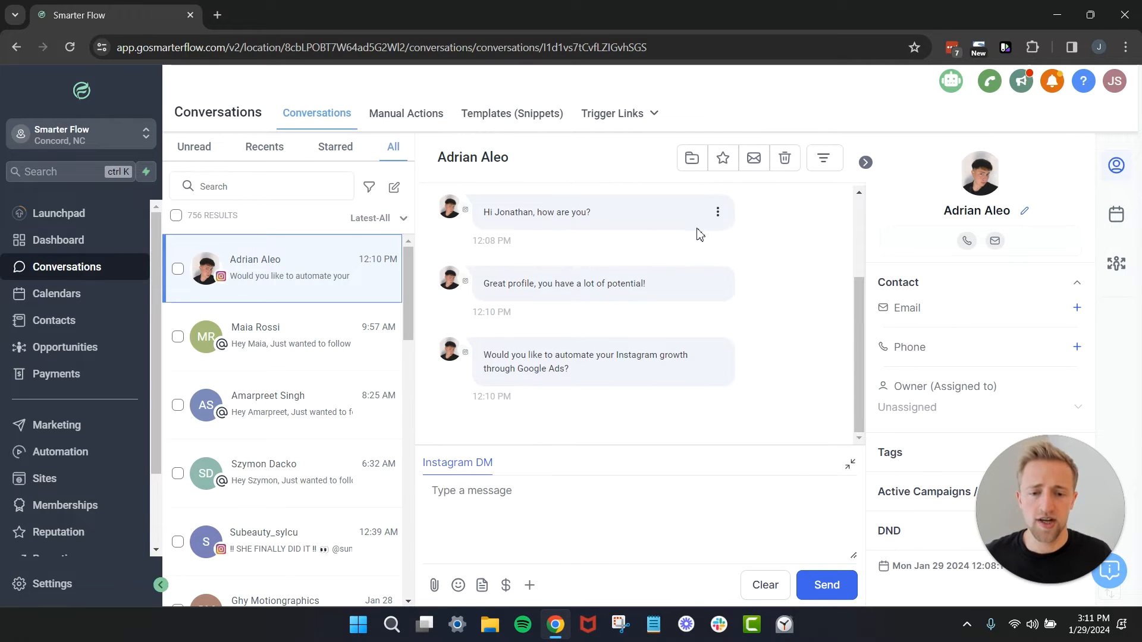
mouse_move(458, 585)
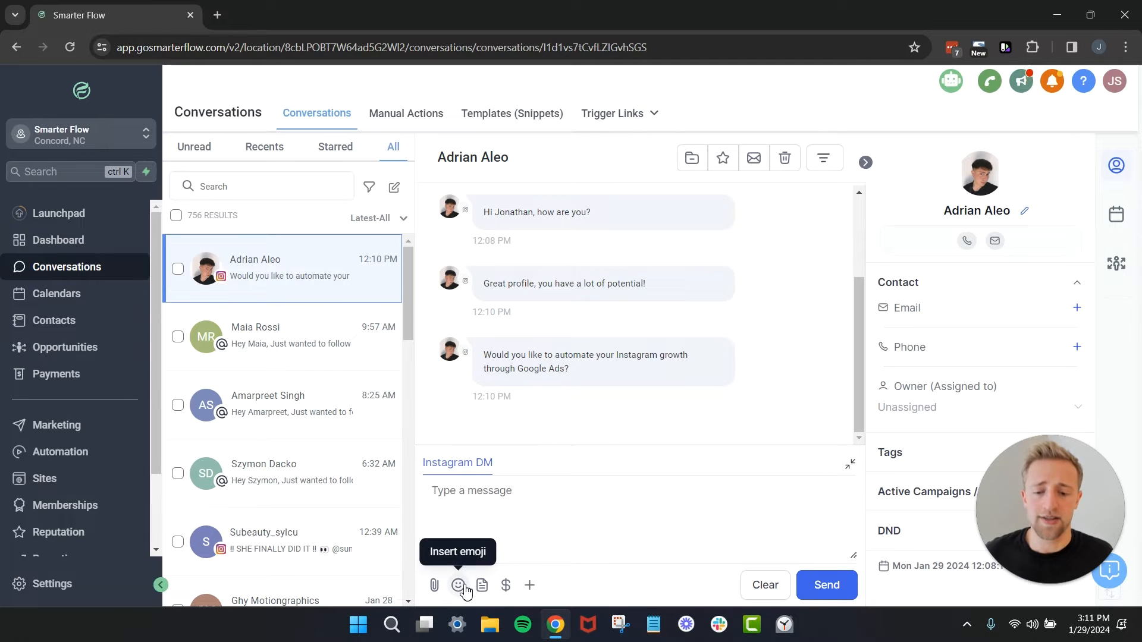
mouse_move(481, 585)
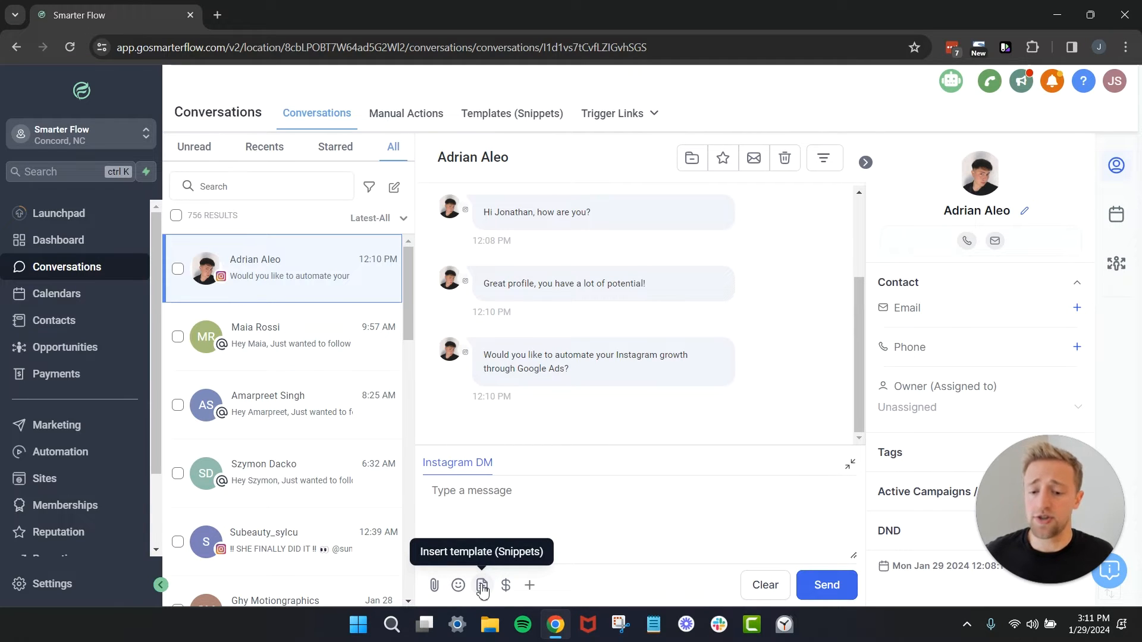
mouse_move(506, 590)
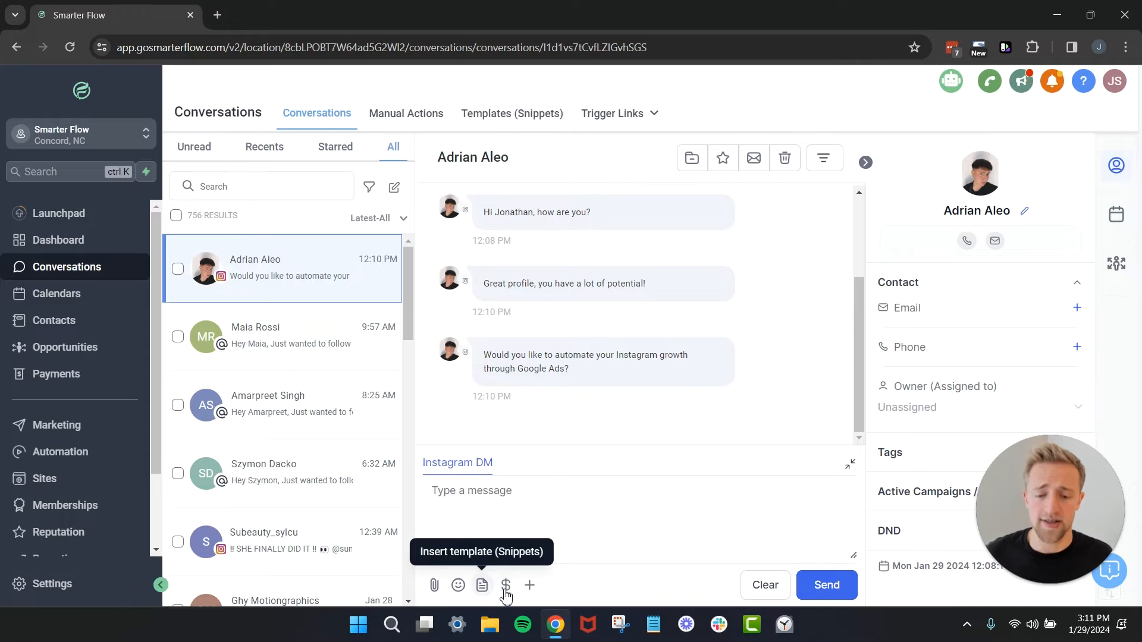
mouse_move(506, 584)
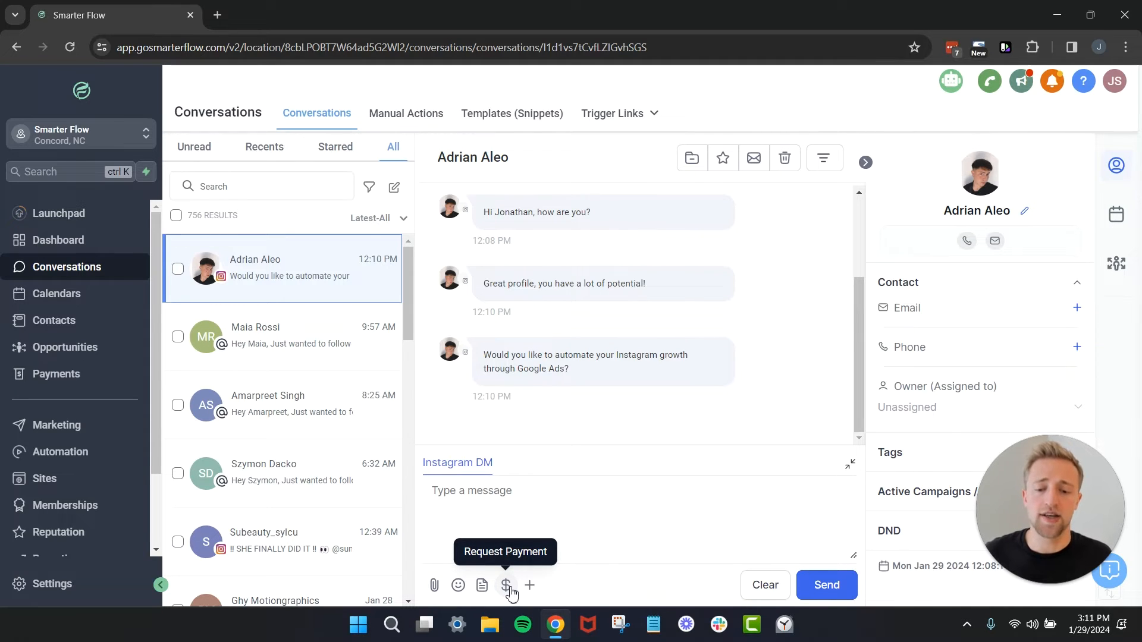
mouse_move(529, 585)
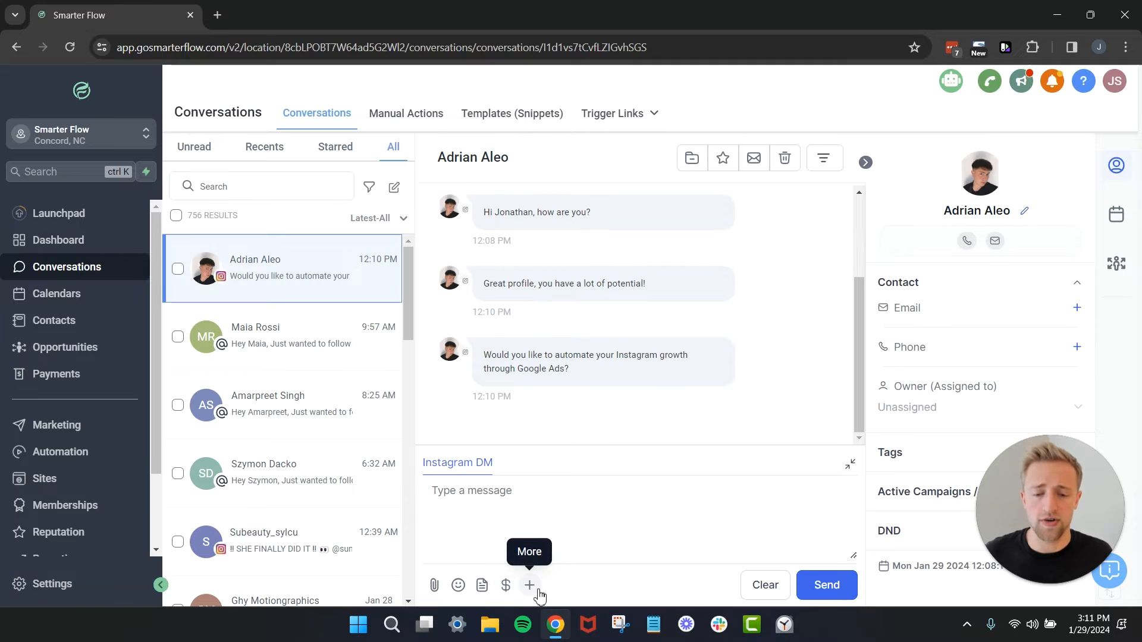
click(530, 585)
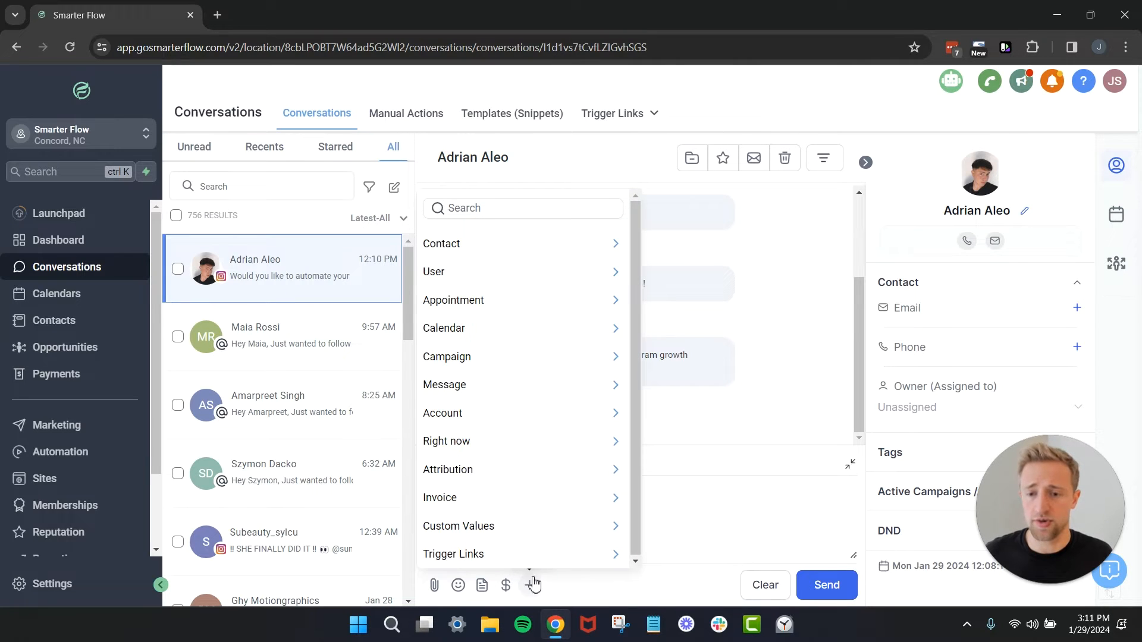
mouse_move(529, 584)
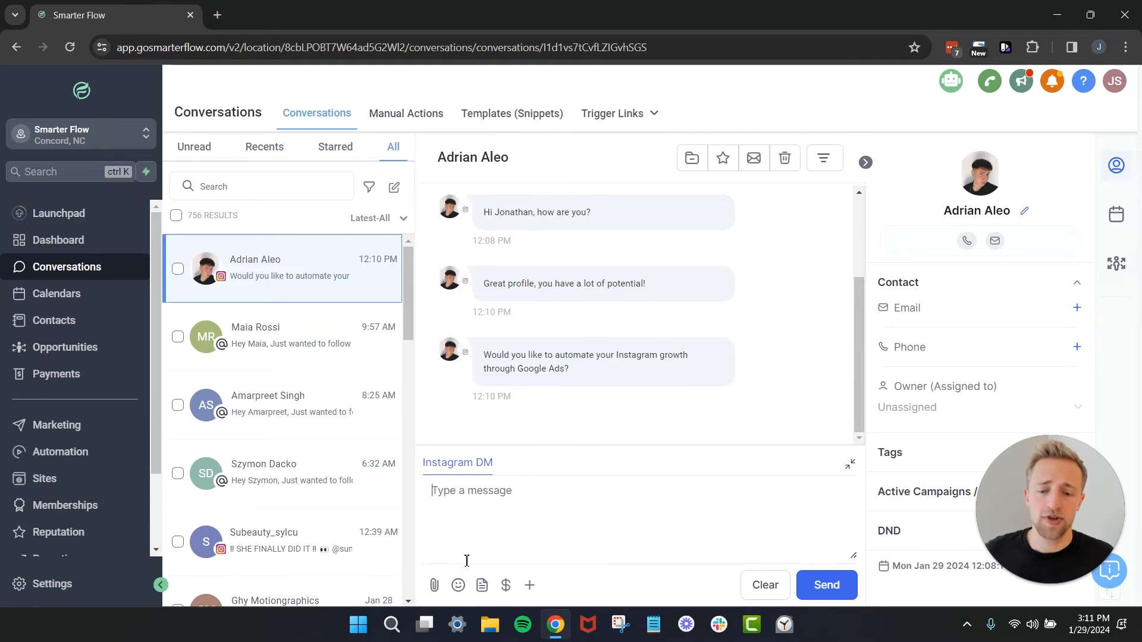
mouse_move(482, 585)
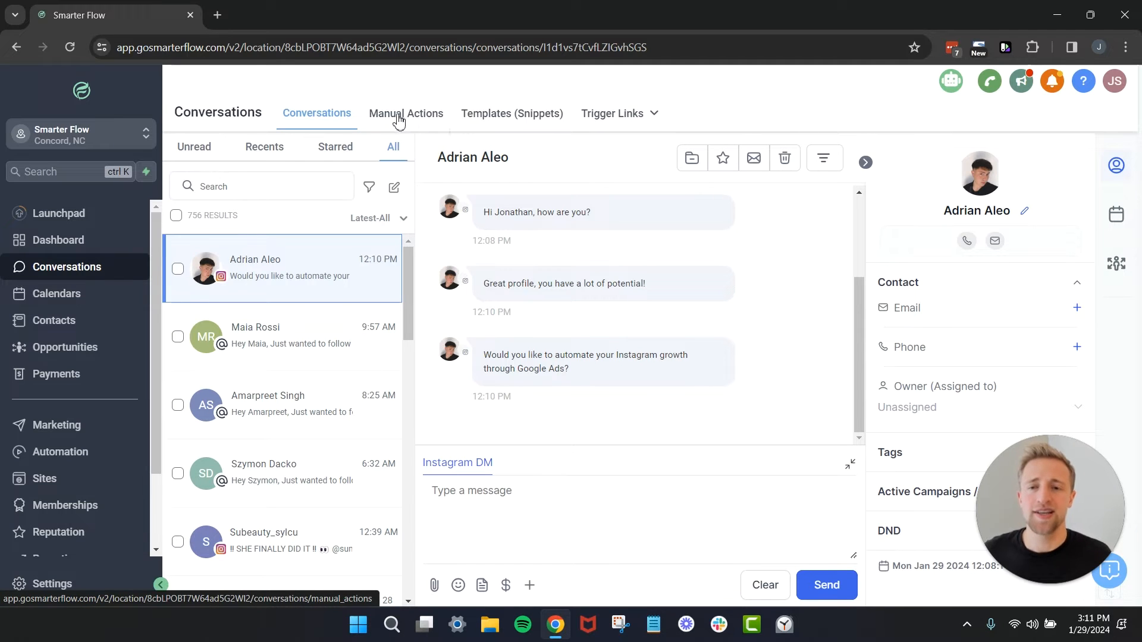
mouse_move(123, 310)
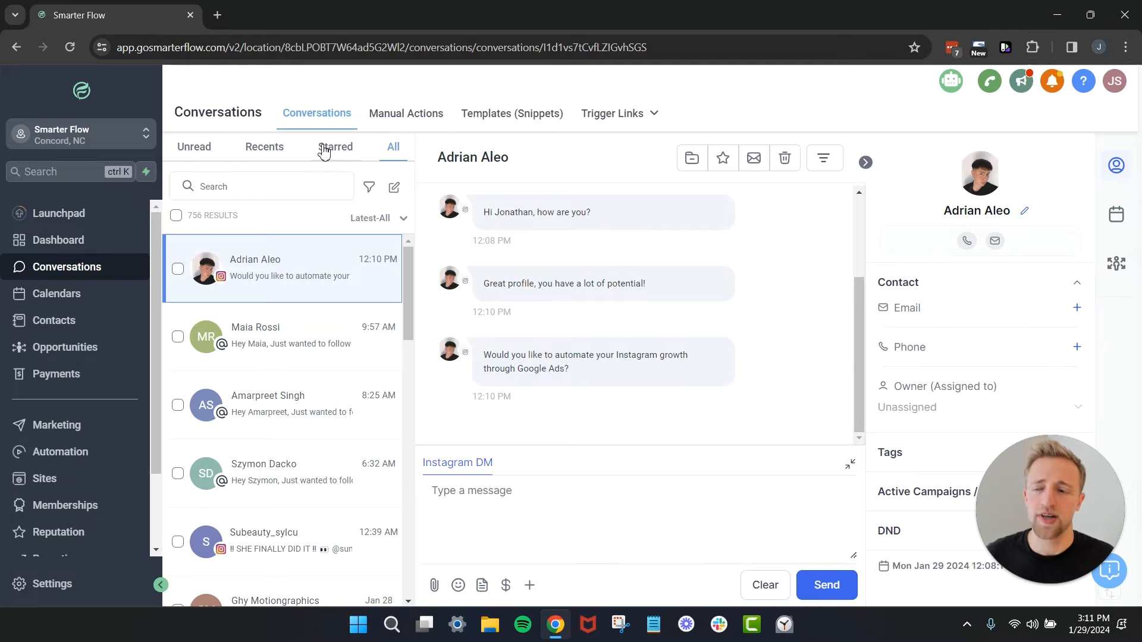
mouse_move(393, 89)
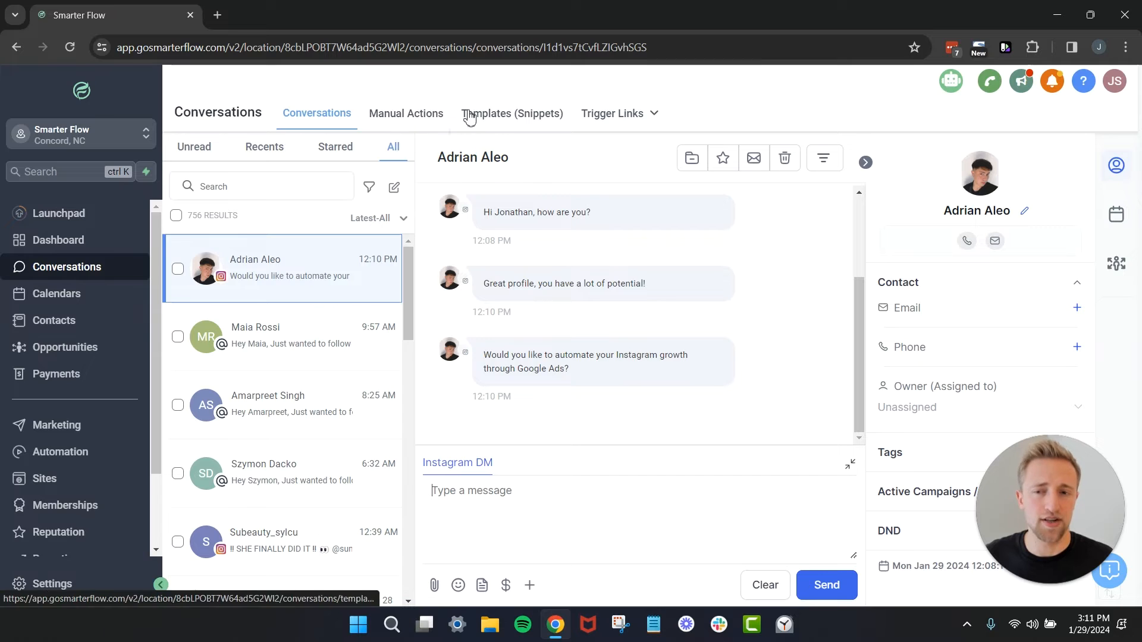
Open Manual Actions, which shows no pending tasks
click(406, 113)
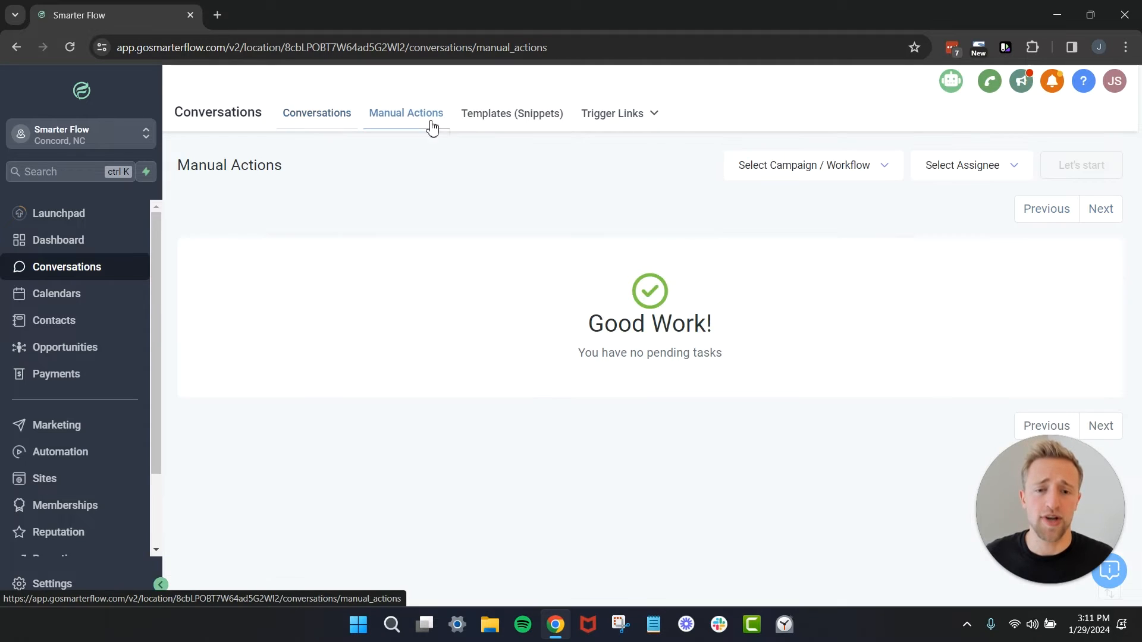
mouse_move(494, 161)
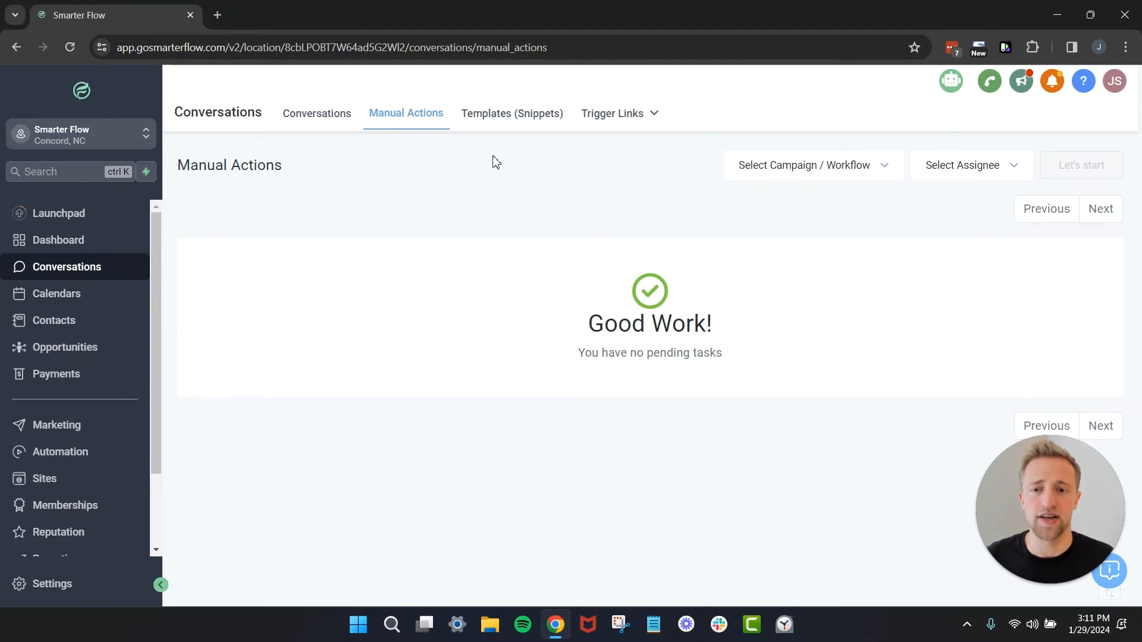
mouse_move(487, 171)
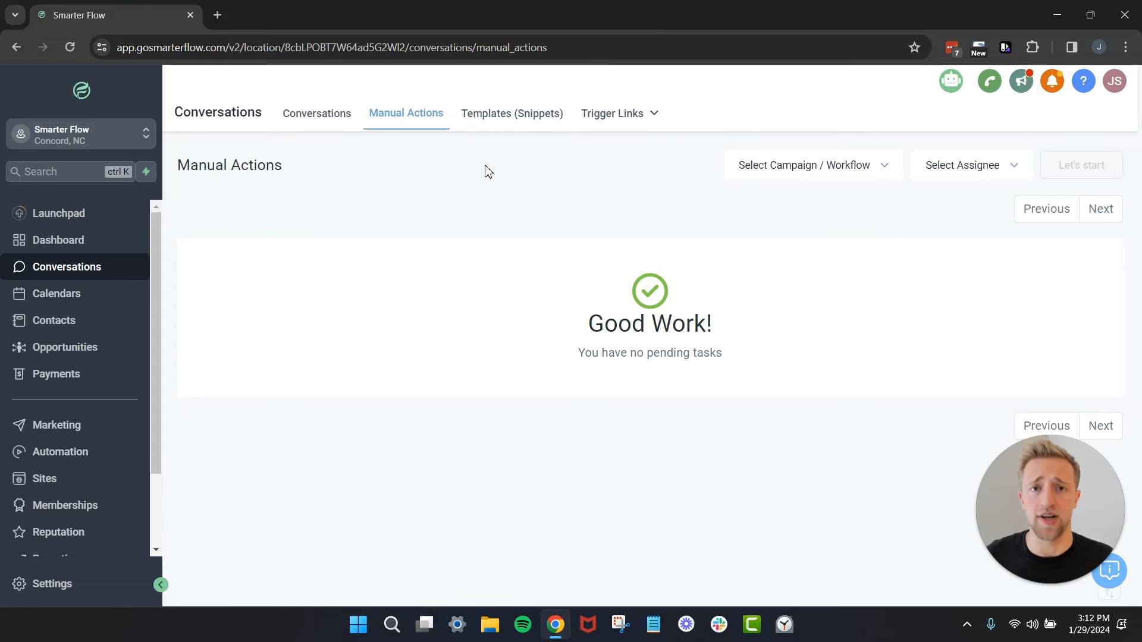
mouse_move(526, 391)
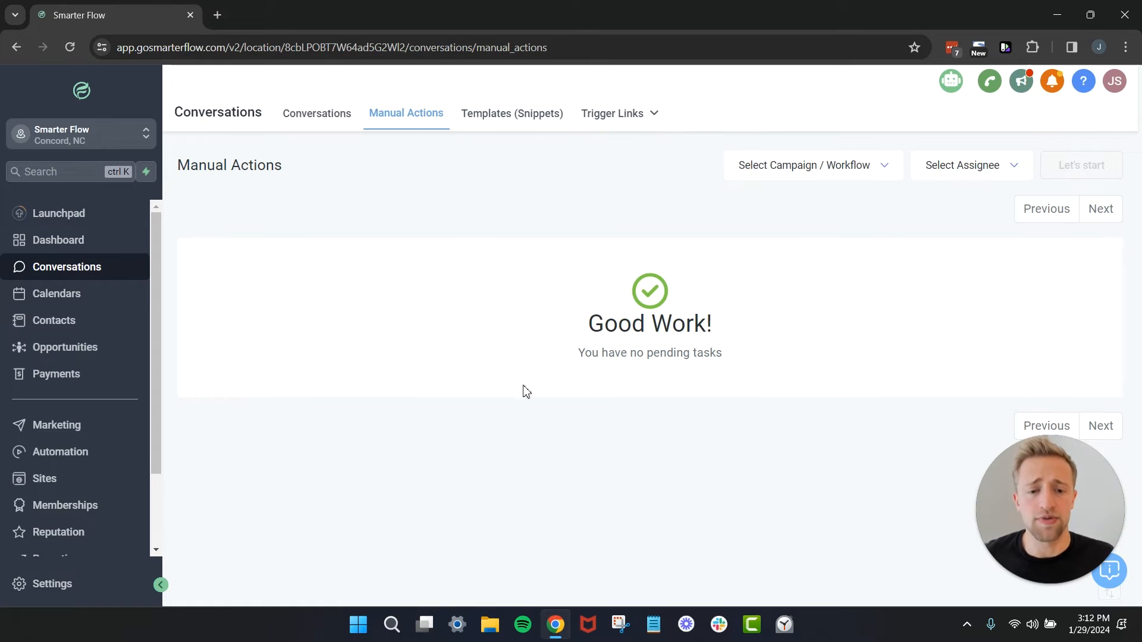
mouse_move(500, 119)
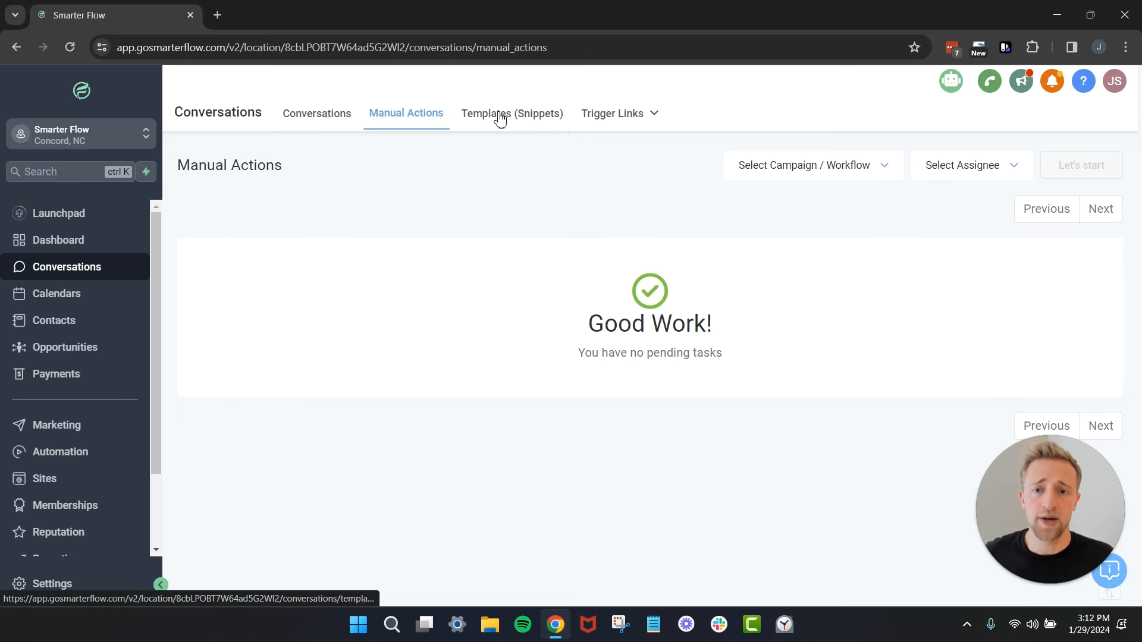
Open the Templates (Snippets) page and browse the add-template options without choosing one
click(512, 114)
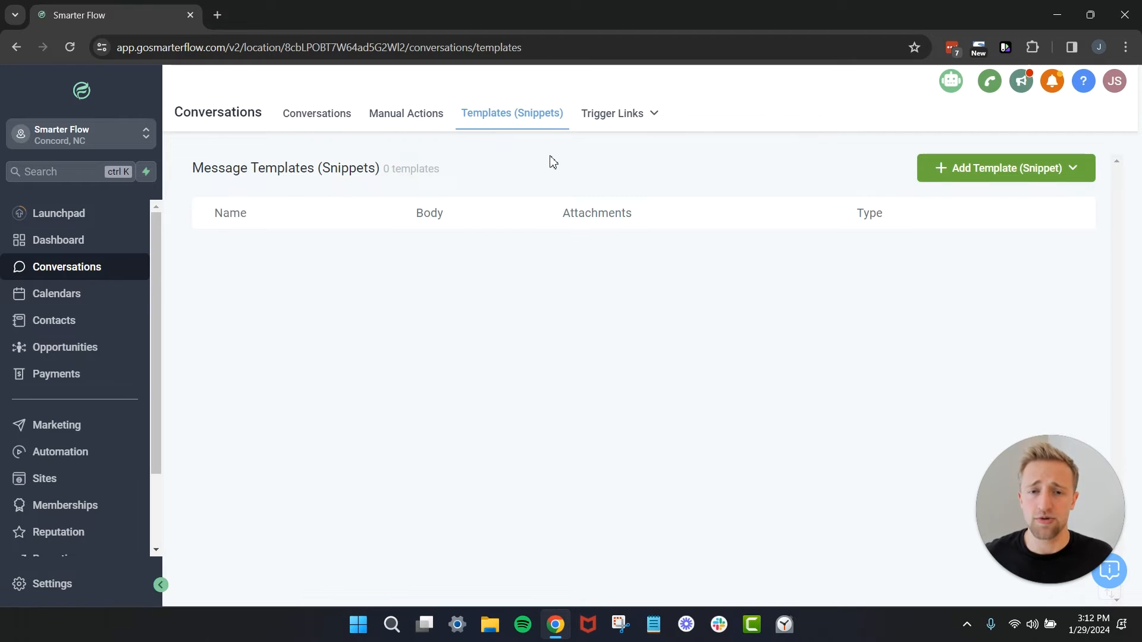
mouse_move(983, 173)
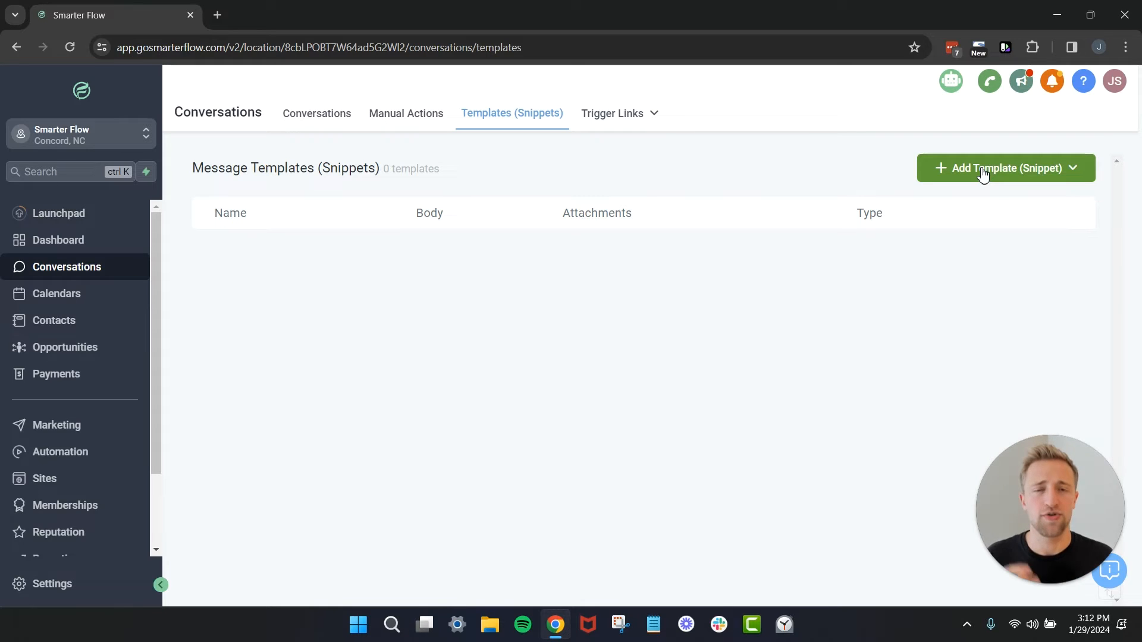
click(1003, 168)
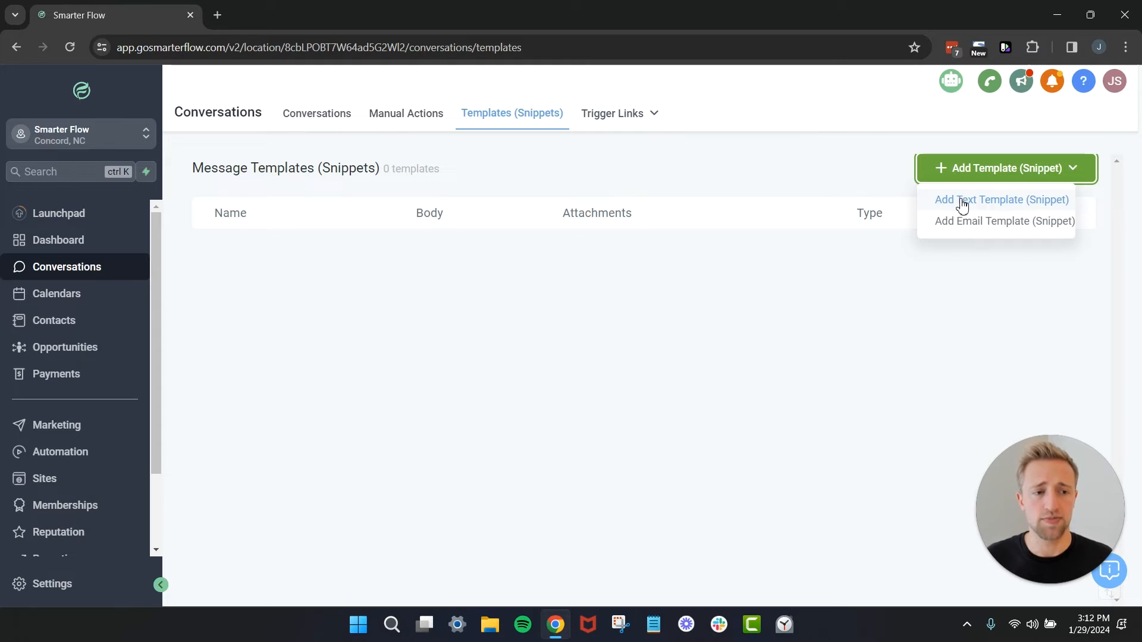
mouse_move(1002, 221)
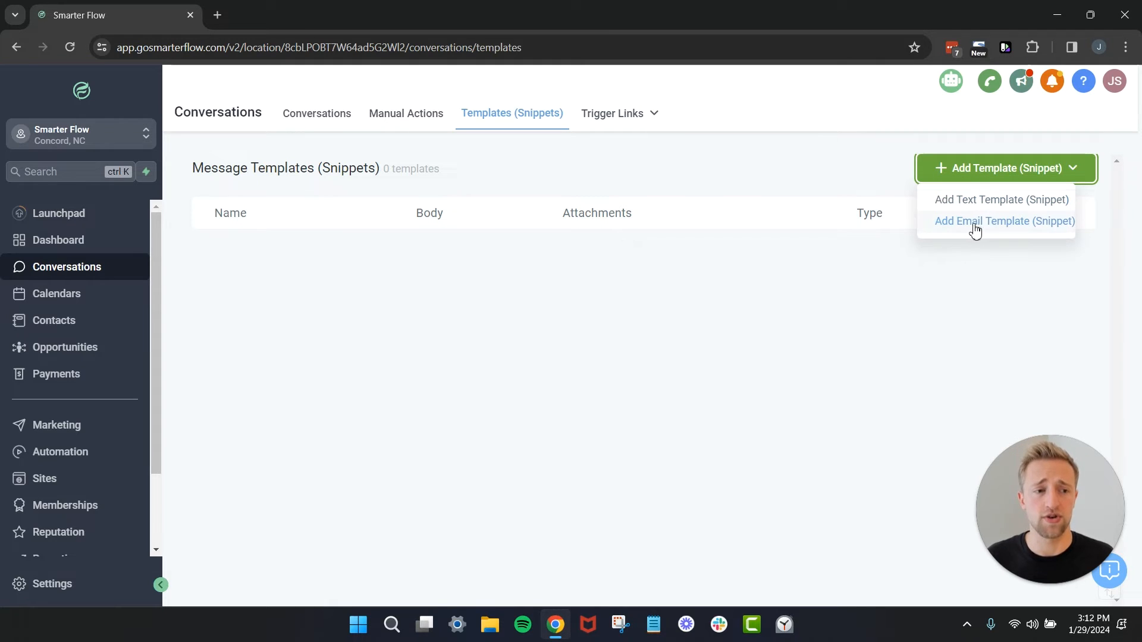
mouse_move(981, 226)
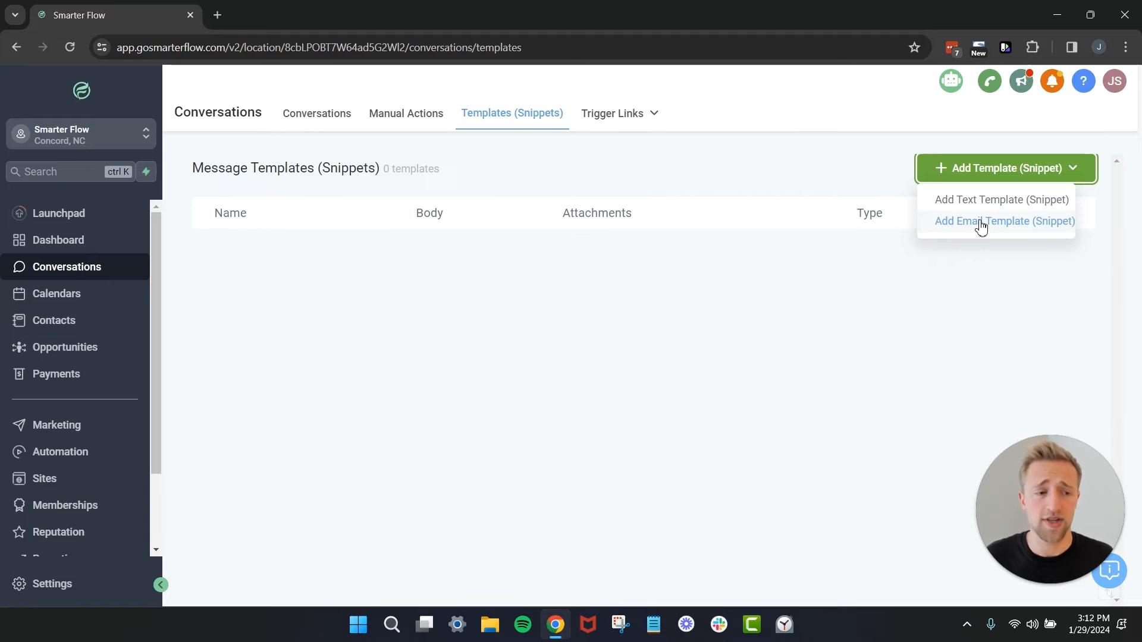
mouse_move(999, 200)
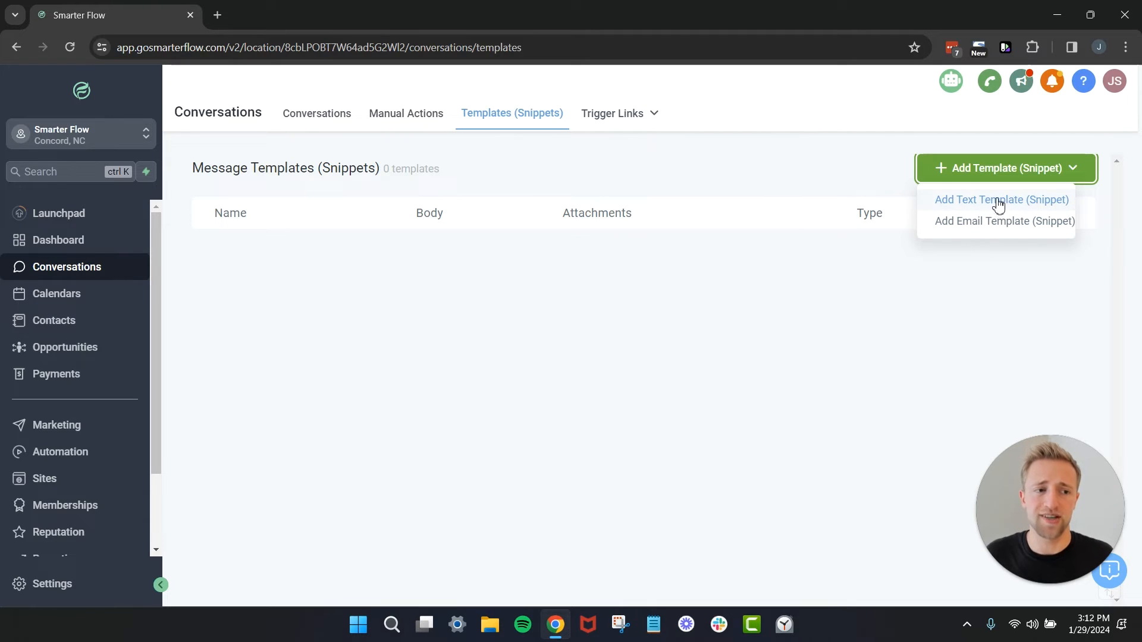
click(623, 194)
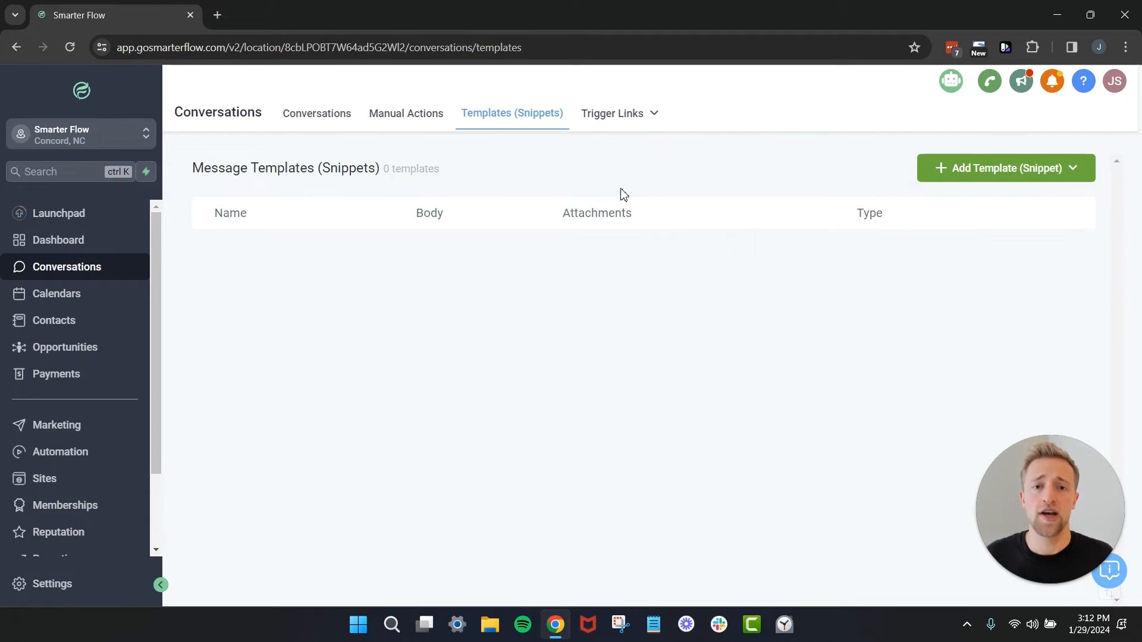
Show the Trigger Links list with Reactivation Review Link and Review Request Link
click(612, 113)
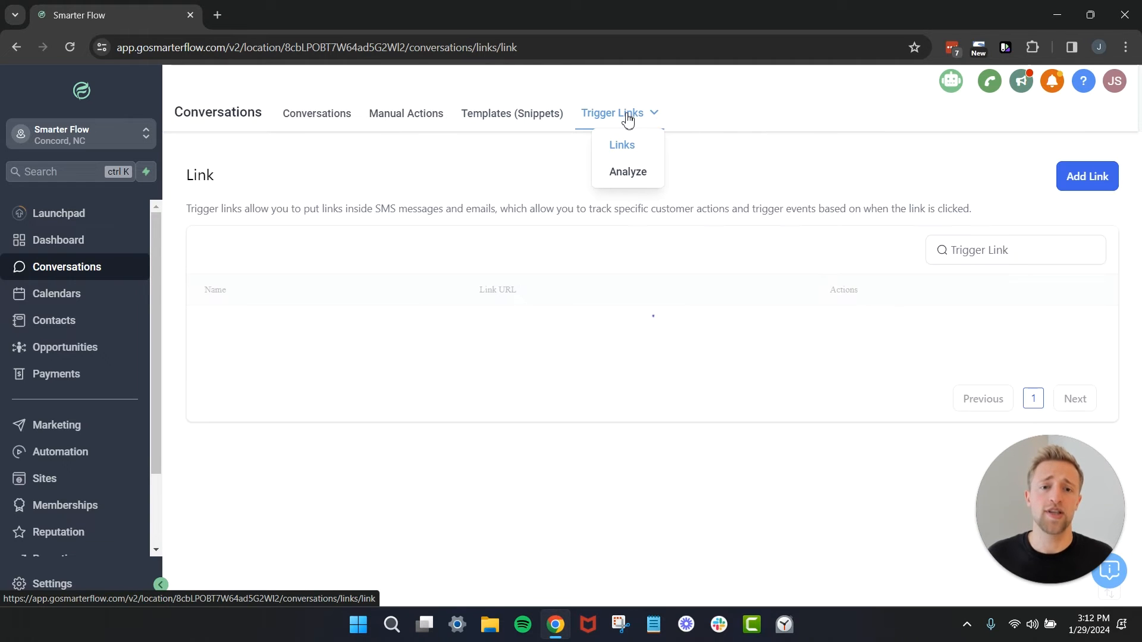
click(621, 145)
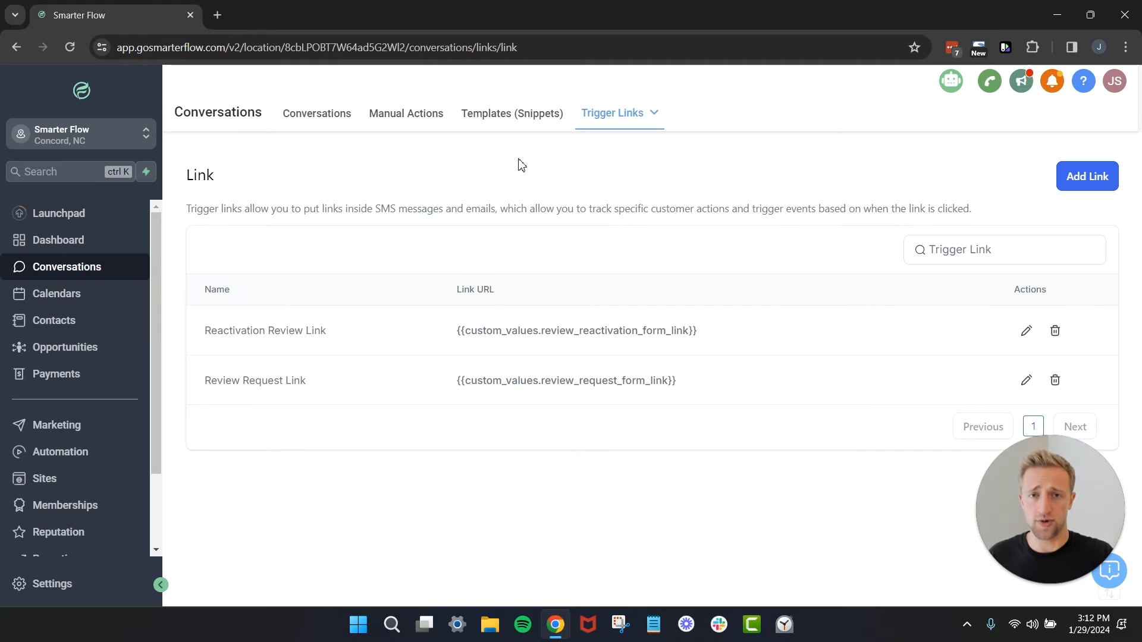
mouse_move(340, 337)
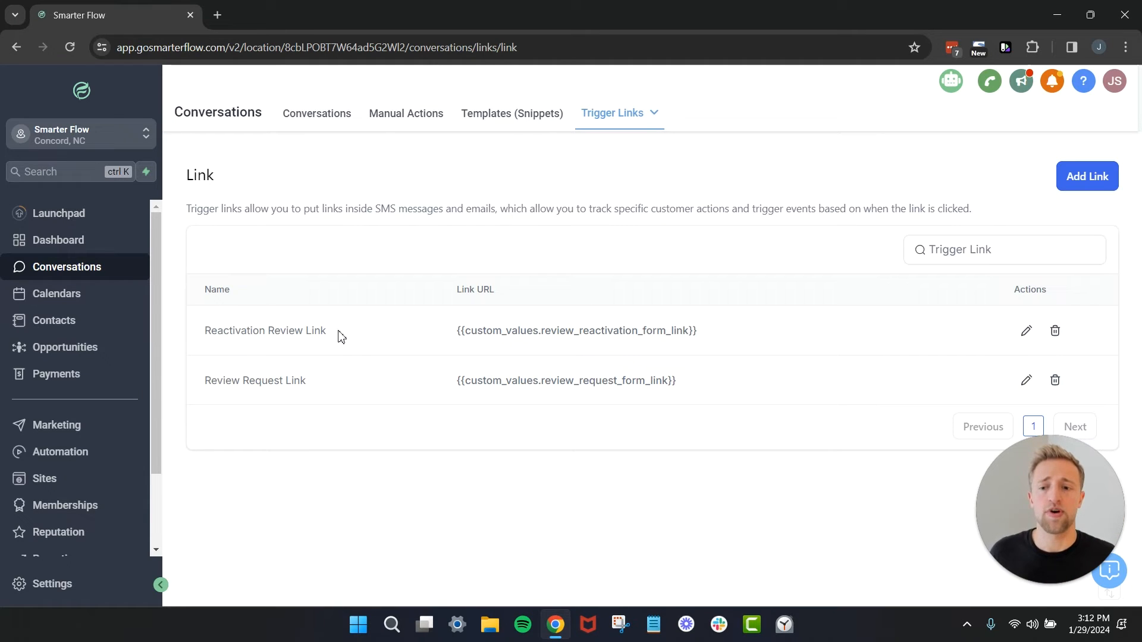
double_click(265, 330)
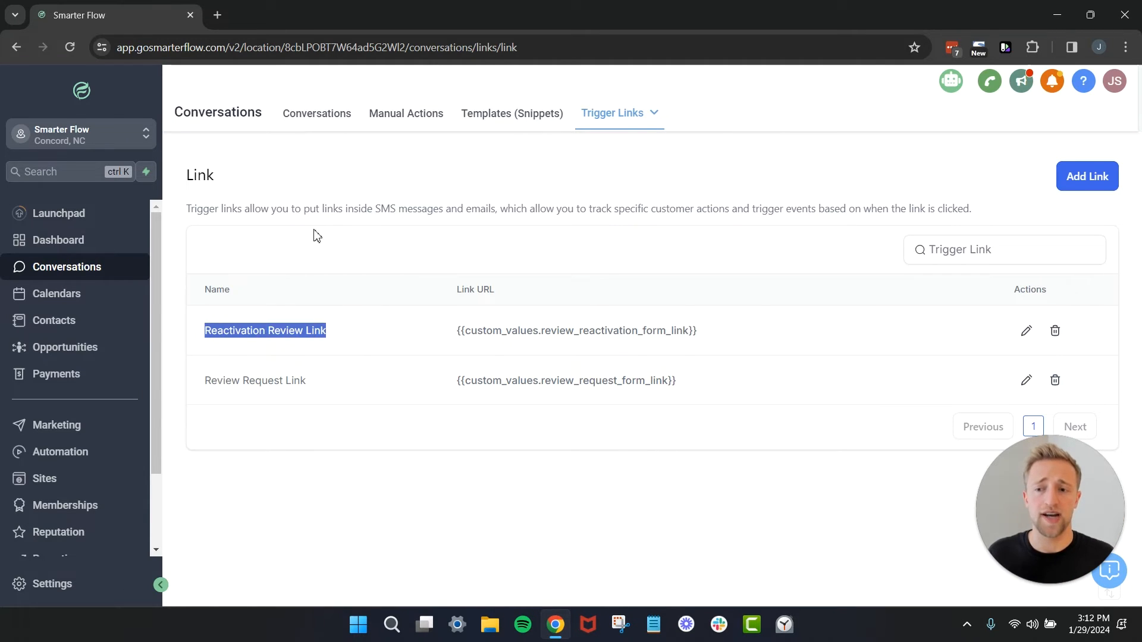
click(308, 254)
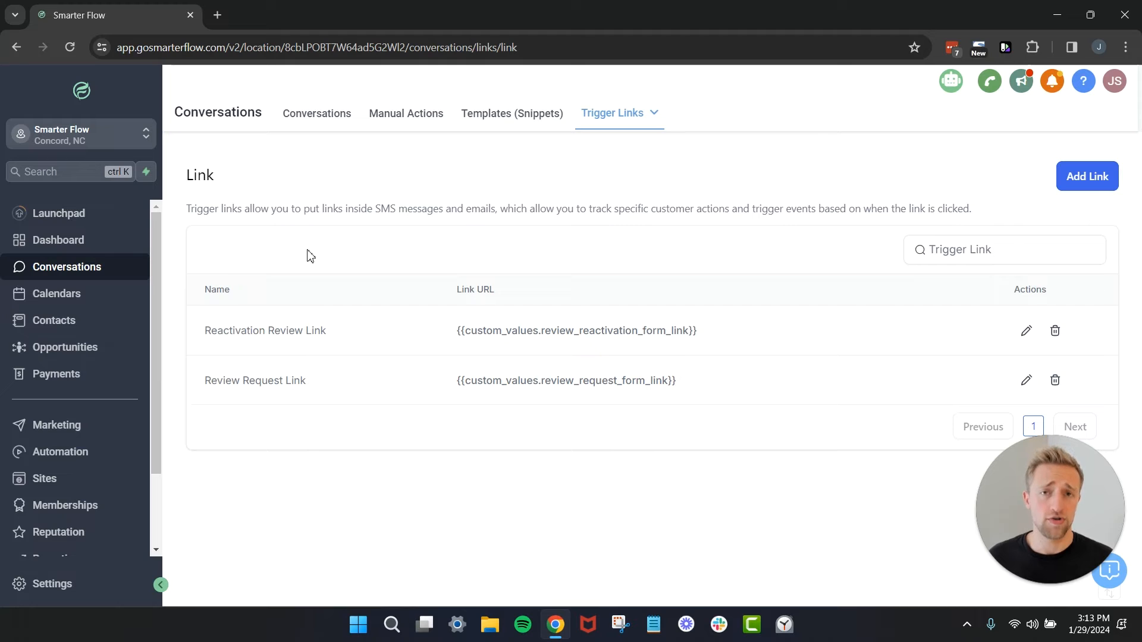
mouse_move(405, 197)
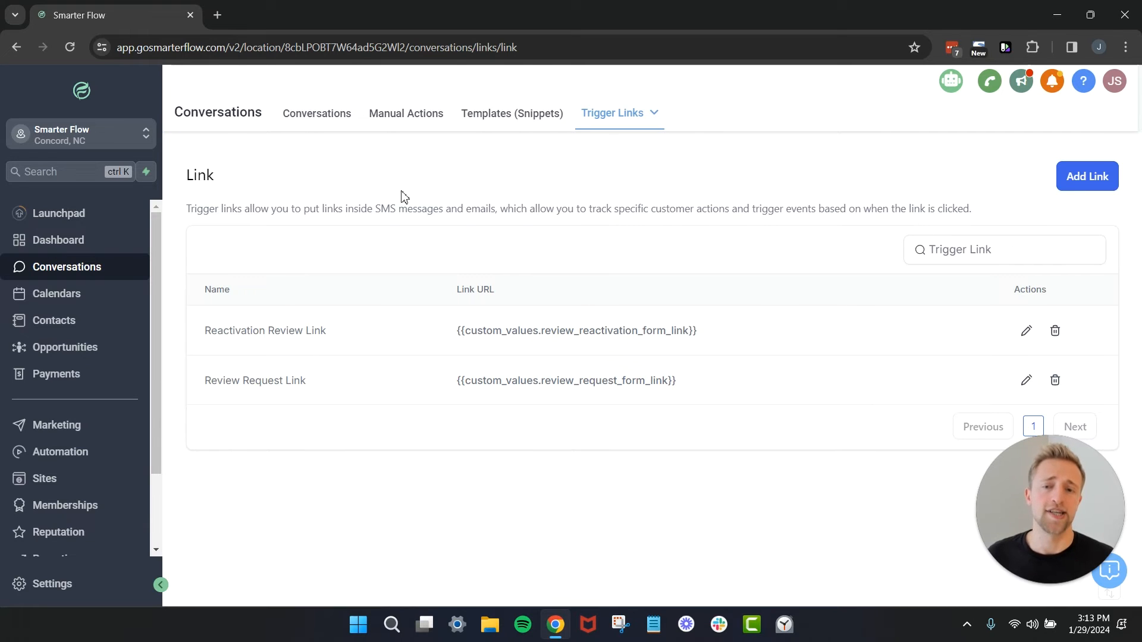
Open the '1. Incoming Lead Follow Up' folder showing its five published workflows
click(61, 451)
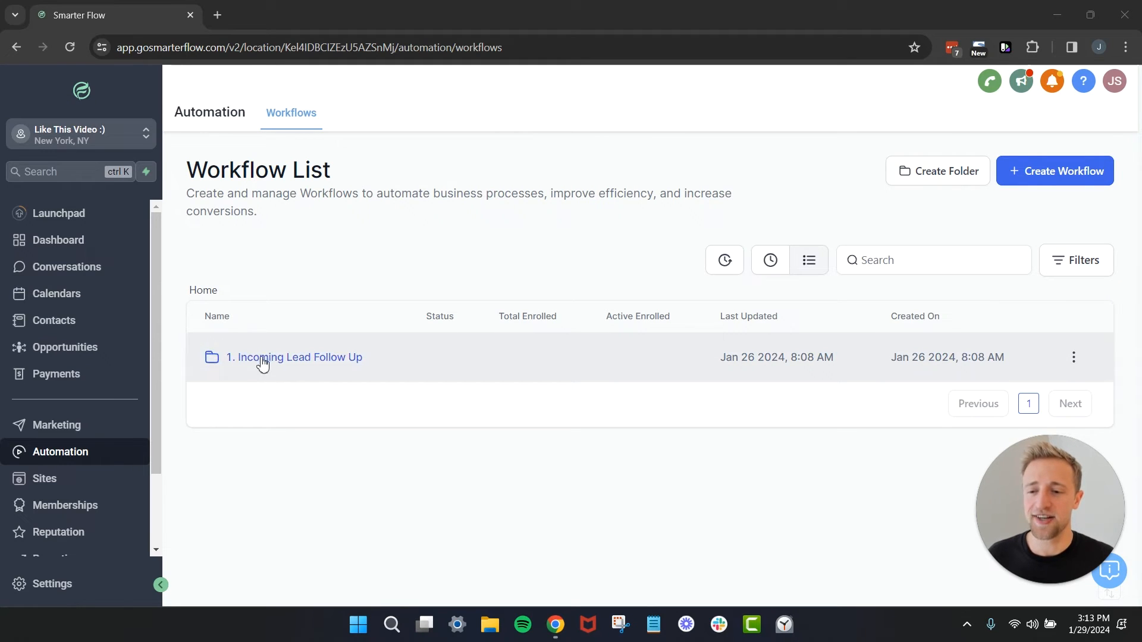
mouse_move(94, 452)
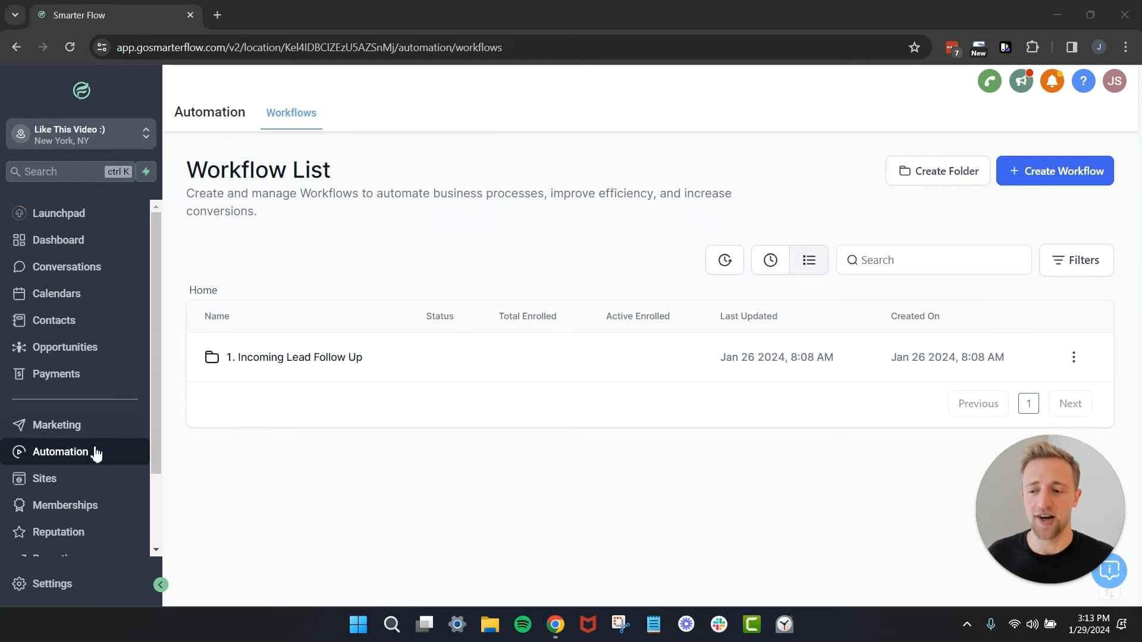
mouse_move(263, 367)
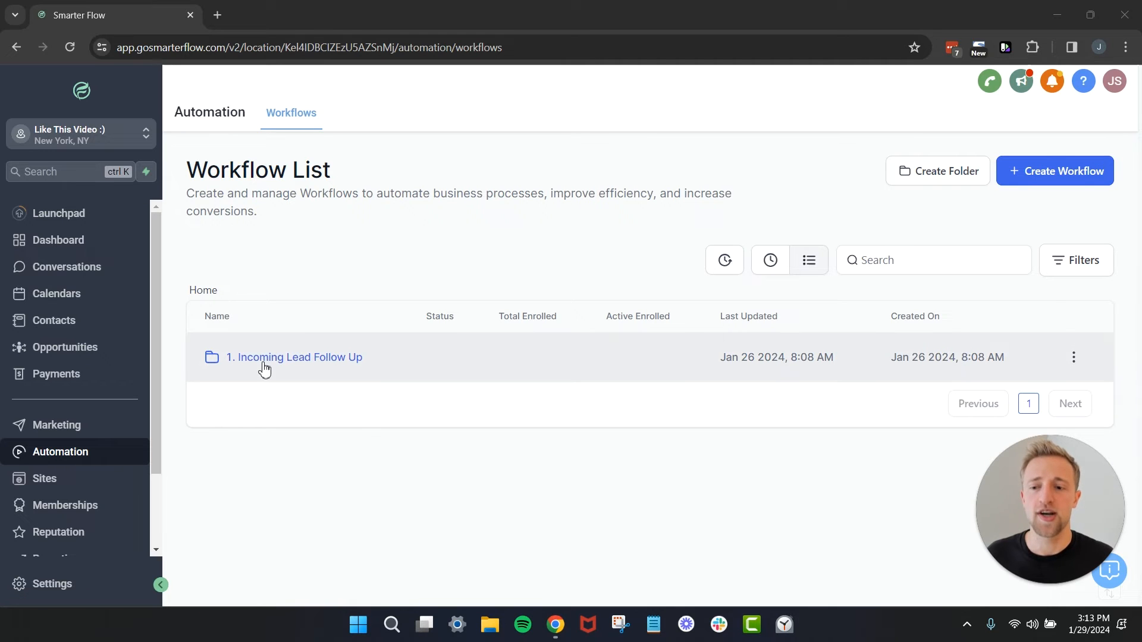
click(293, 357)
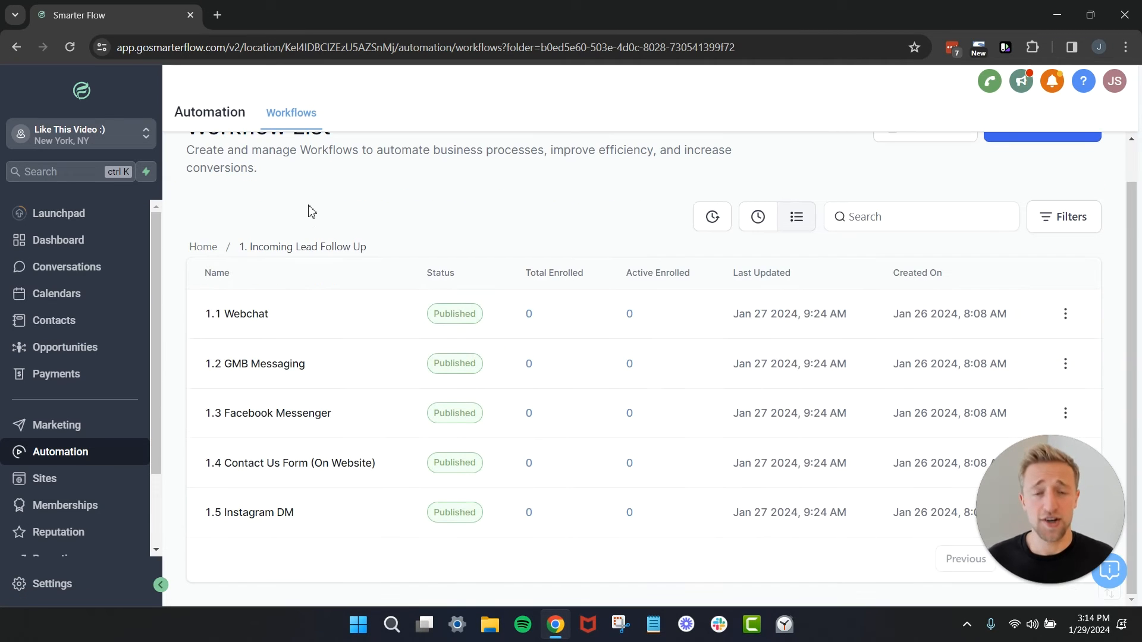
mouse_move(250, 552)
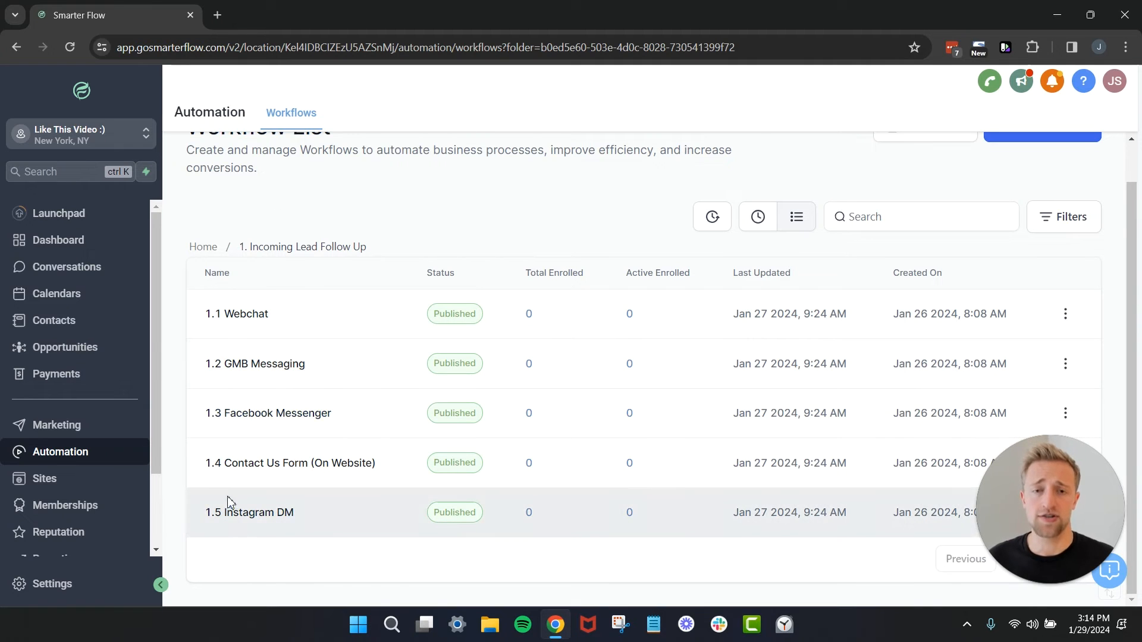
mouse_move(253, 418)
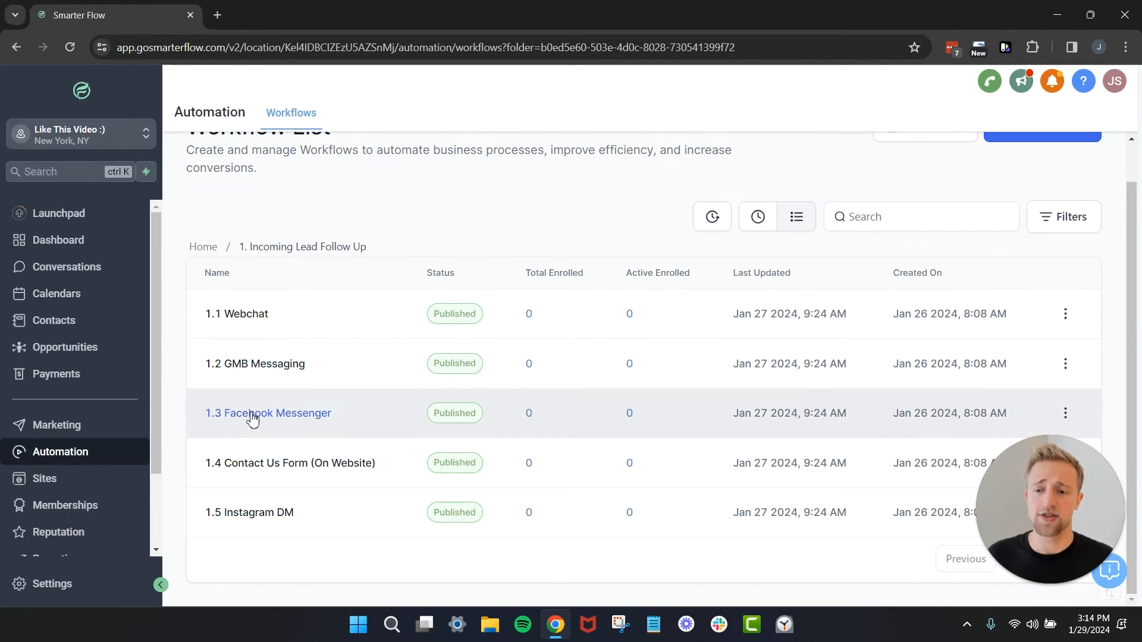
mouse_move(253, 523)
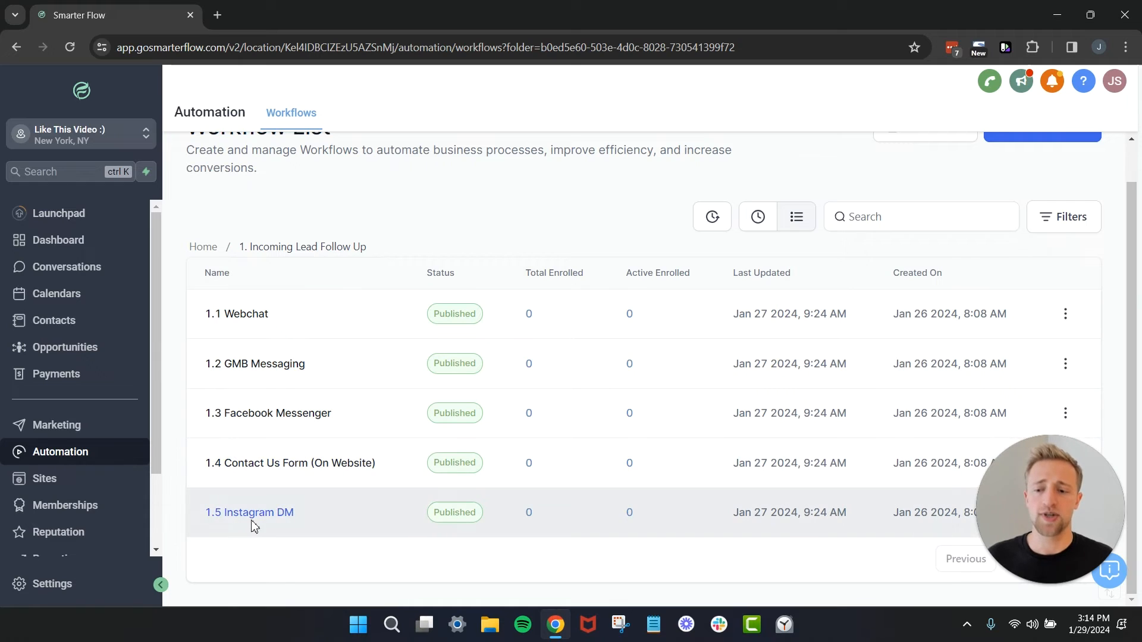
mouse_move(287, 211)
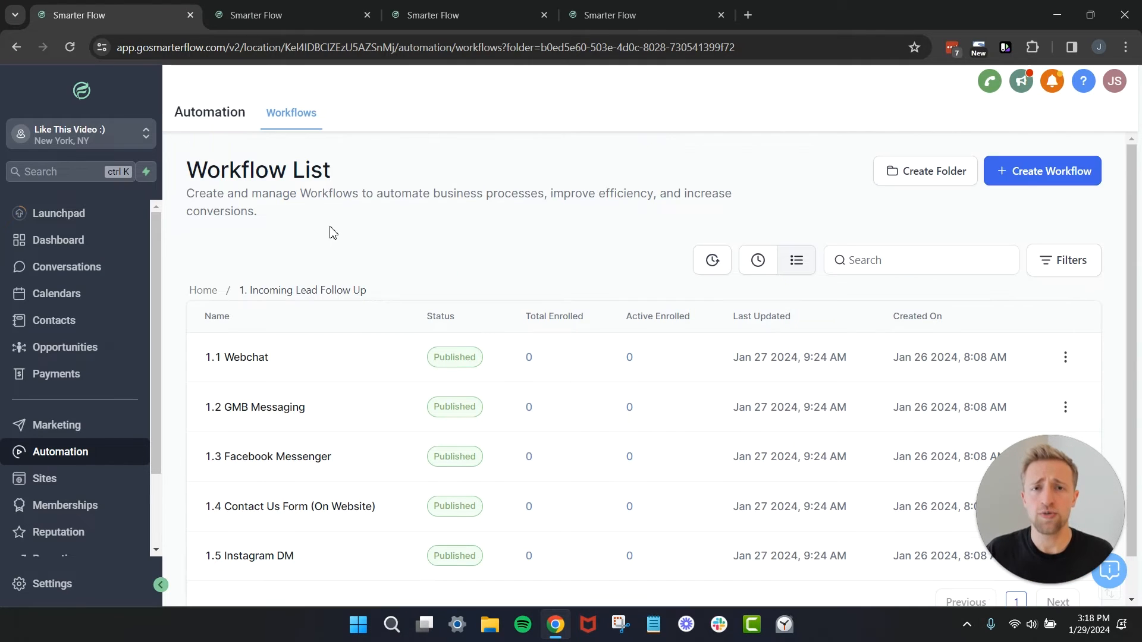
mouse_move(251, 357)
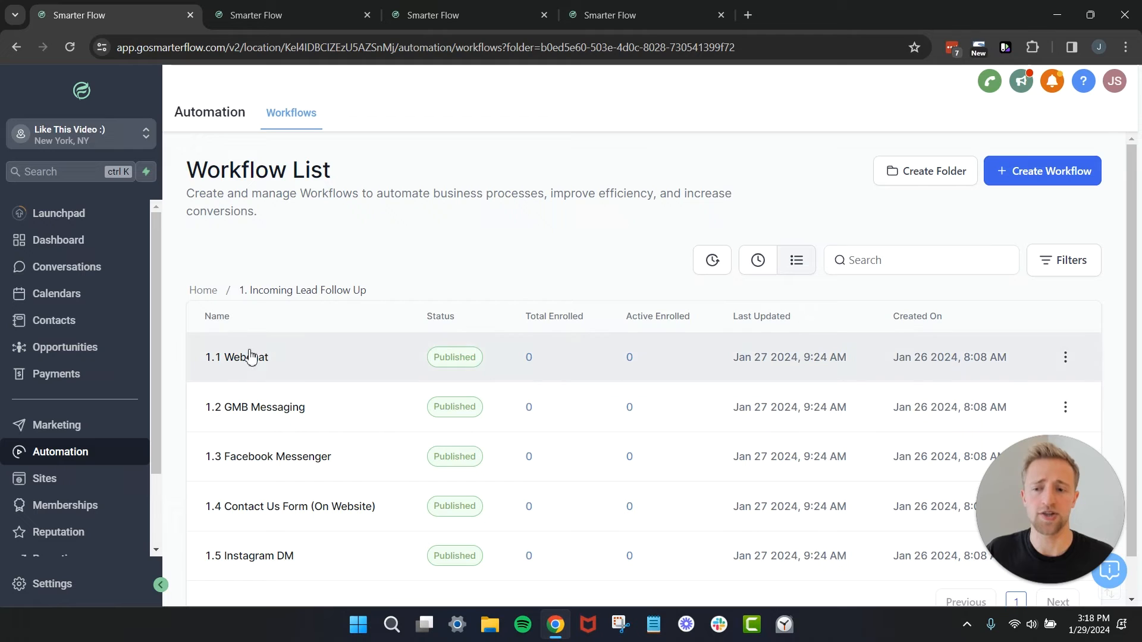
Bring up the 1.1 Webchat workflow builder
click(236, 356)
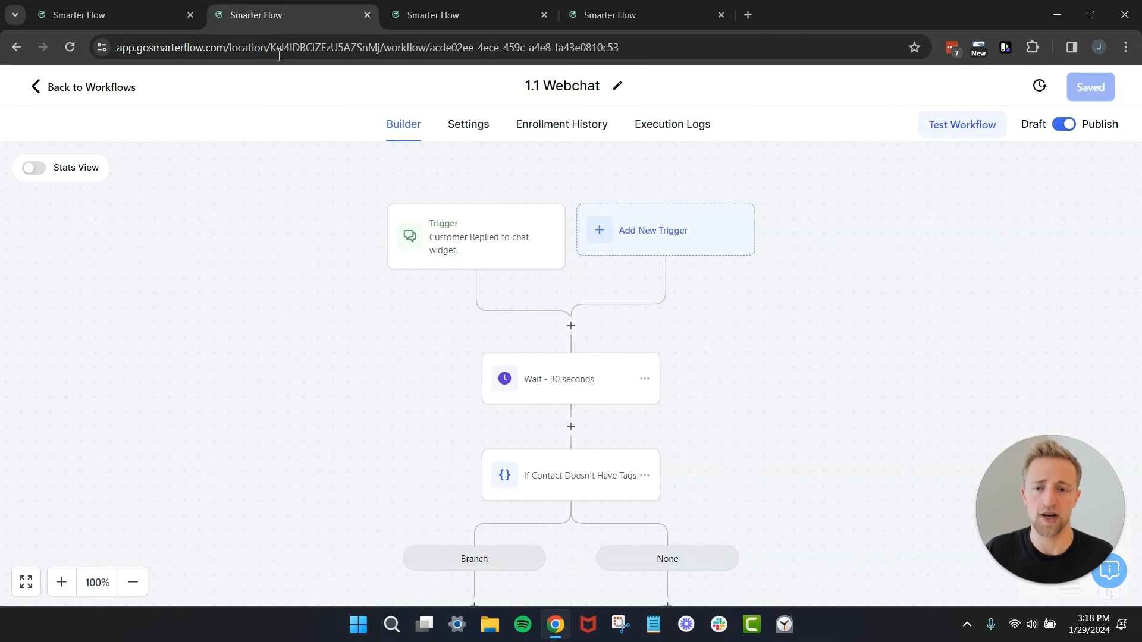
mouse_move(334, 273)
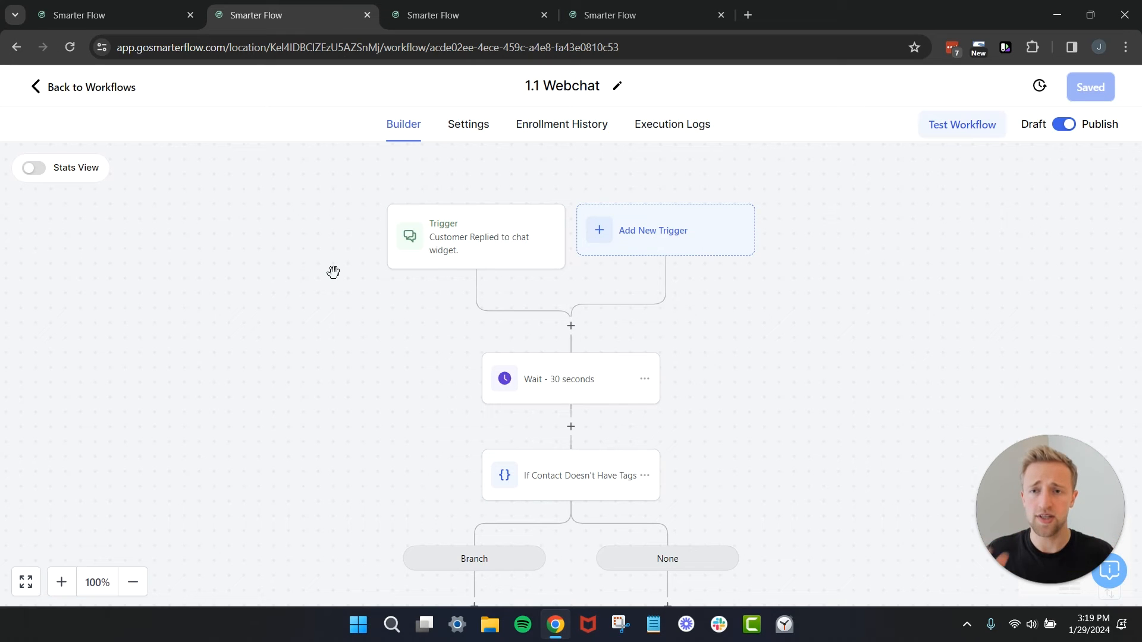
click(91, 87)
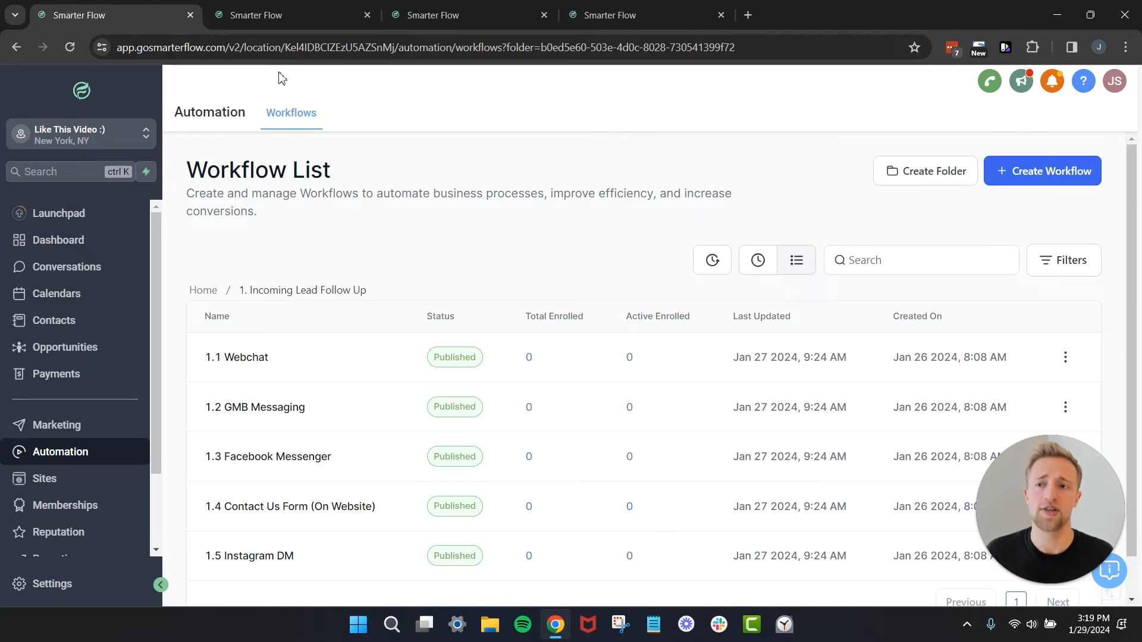
click(236, 357)
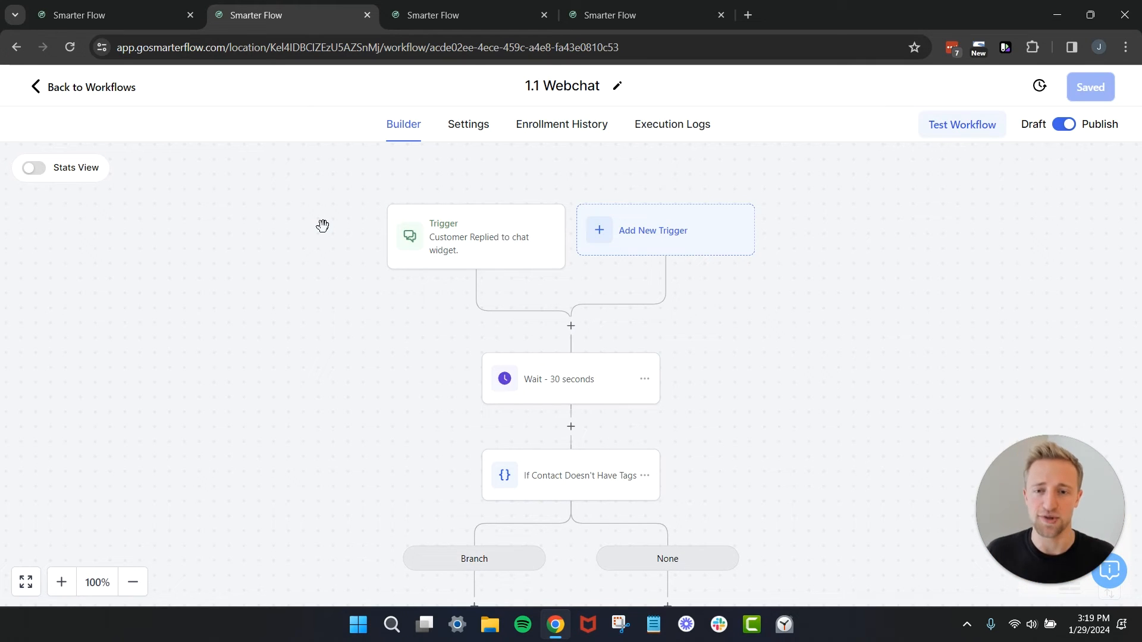
mouse_move(486, 100)
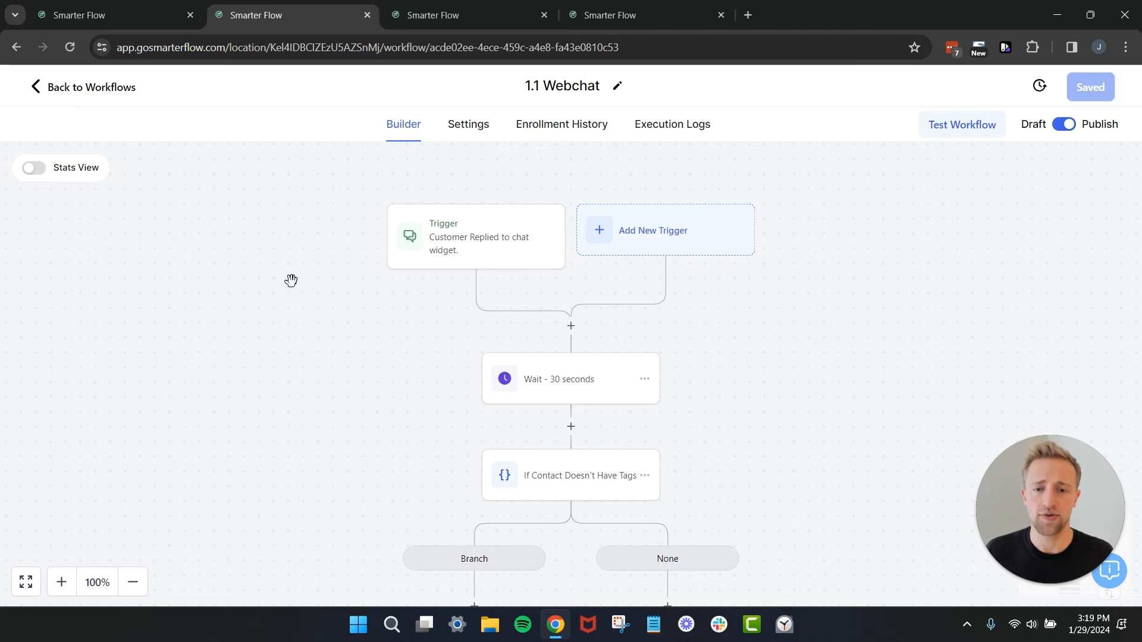
mouse_move(443, 241)
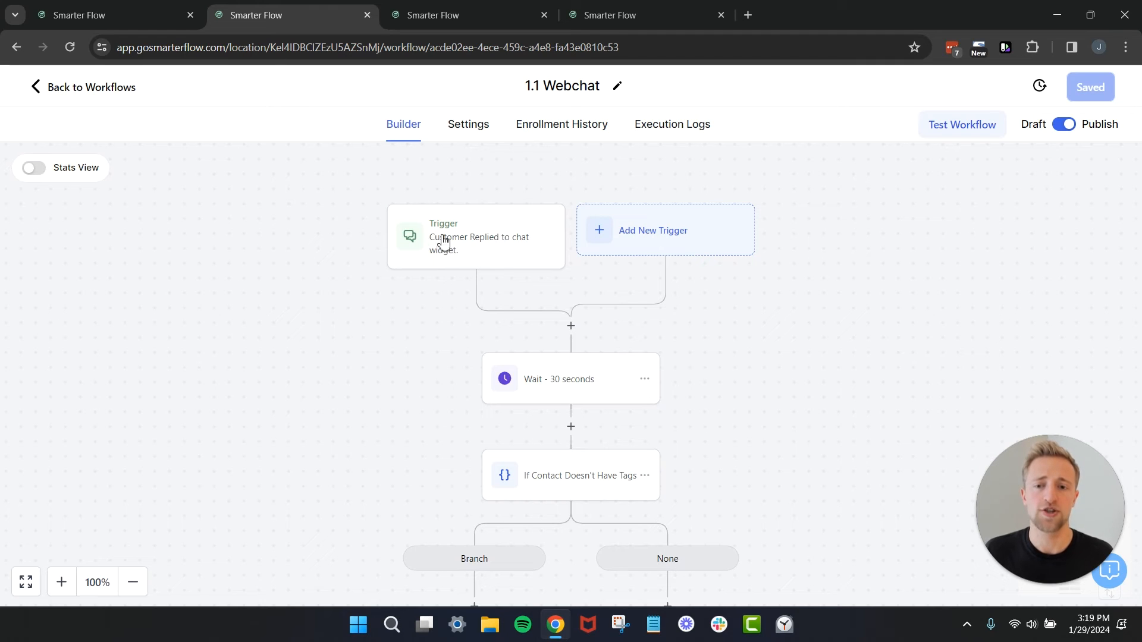
Open the Customer Replied trigger settings and review its reply-channel options
click(474, 237)
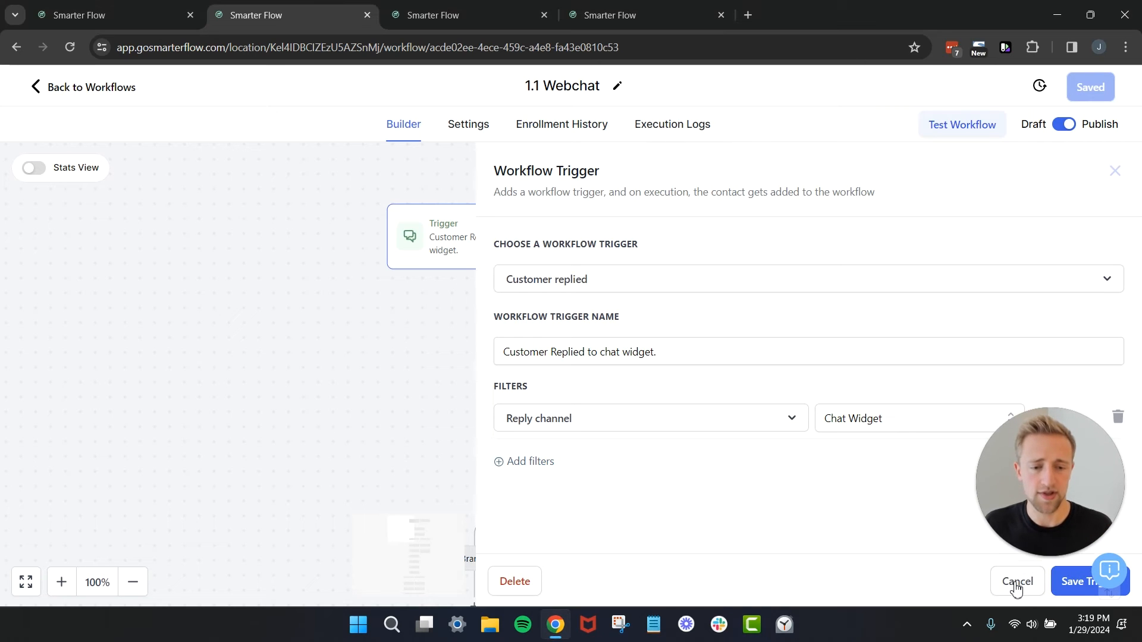
click(1017, 581)
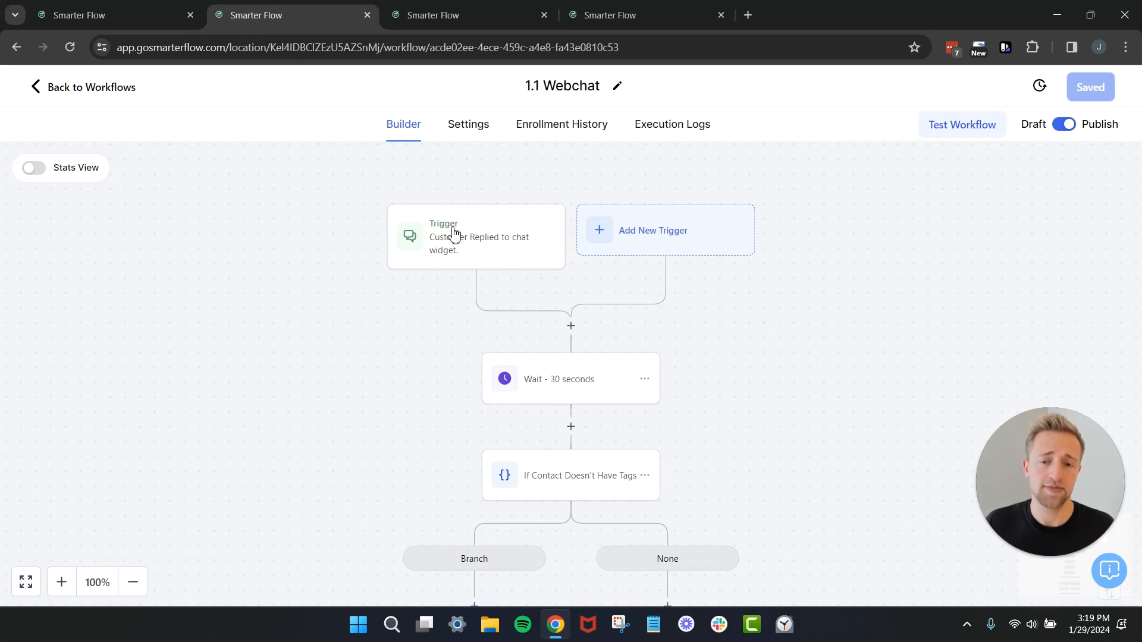
click(475, 237)
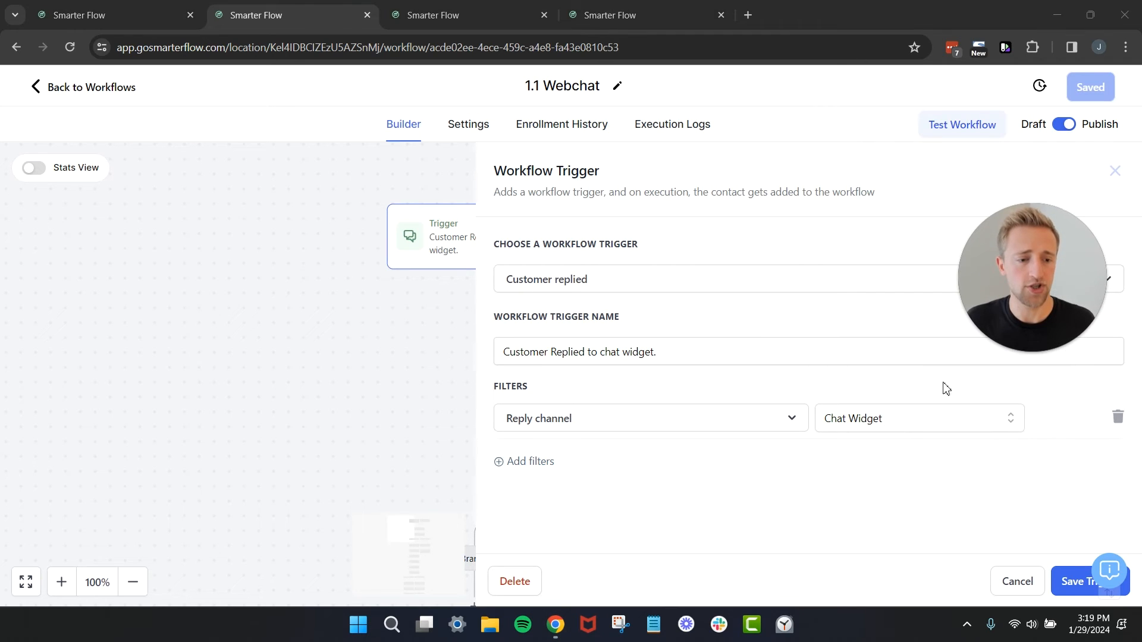
click(918, 418)
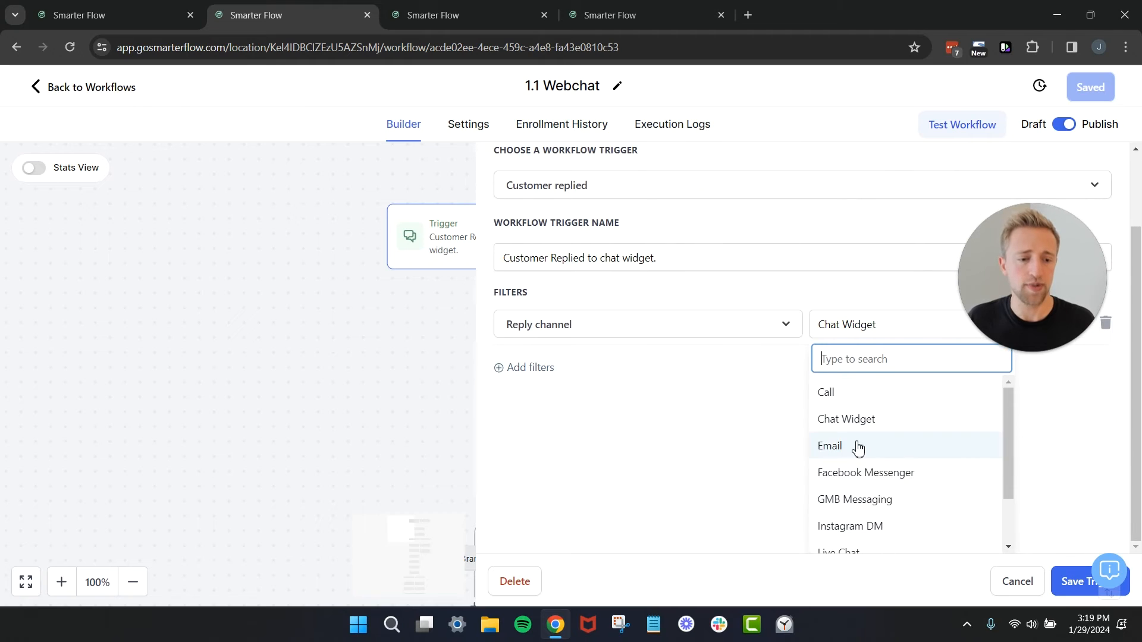
scroll(down, 3)
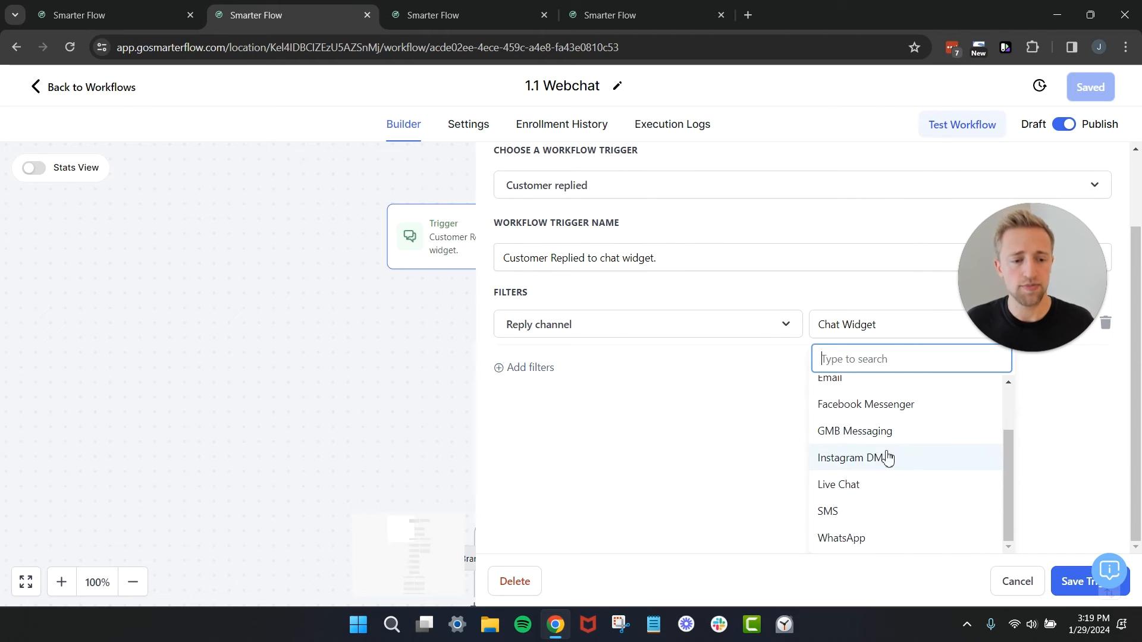
mouse_move(791, 364)
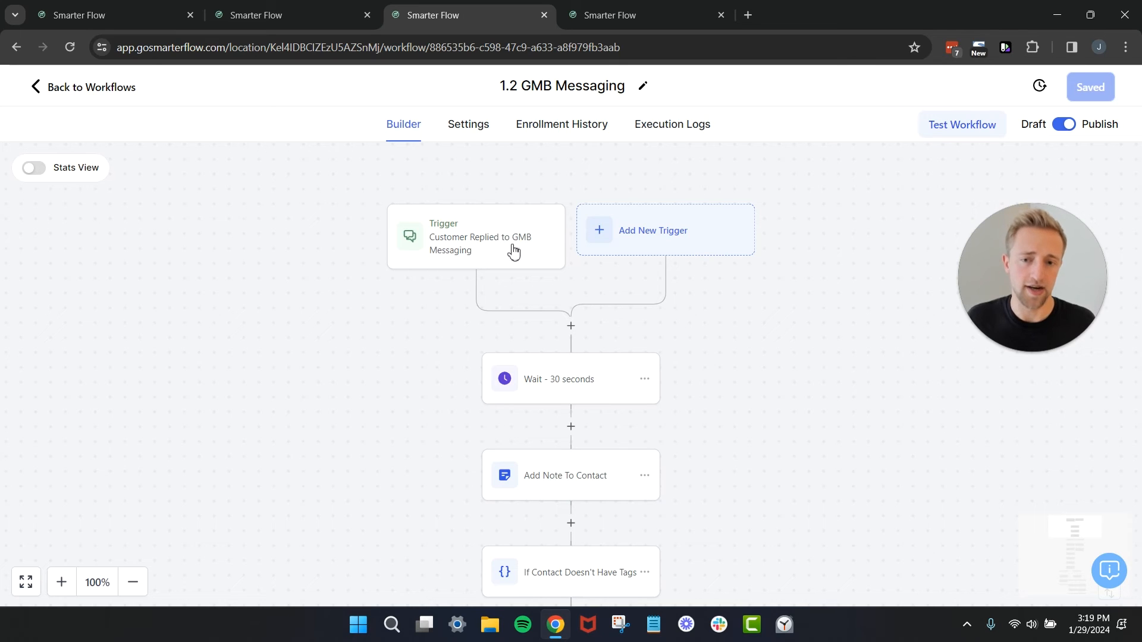
Scroll through the 1.5 Instagram DM workflow's steps, then return to 1.2 GMB Messaging
click(643, 14)
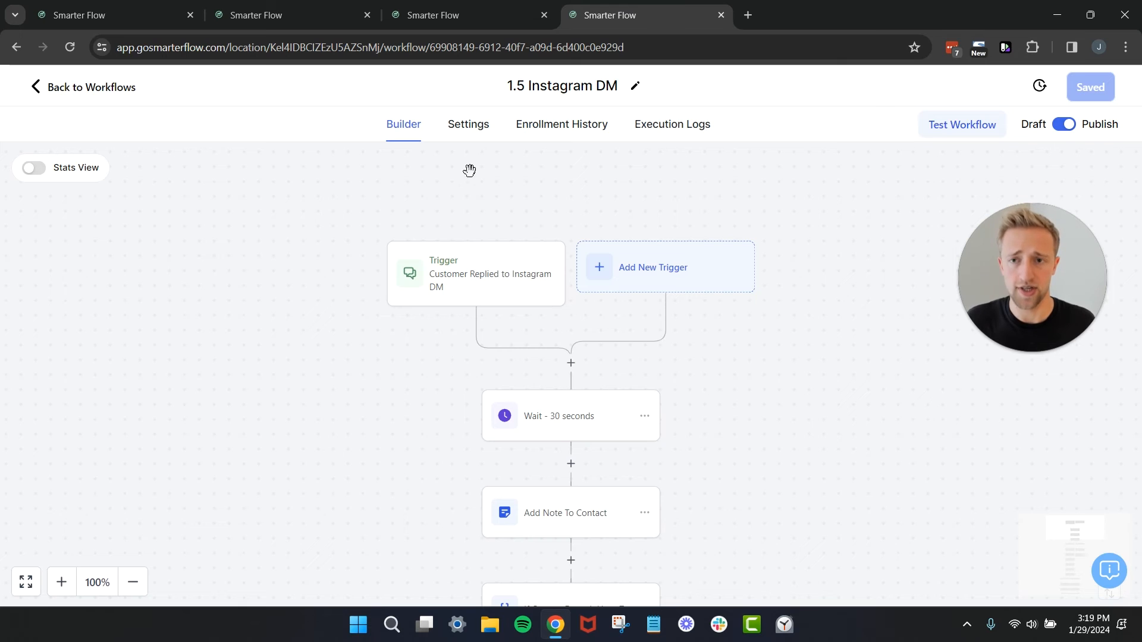
scroll(down, 3)
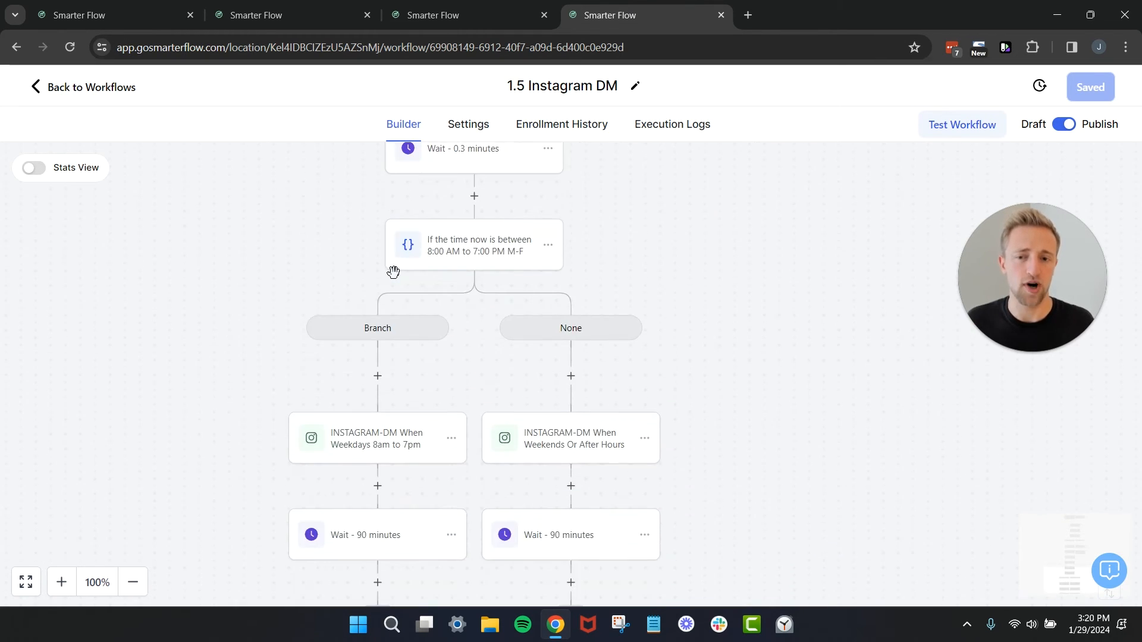
click(452, 15)
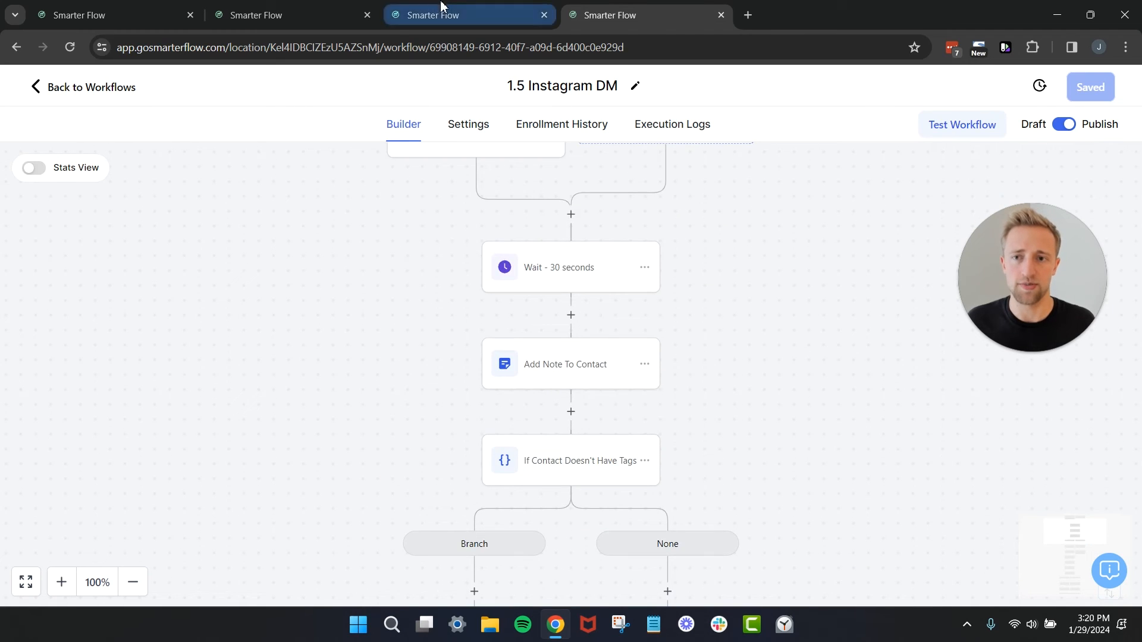
click(284, 14)
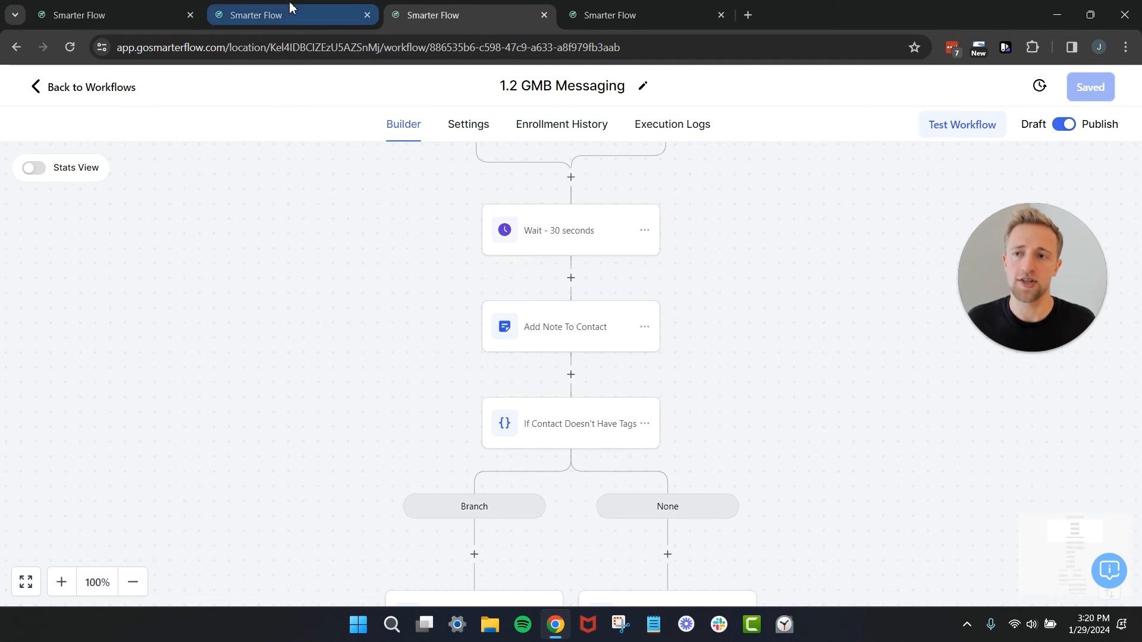
click(255, 14)
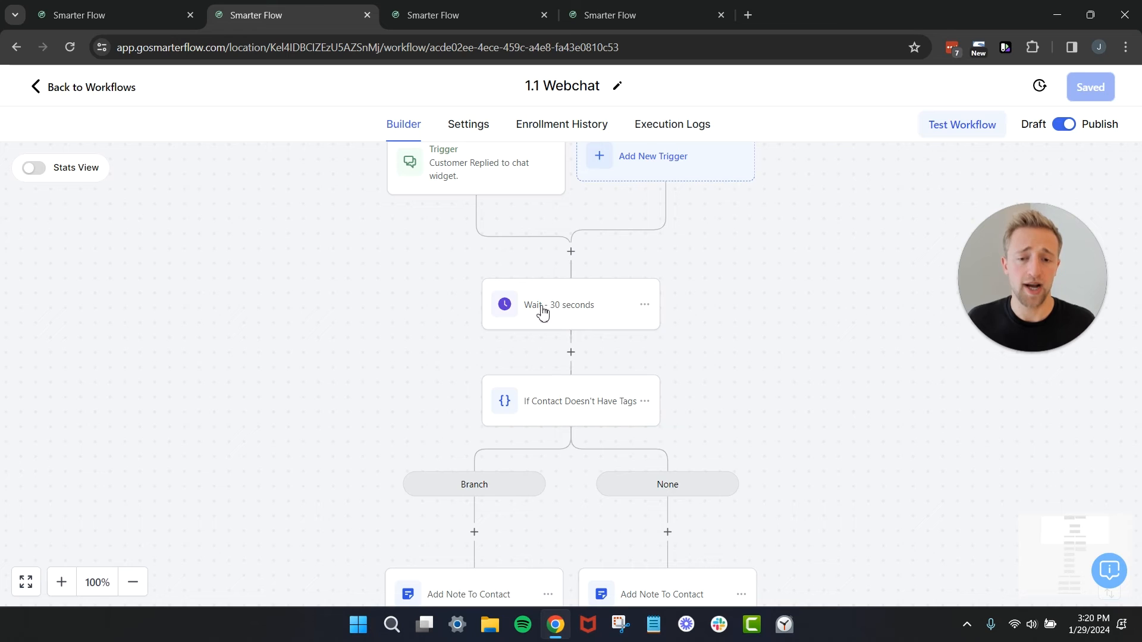
scroll(down, 3)
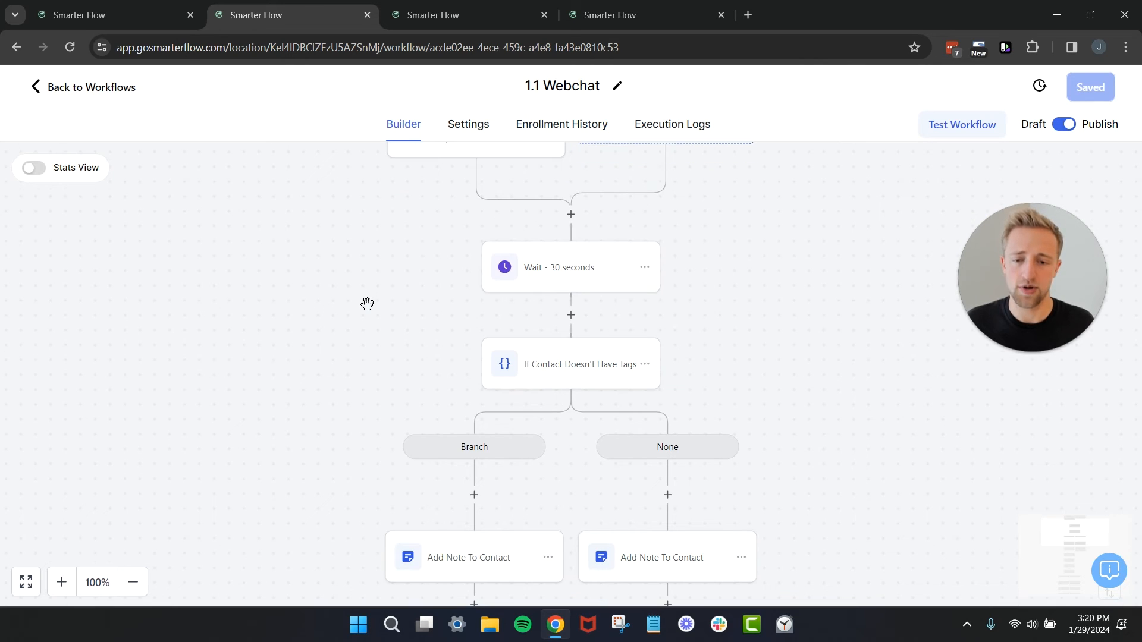
mouse_move(543, 385)
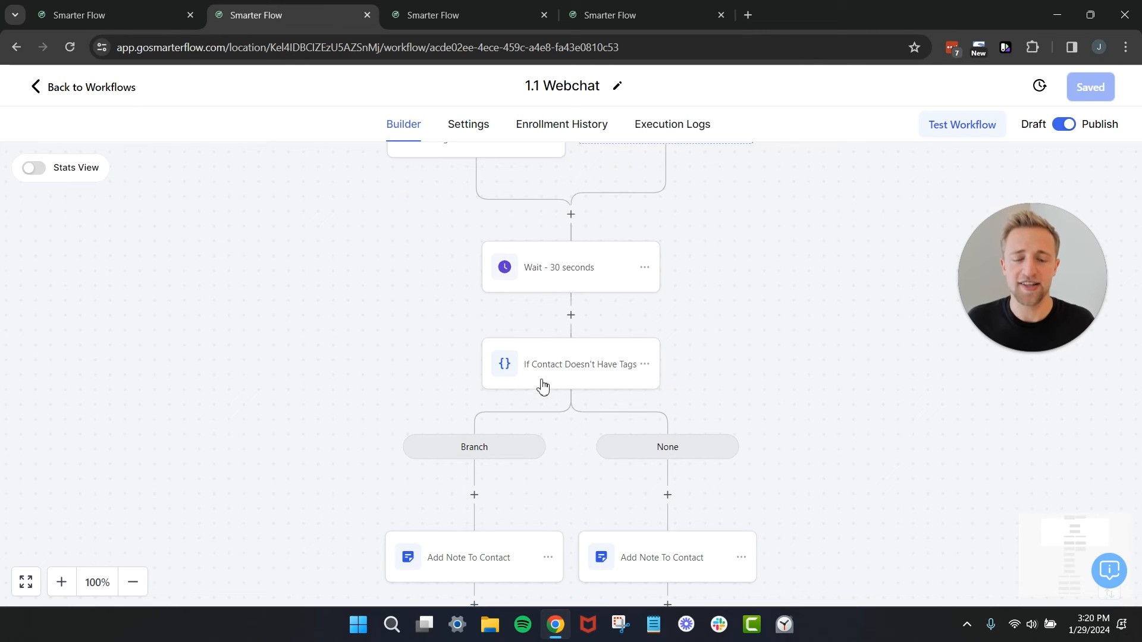
click(571, 364)
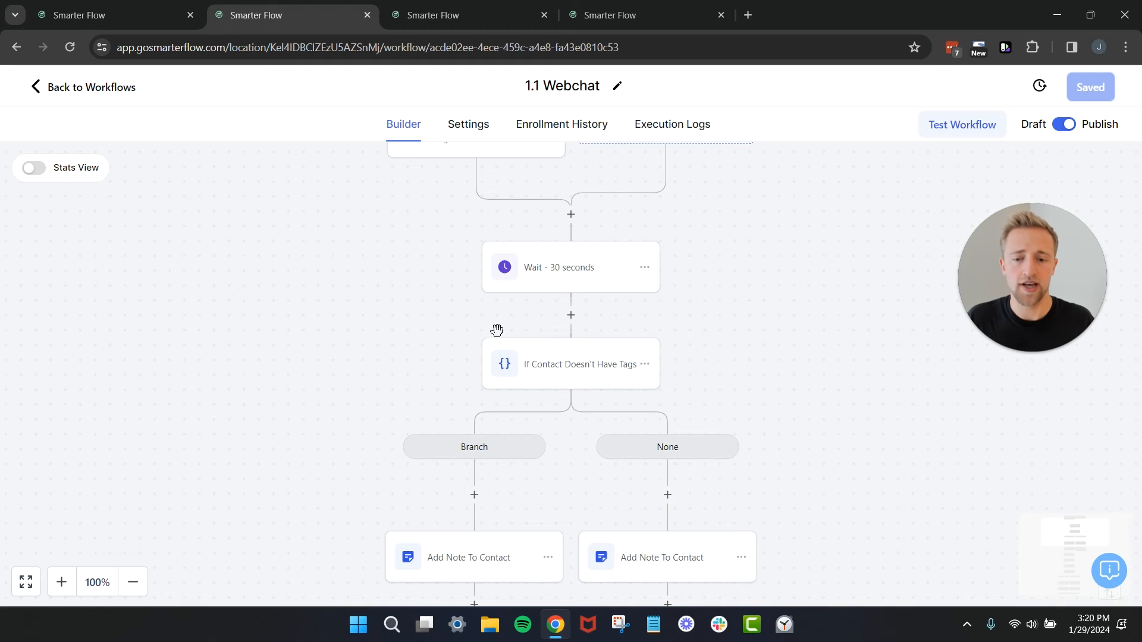
scroll(down, 3)
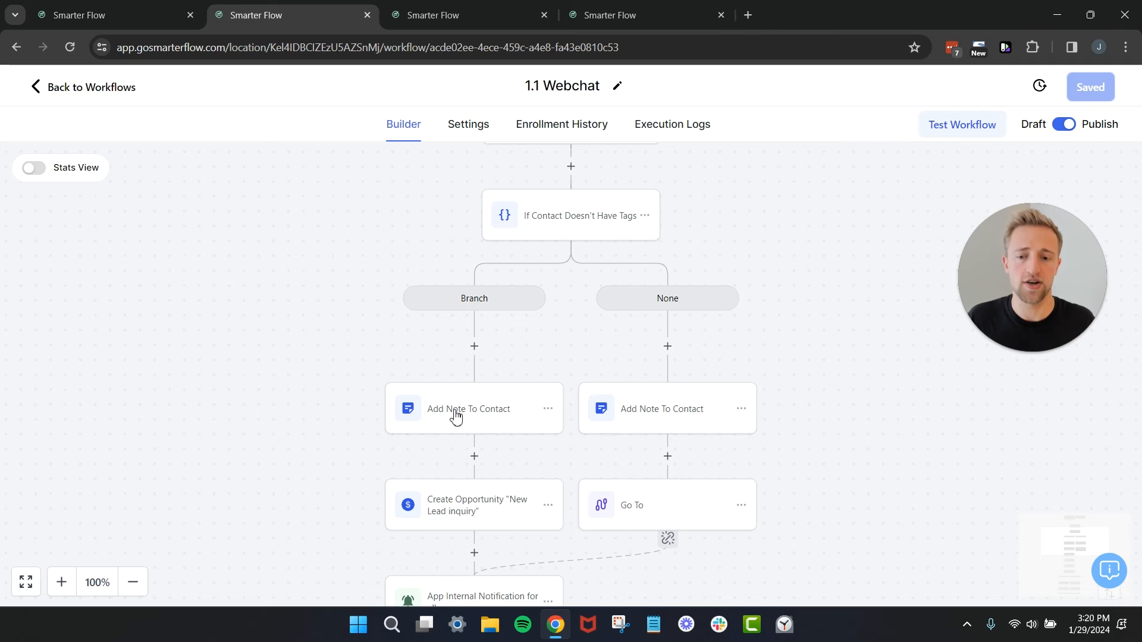
click(469, 408)
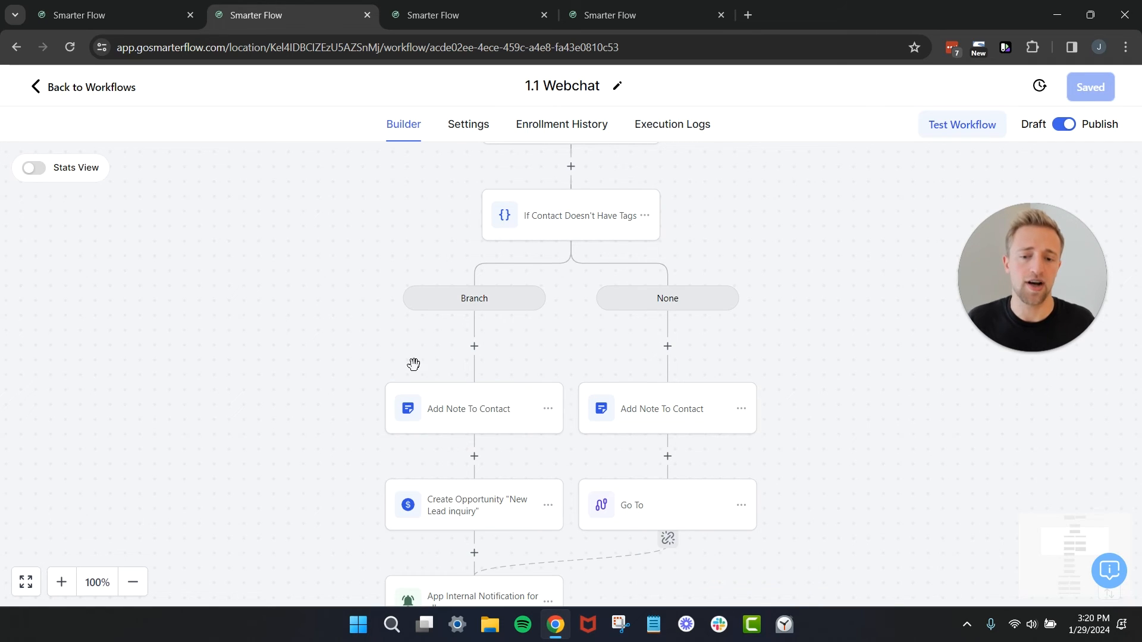
click(474, 505)
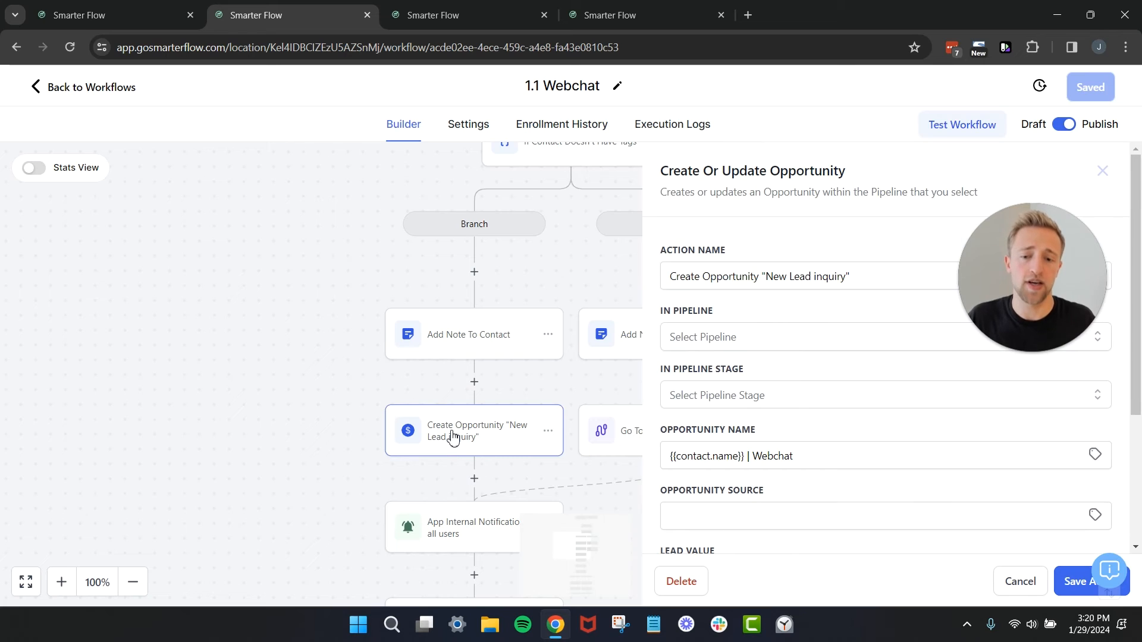
mouse_move(751, 384)
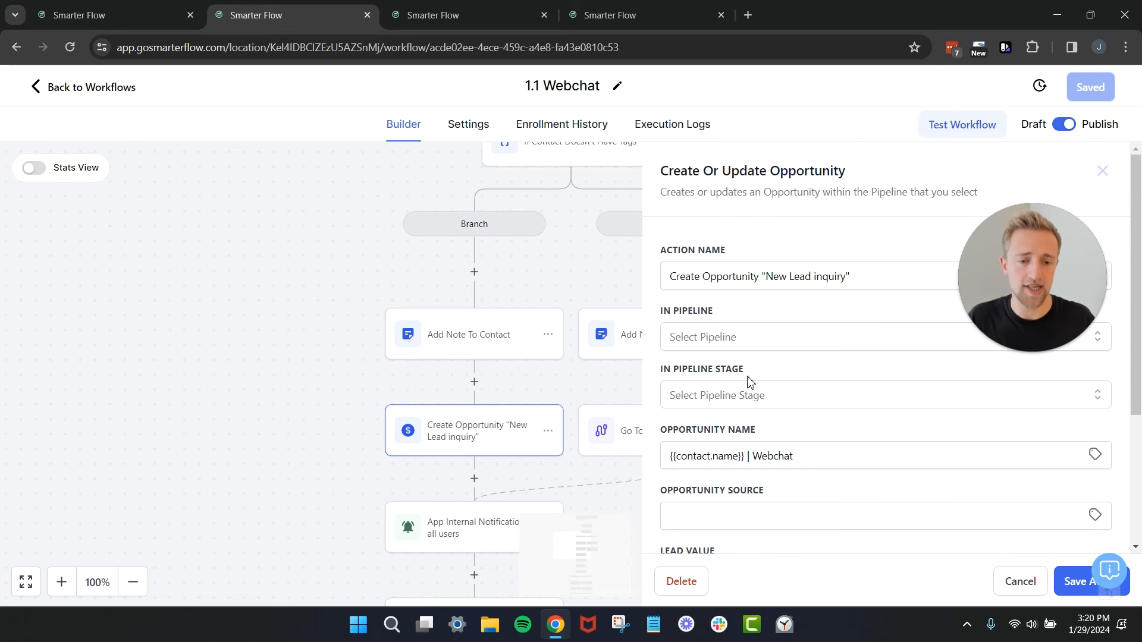
mouse_move(811, 317)
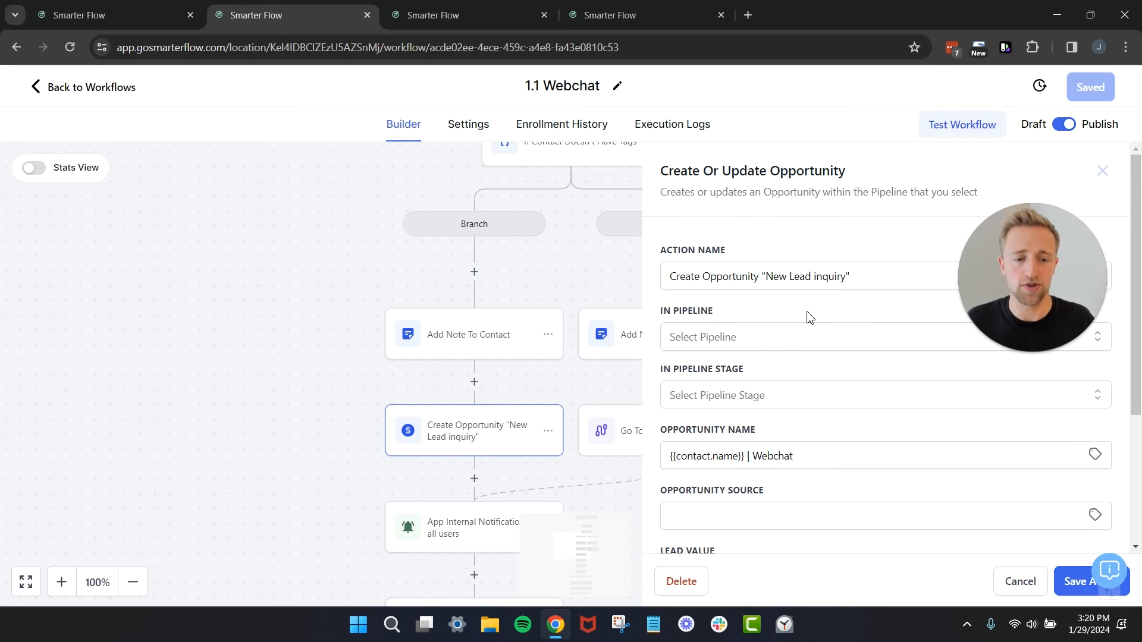
scroll(down, 3)
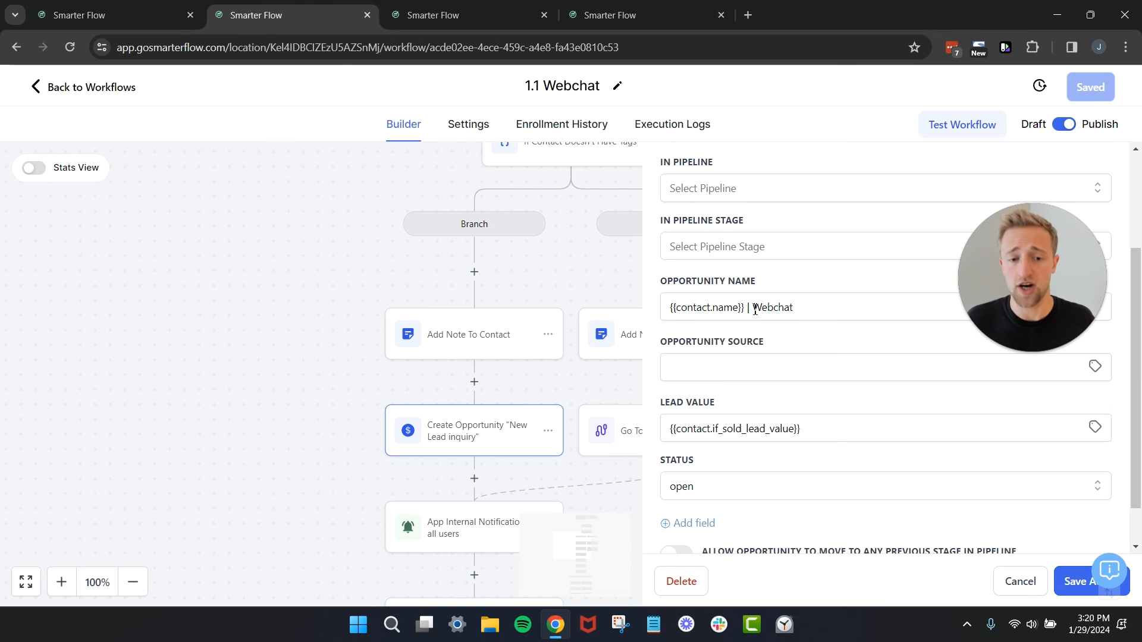
click(1019, 582)
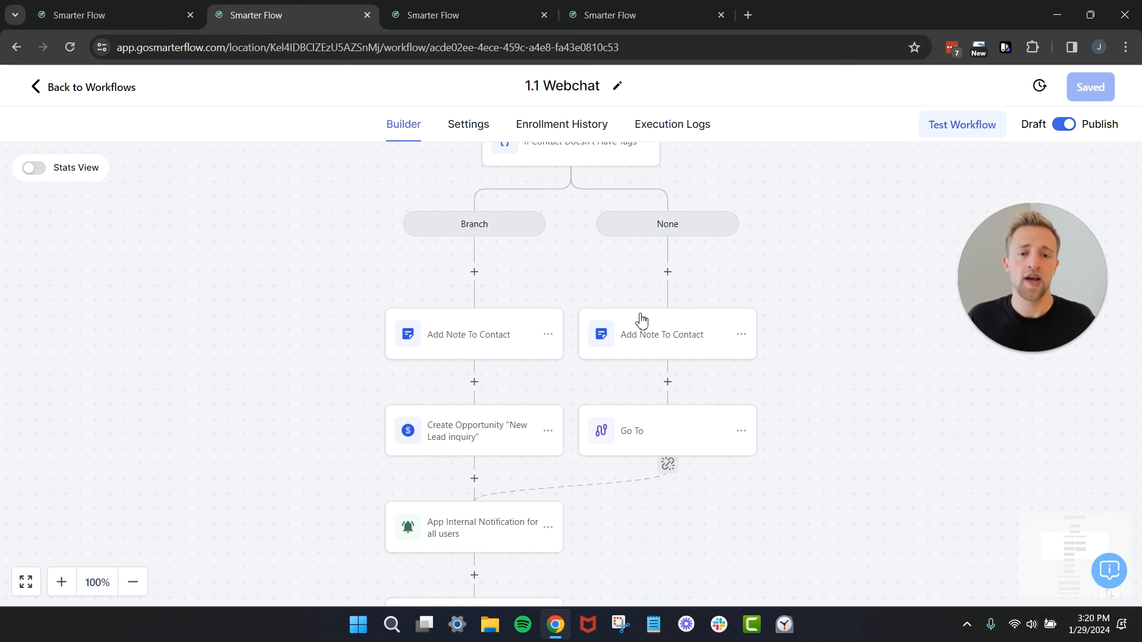
mouse_move(660, 334)
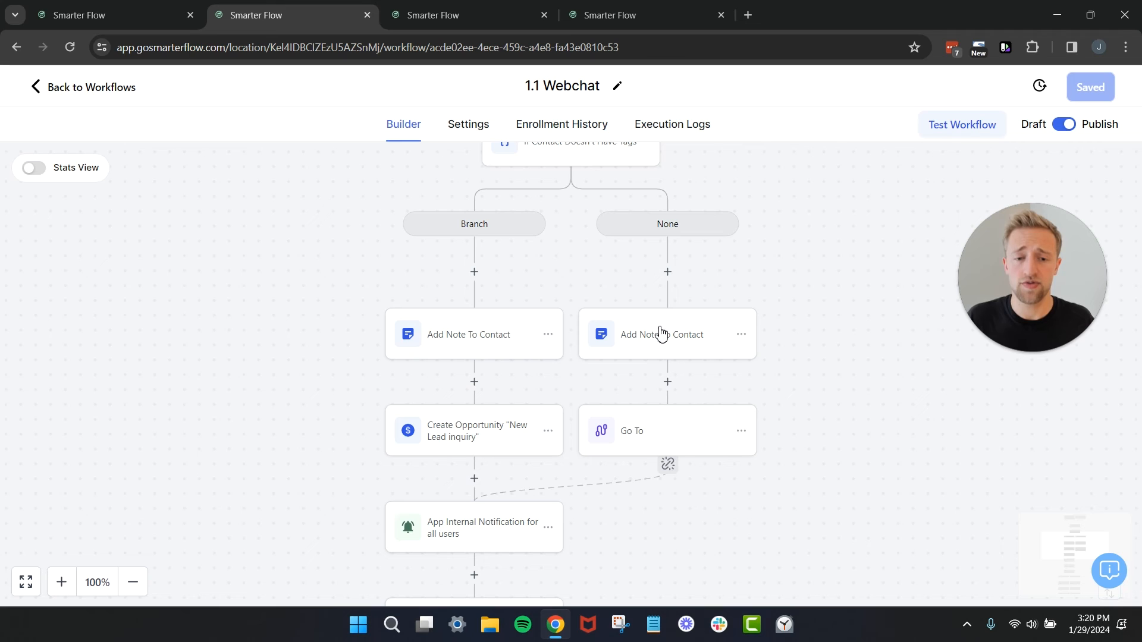
click(661, 334)
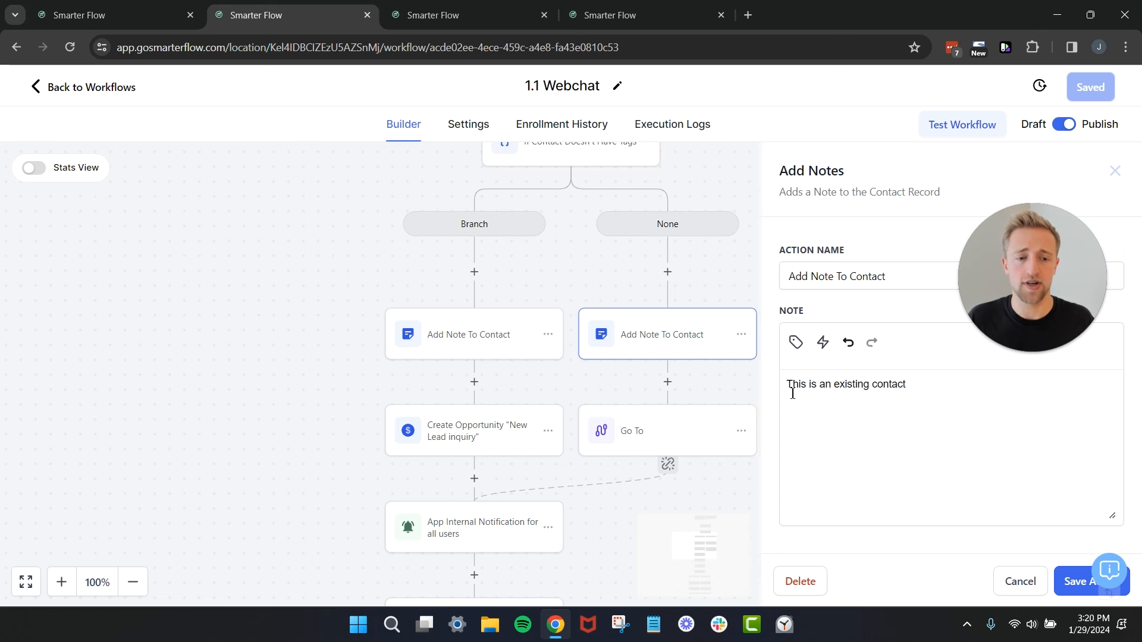
mouse_move(974, 565)
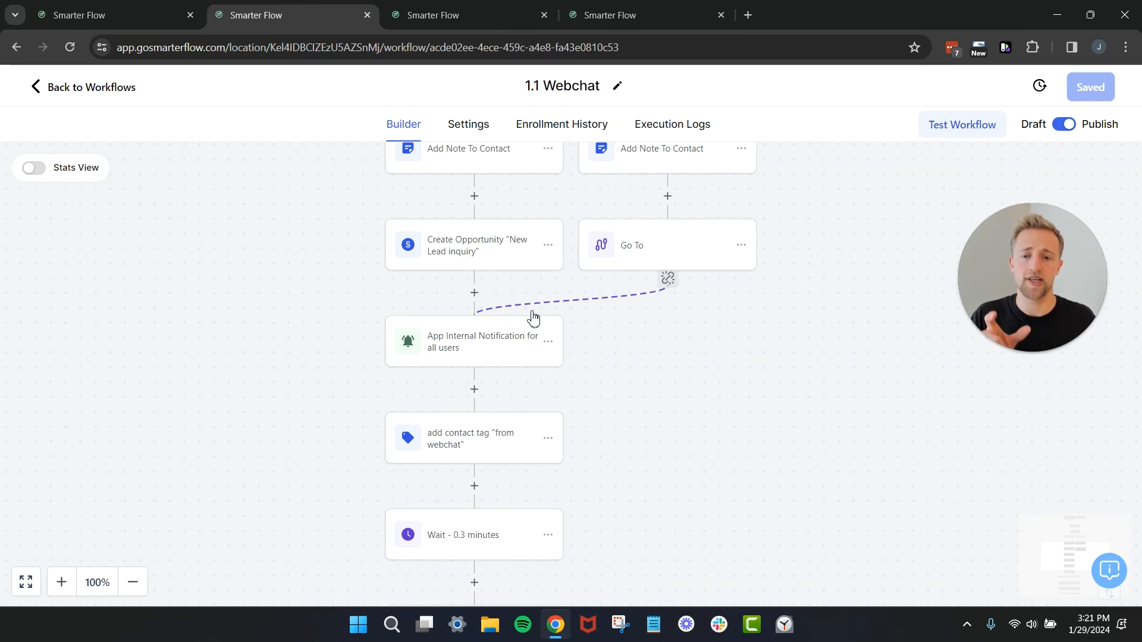
mouse_move(462, 347)
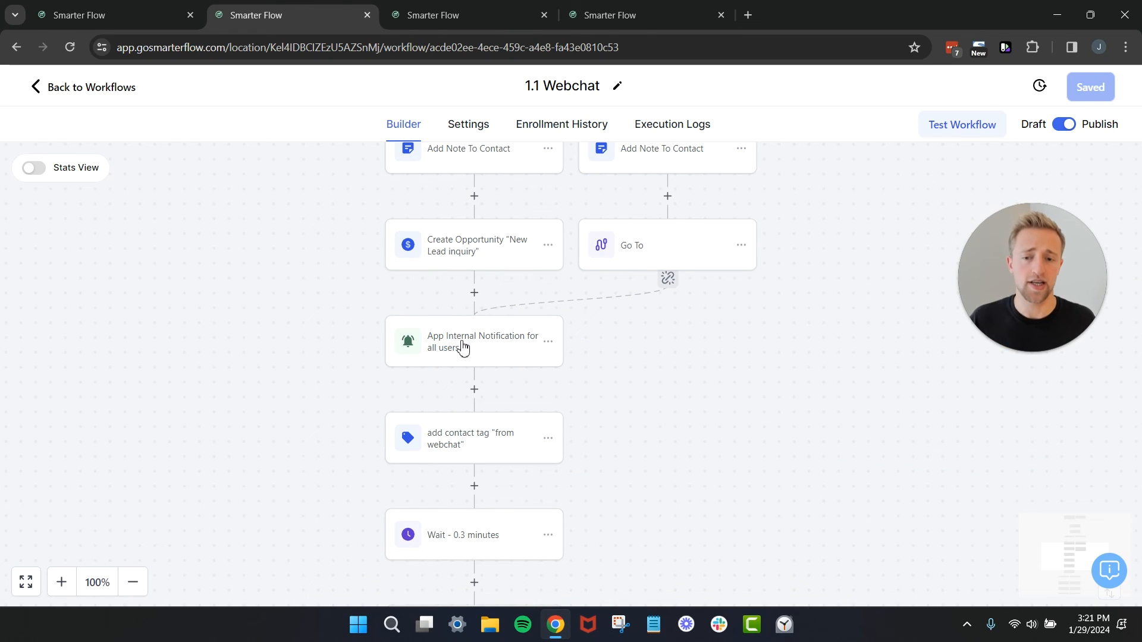
scroll(down, 3)
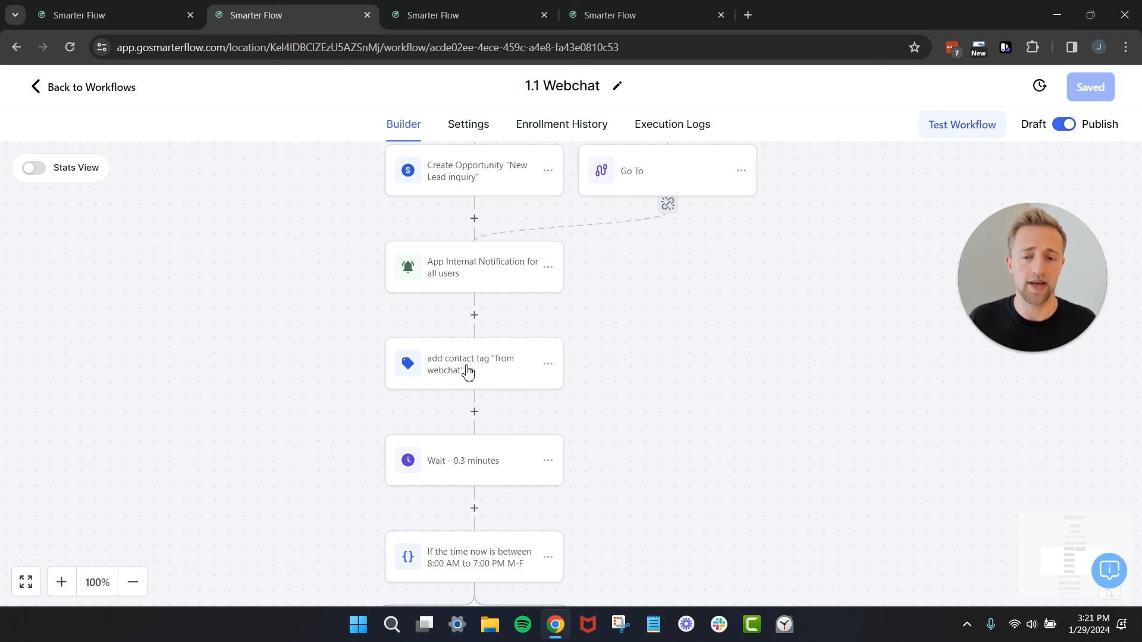
scroll(down, 3)
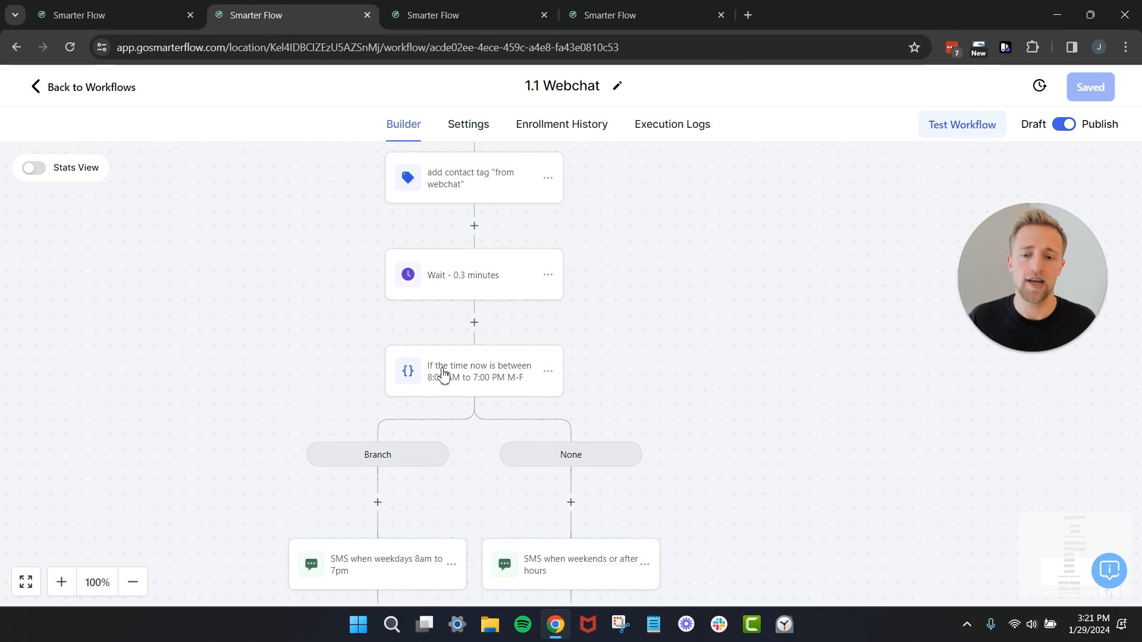
scroll(down, 3)
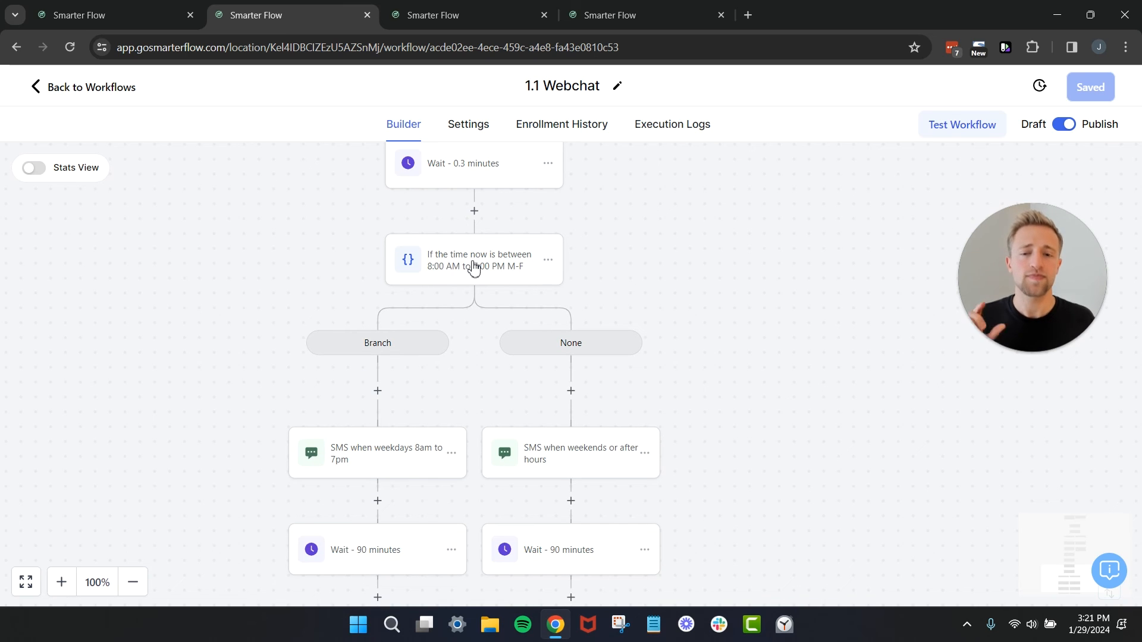
scroll(down, 3)
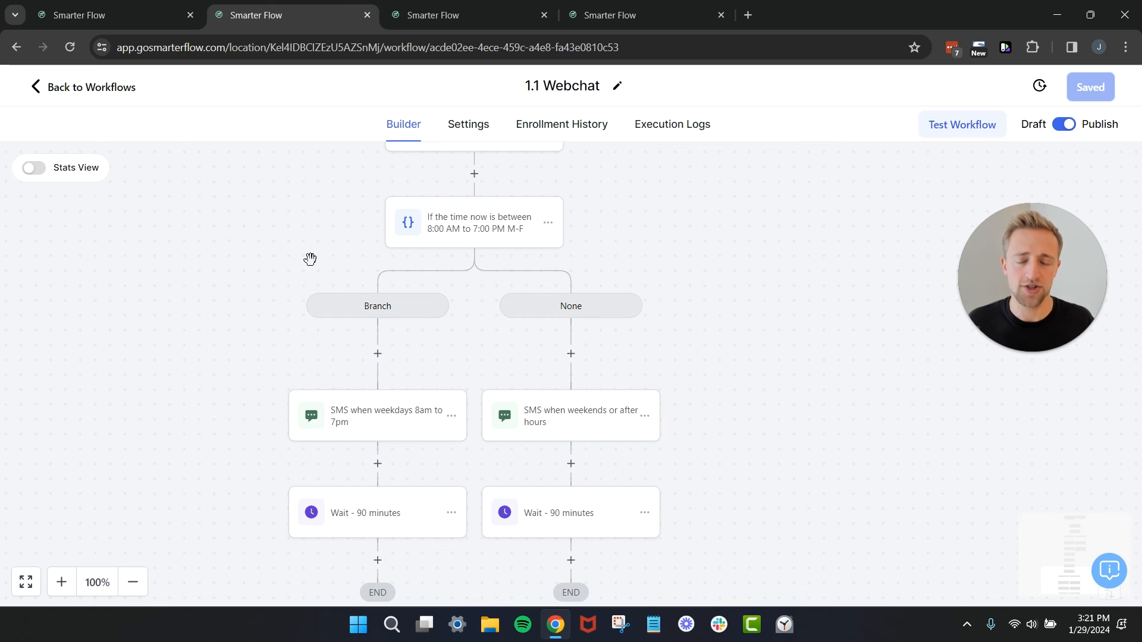
mouse_move(327, 241)
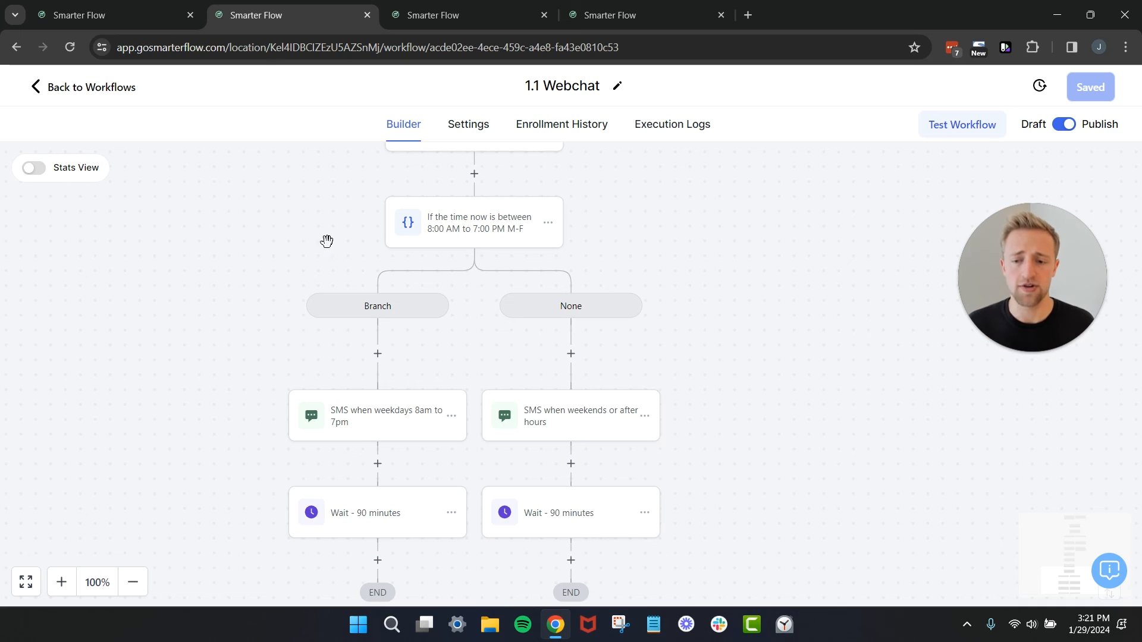
mouse_move(368, 425)
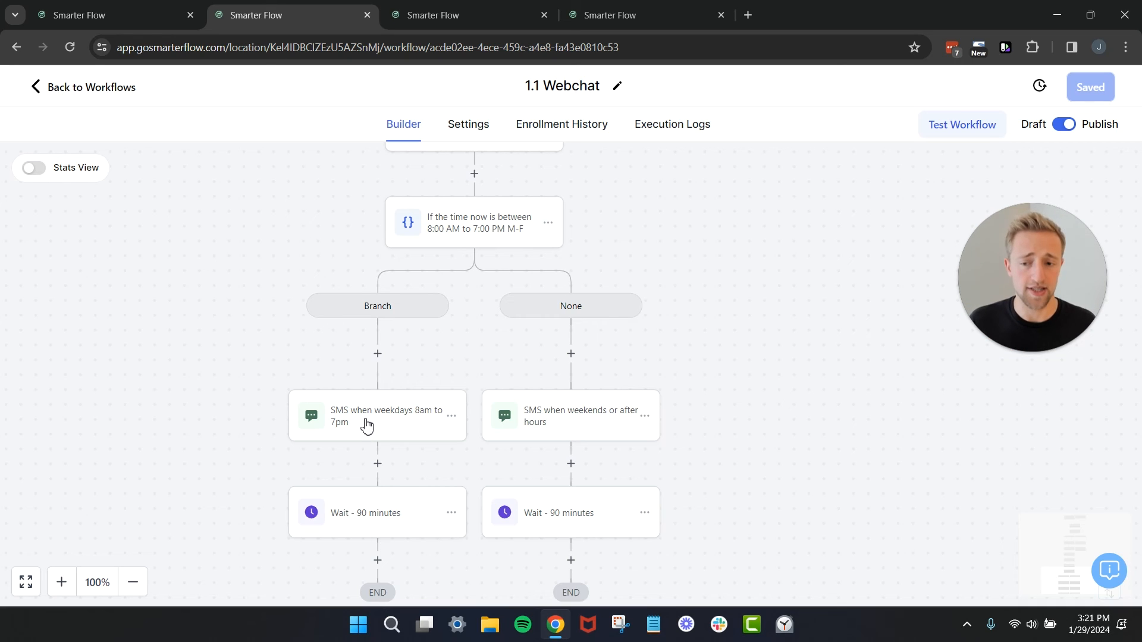
click(377, 415)
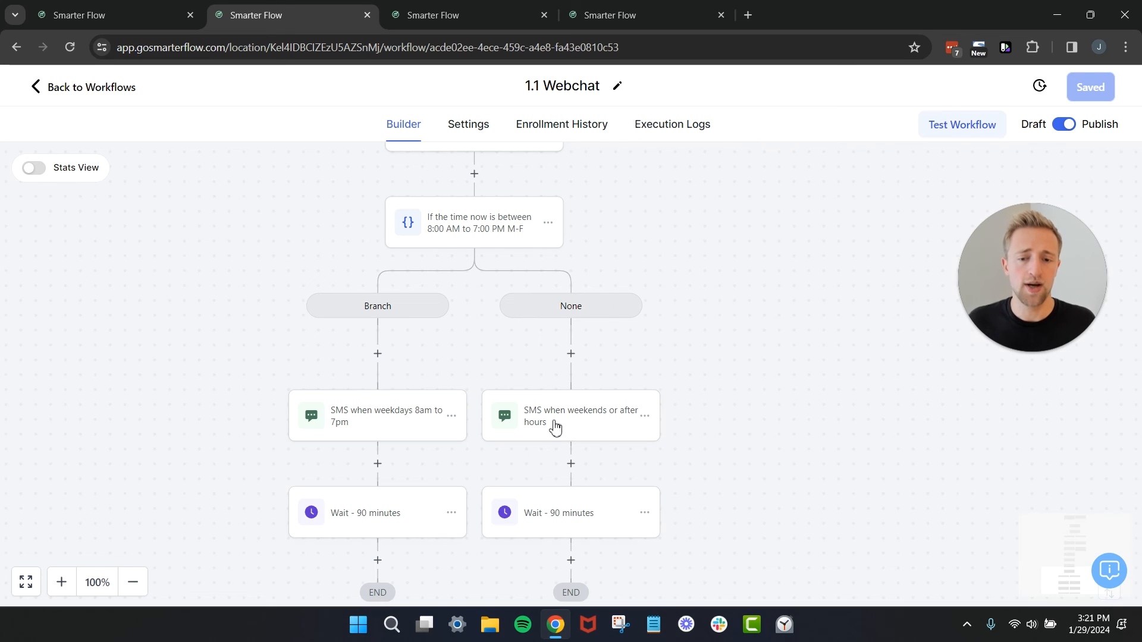
mouse_move(541, 400)
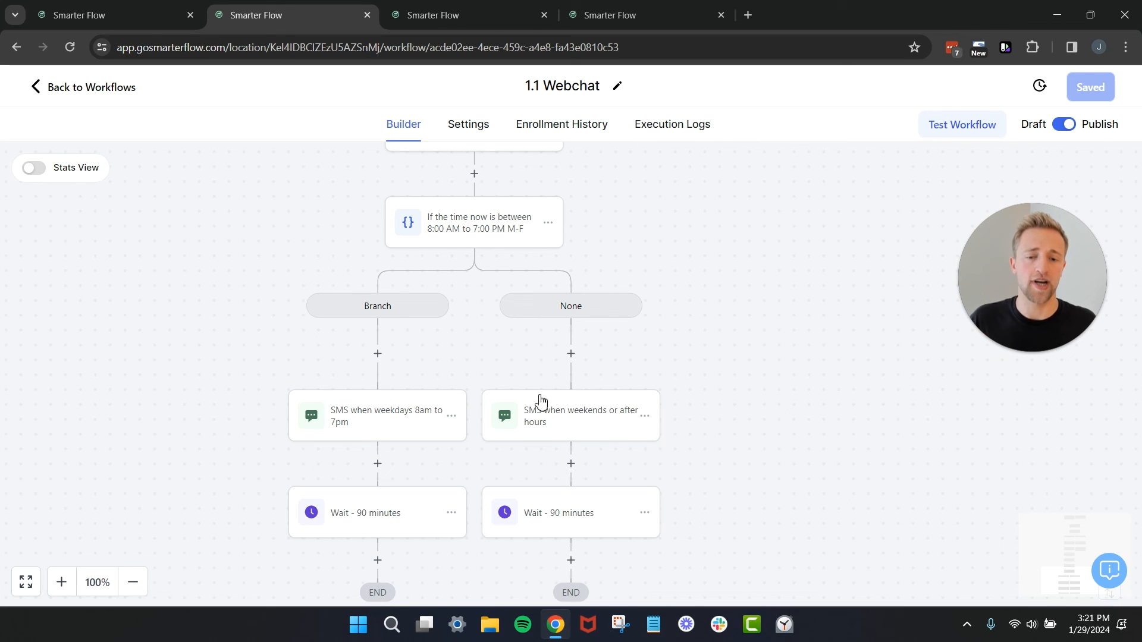
mouse_move(552, 424)
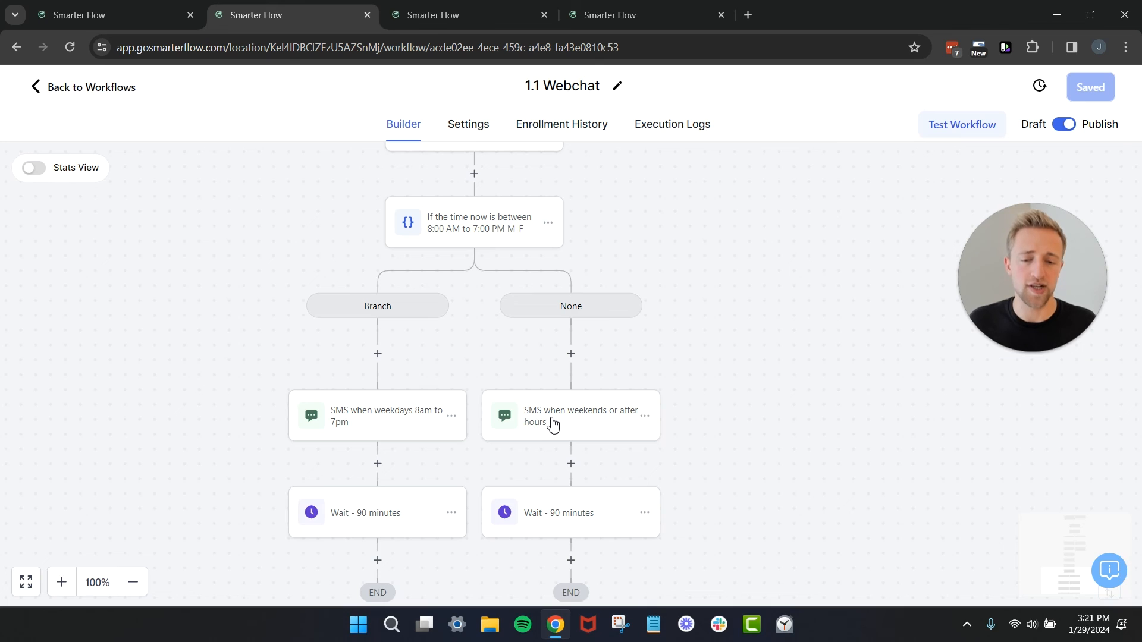
click(570, 416)
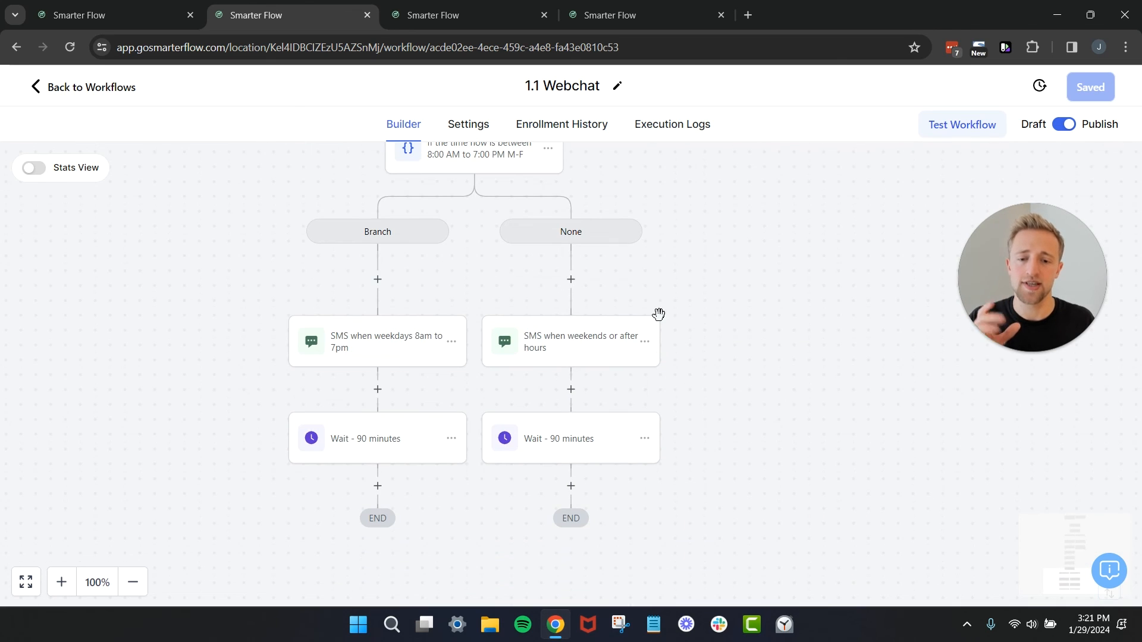
mouse_move(545, 360)
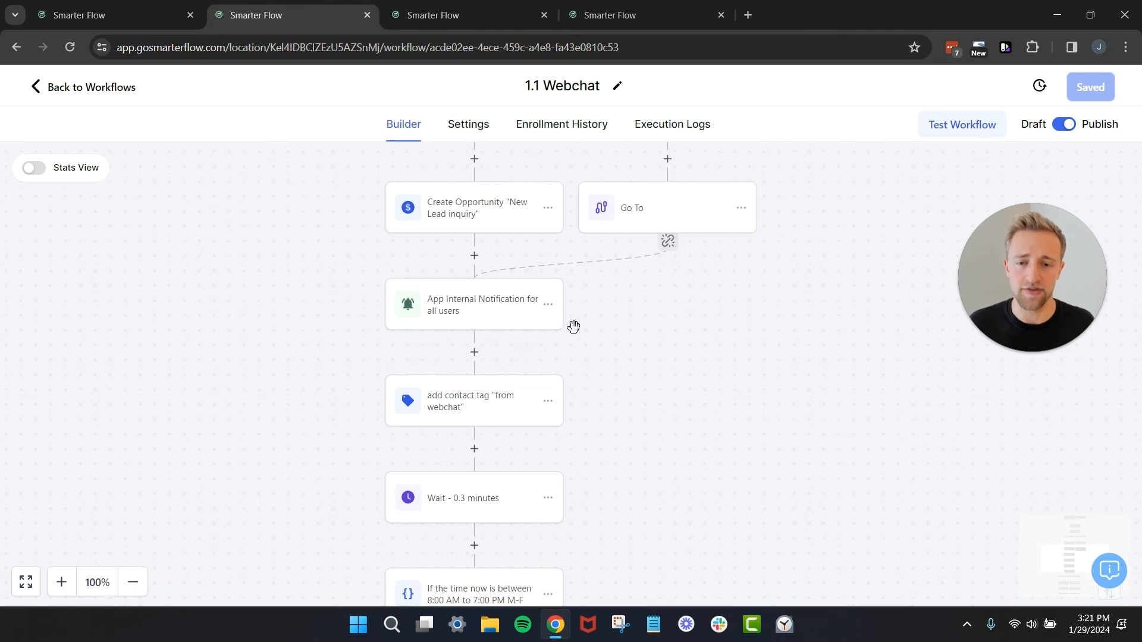
scroll(up, 3)
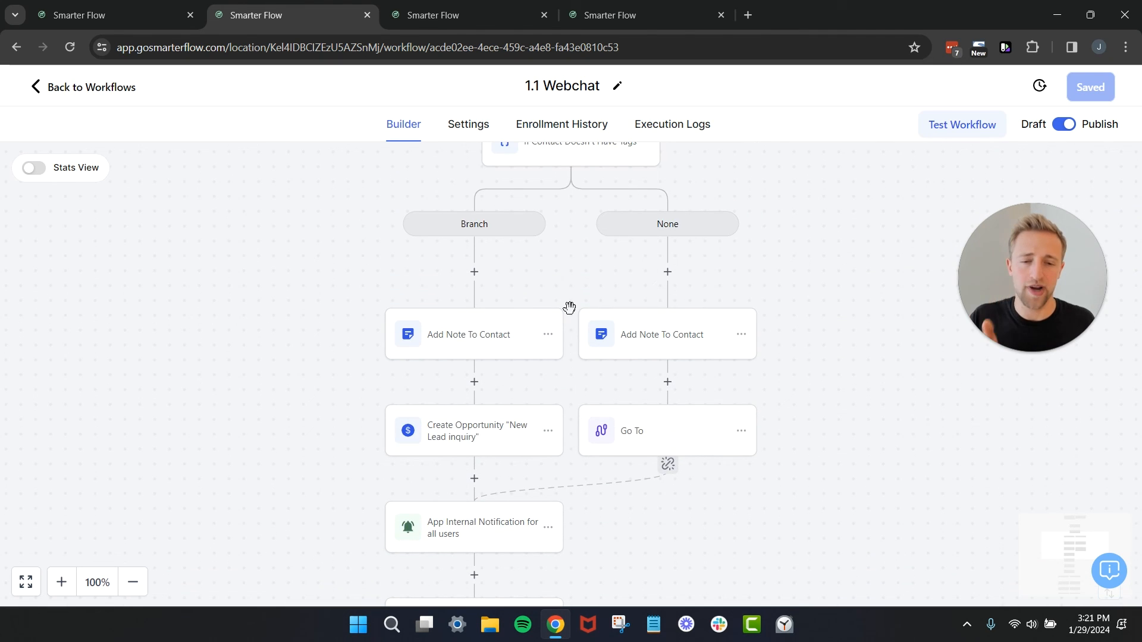
scroll(up, 3)
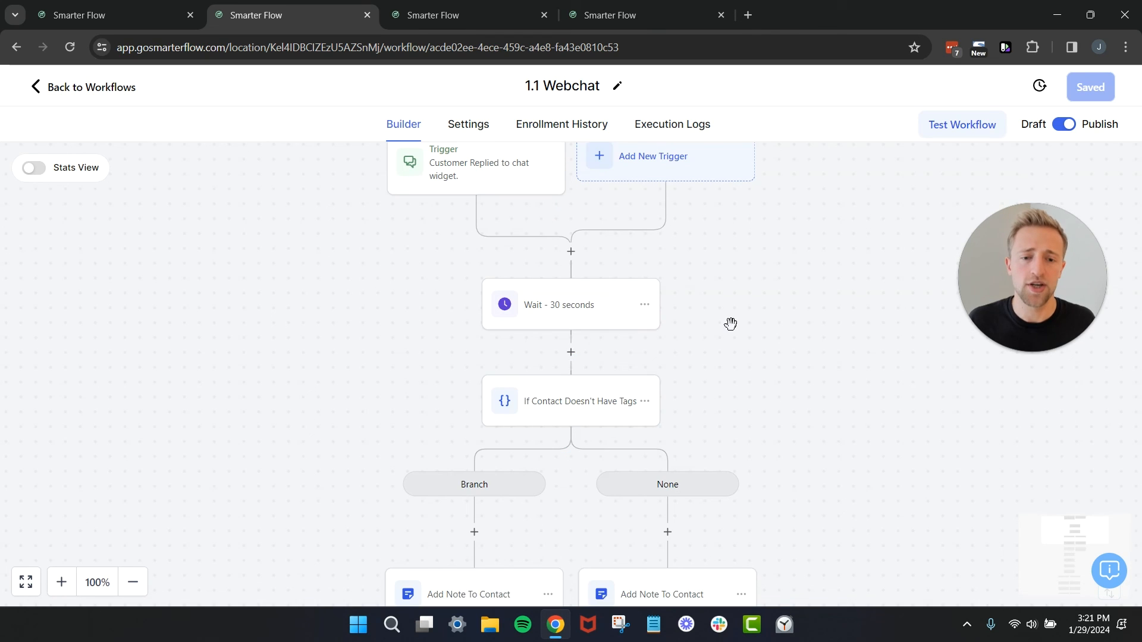
click(644, 305)
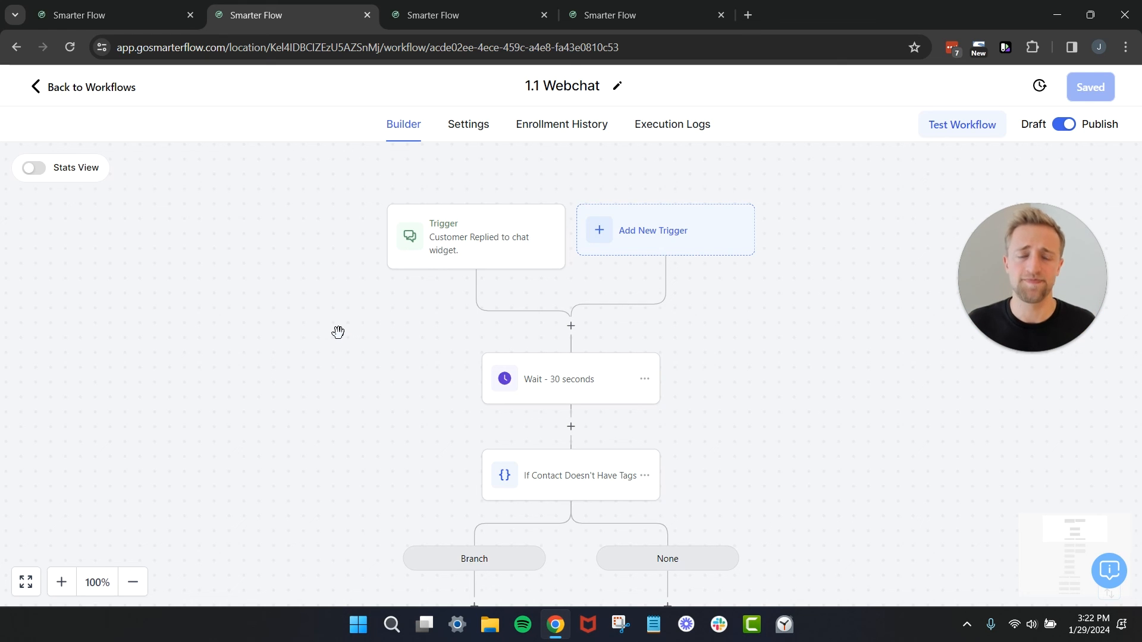
Glance at 1.2 GMB Messaging and 1.5 Instagram DM, then reopen the five-workflow list
click(467, 14)
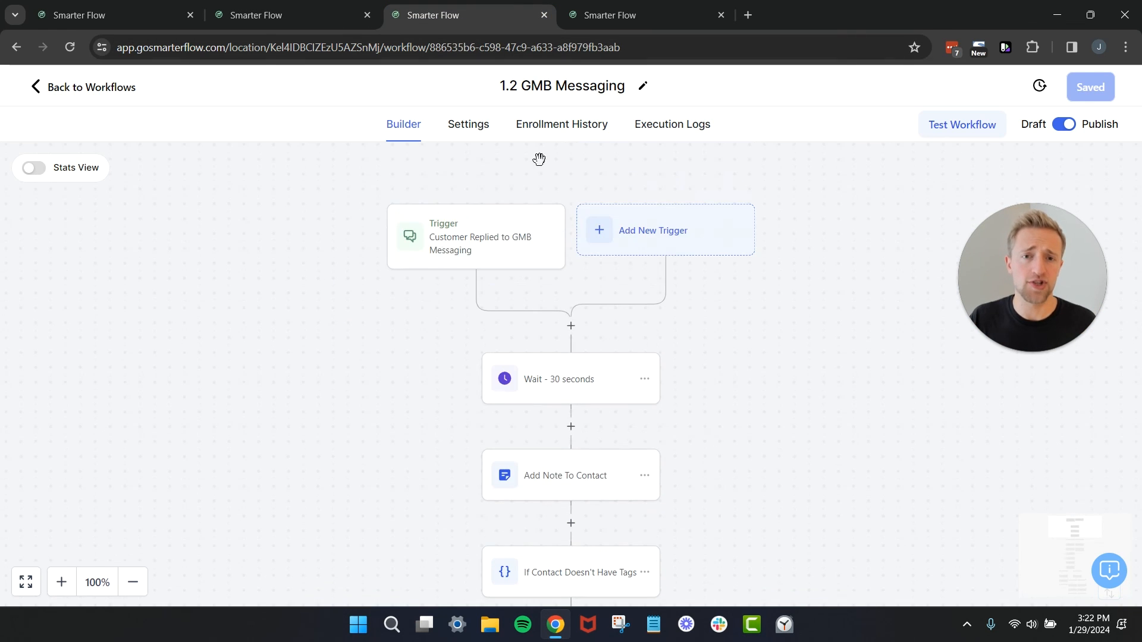
click(644, 14)
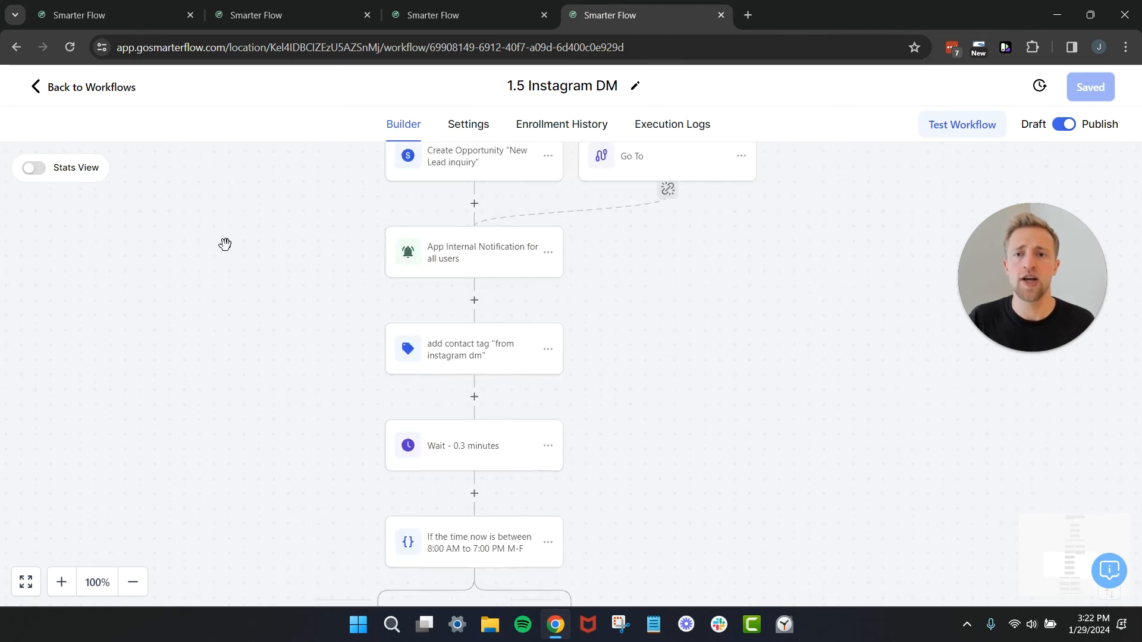
click(90, 87)
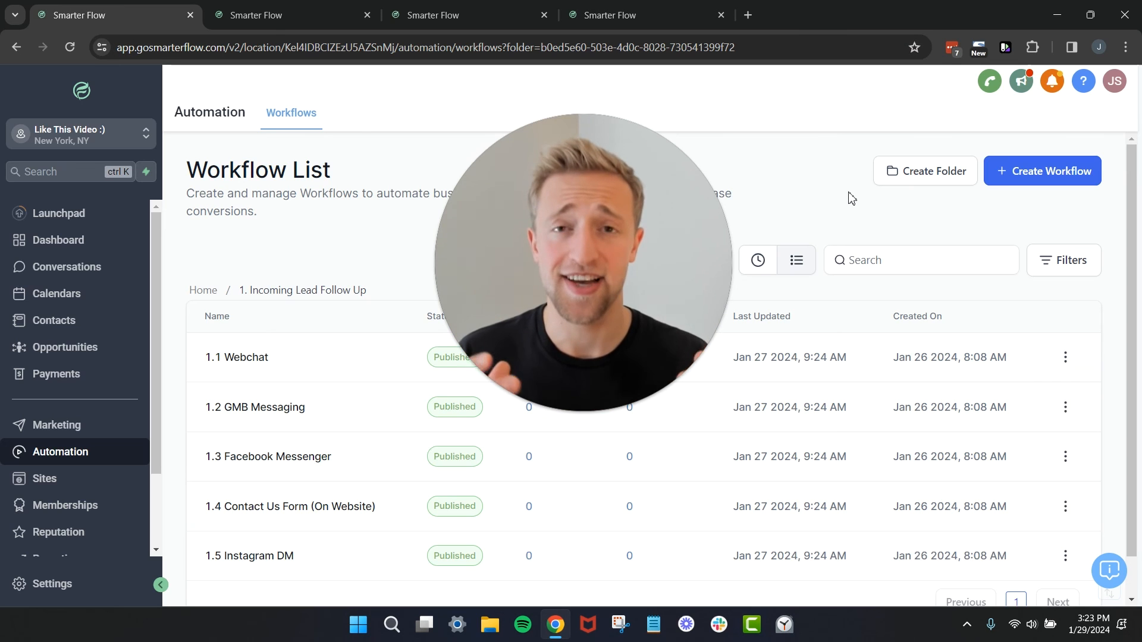